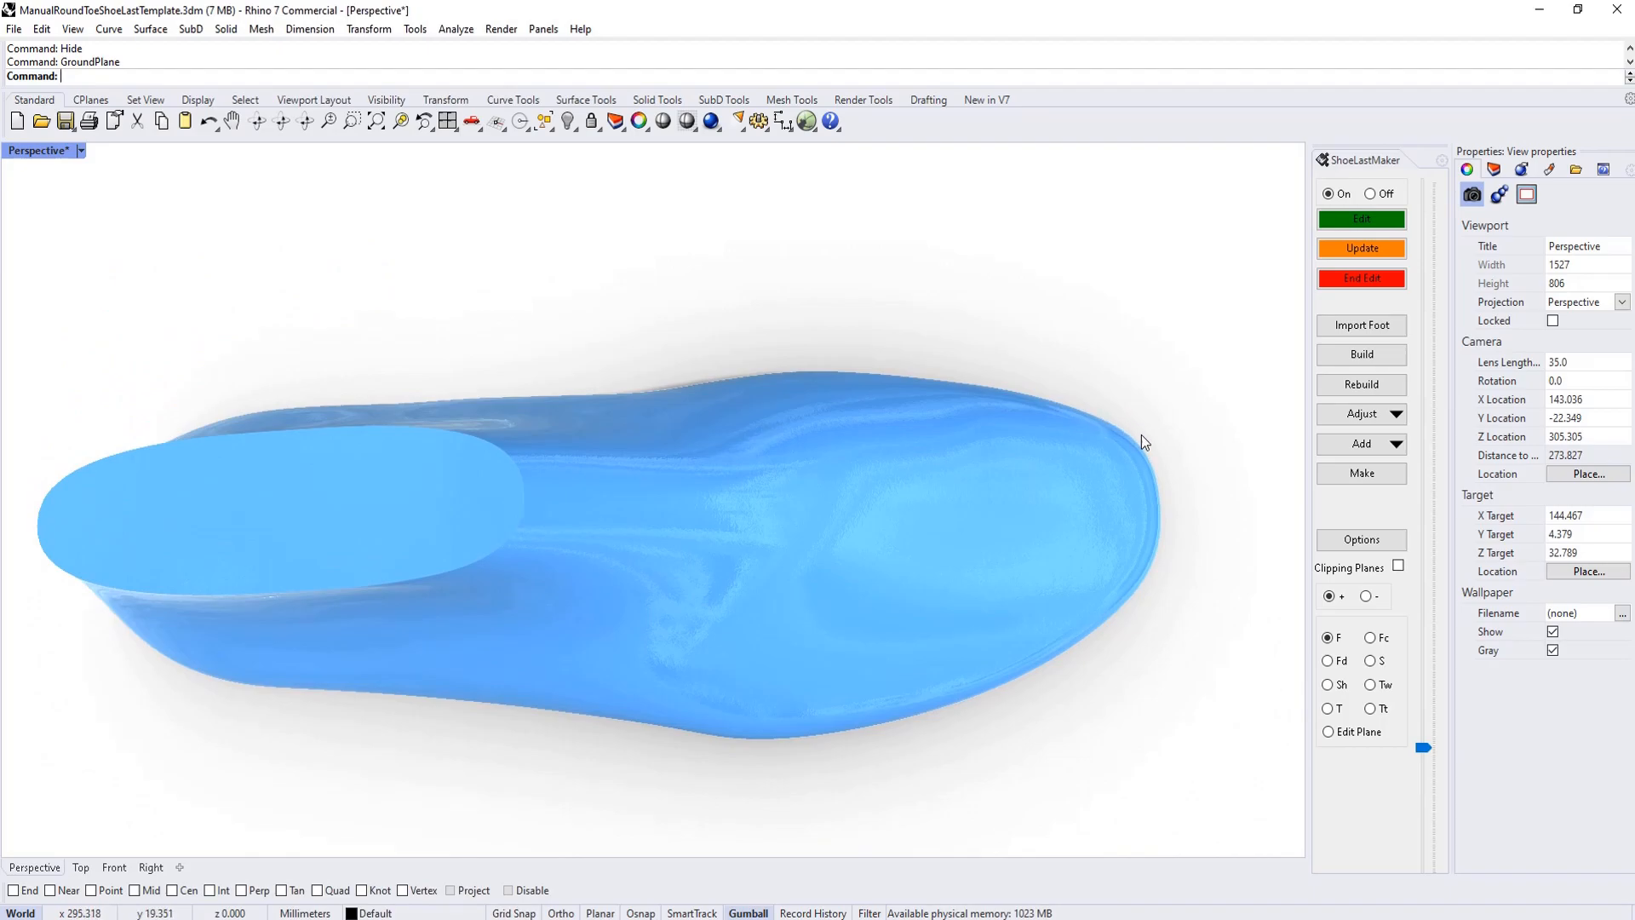
mouse_move(1162, 521)
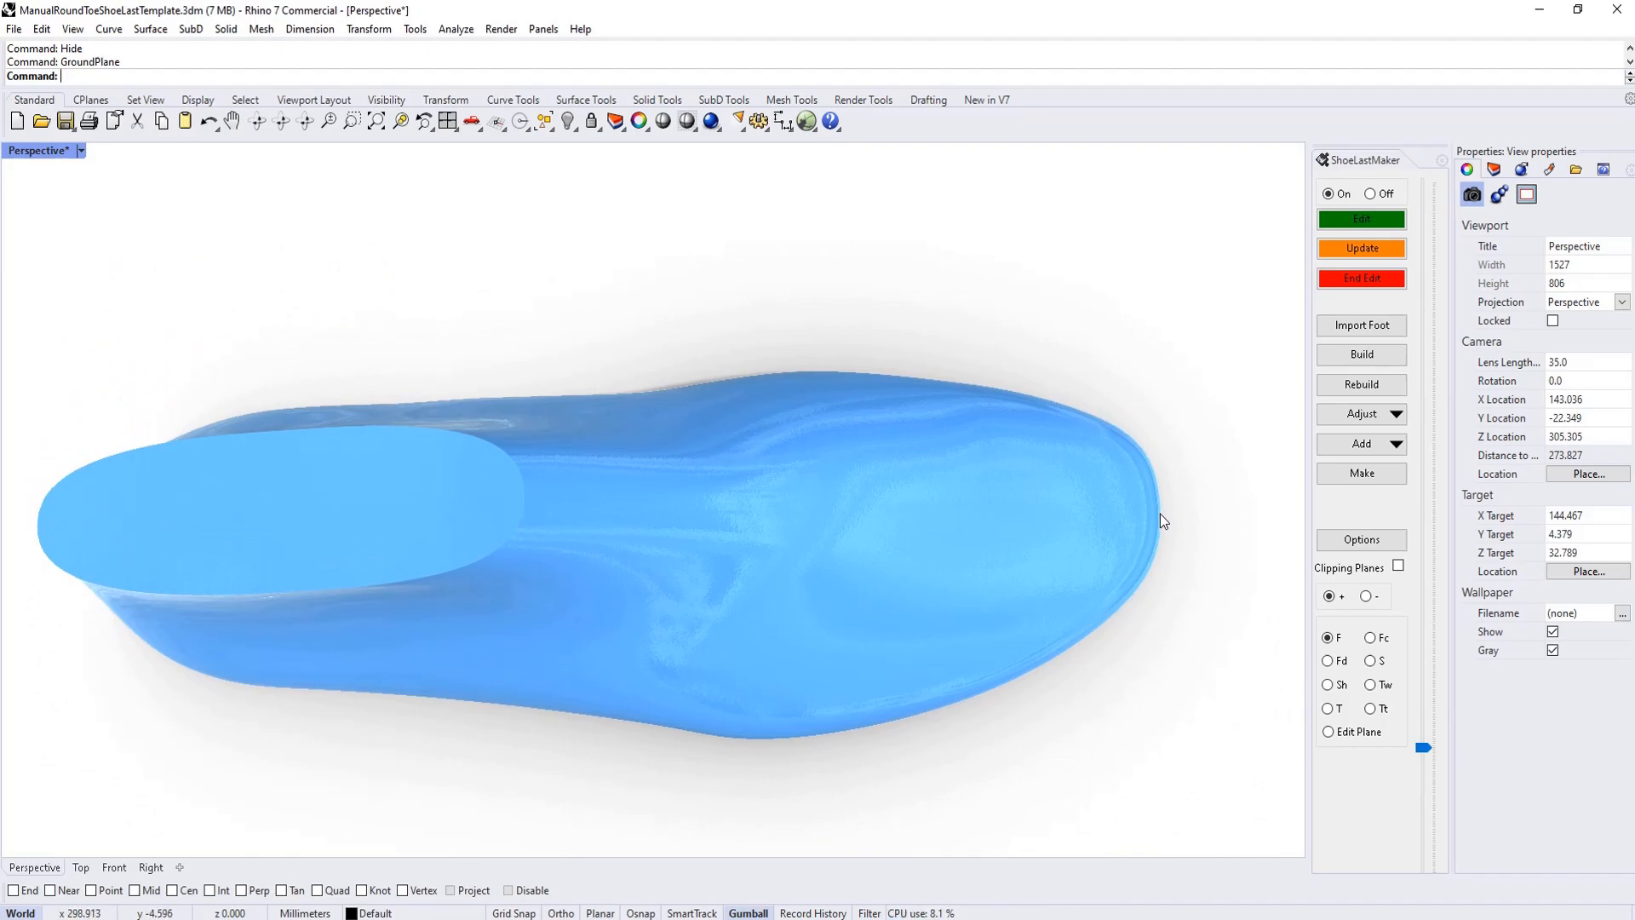
mouse_move(948, 646)
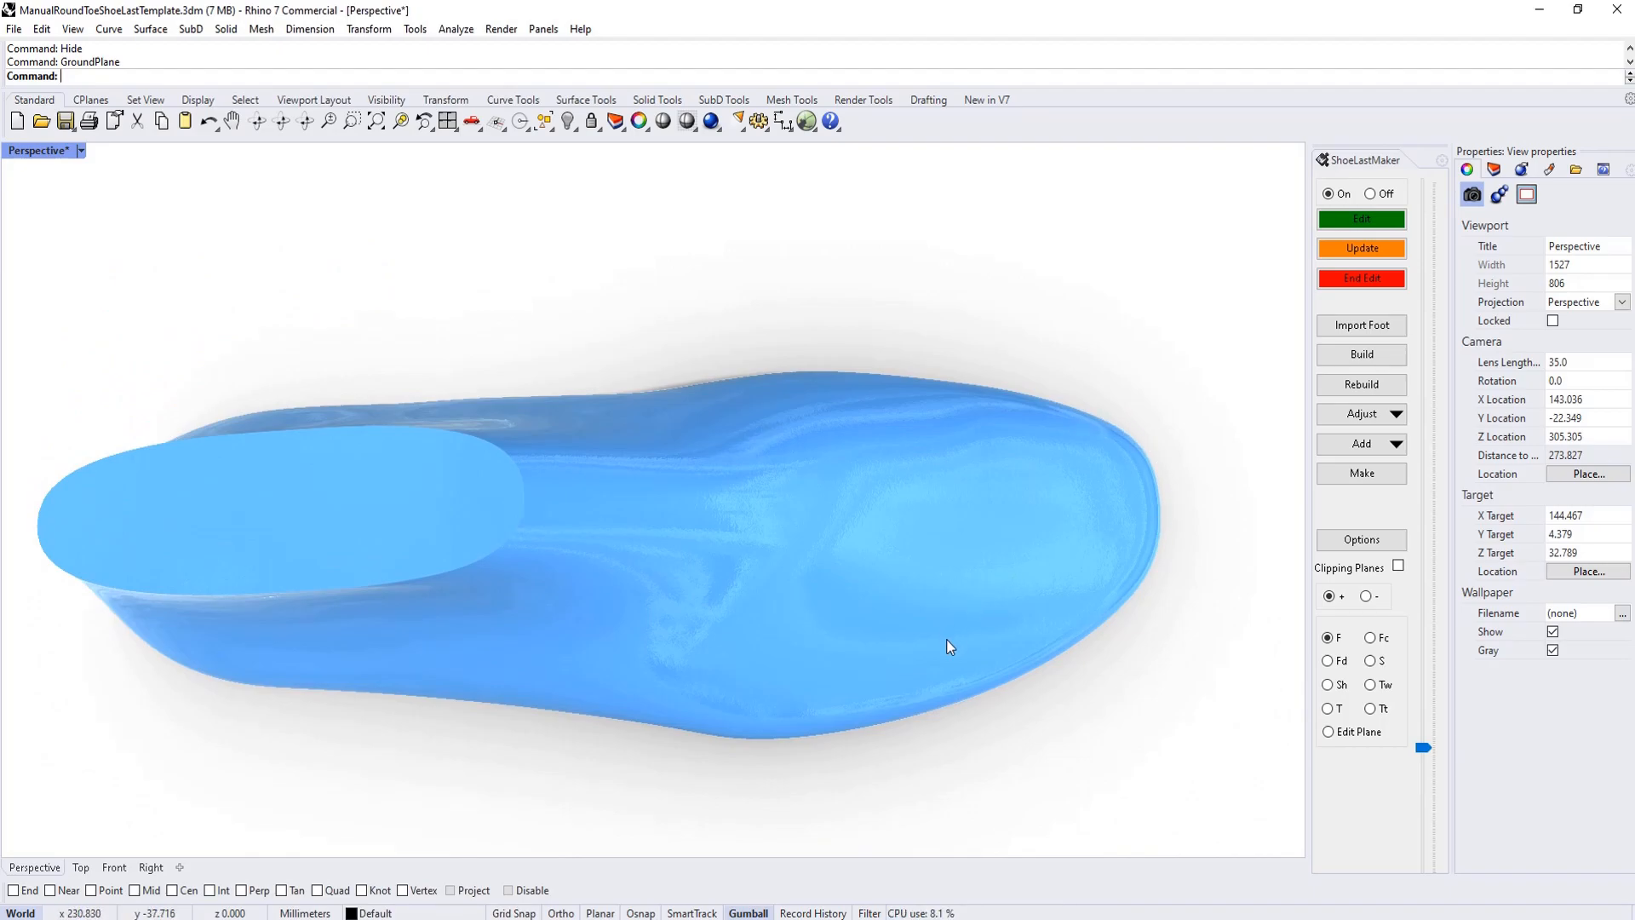
mouse_move(946, 656)
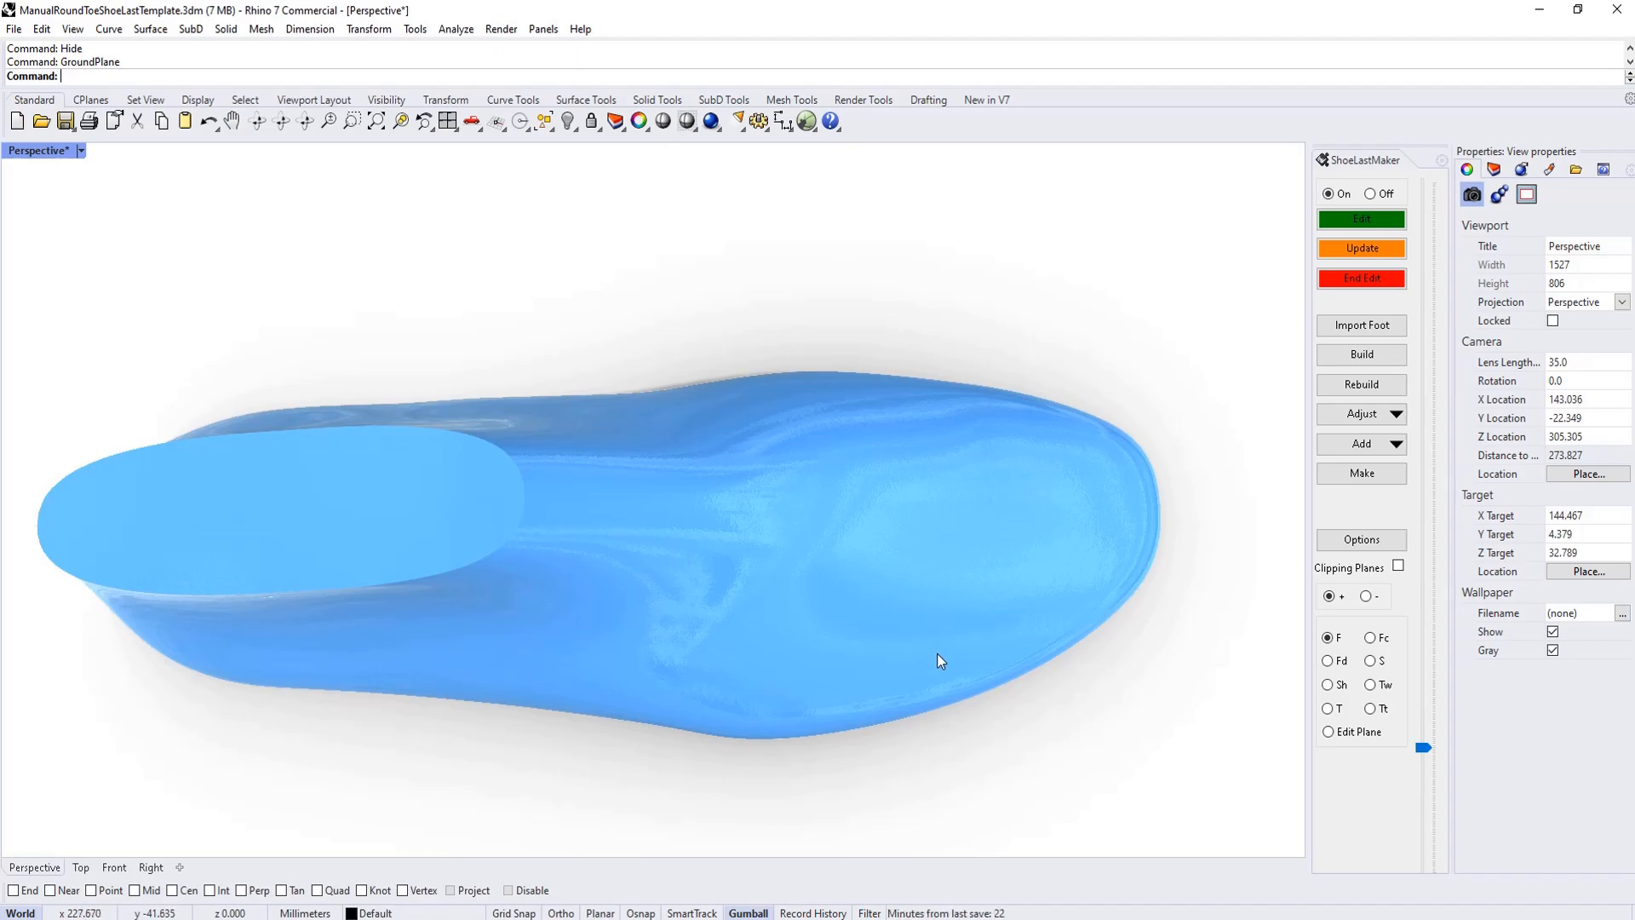
mouse_move(1039, 403)
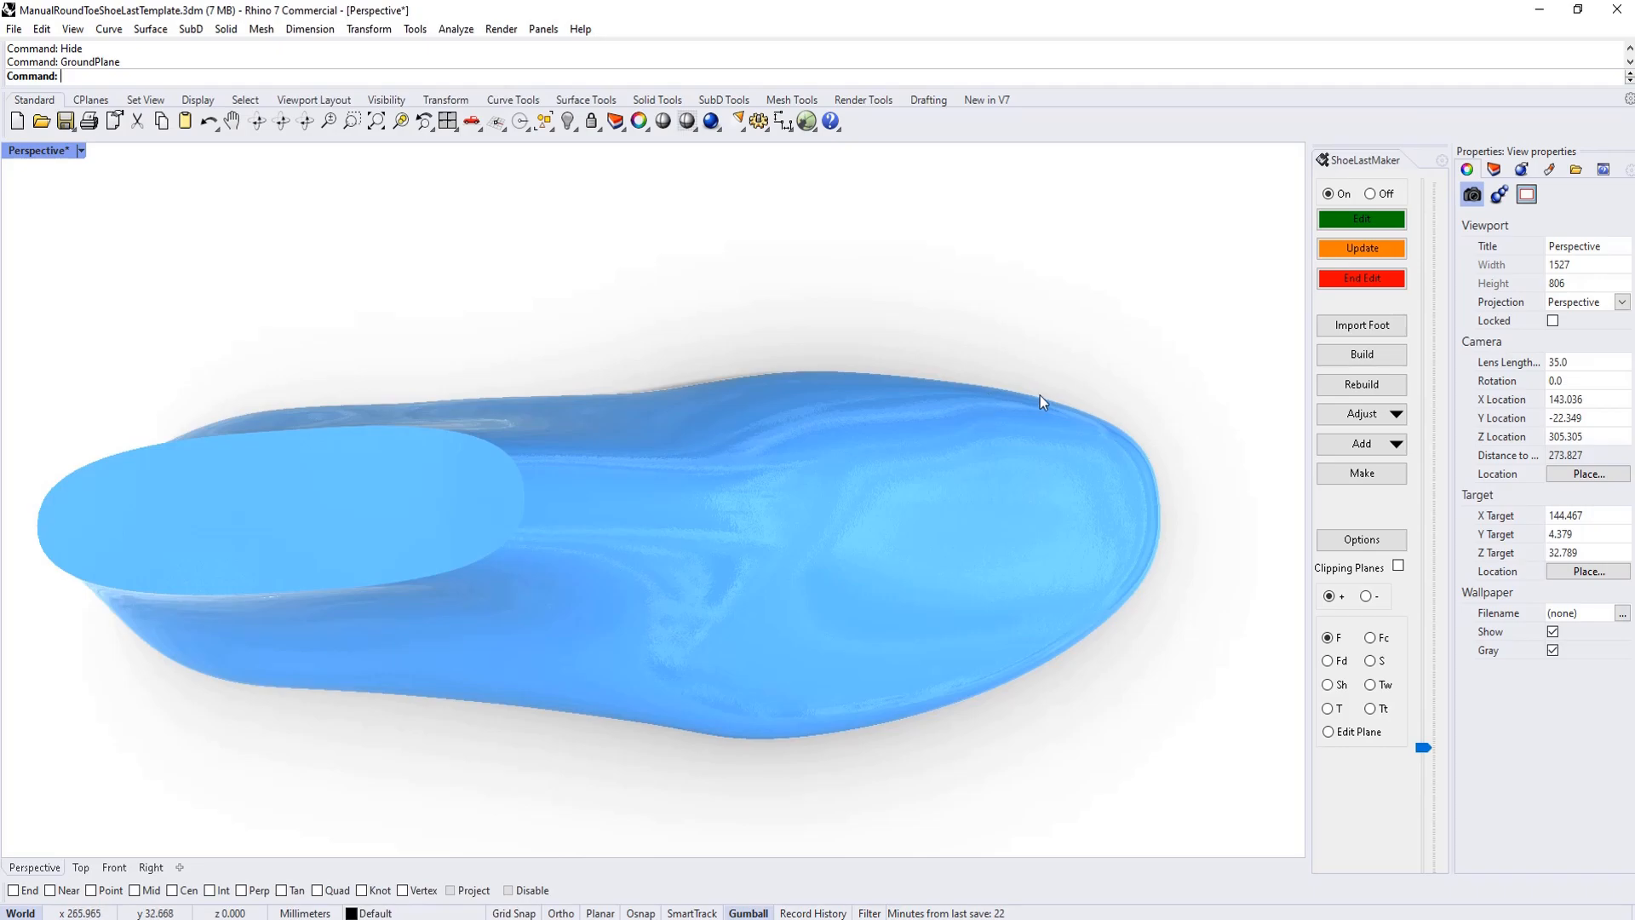
mouse_move(995, 589)
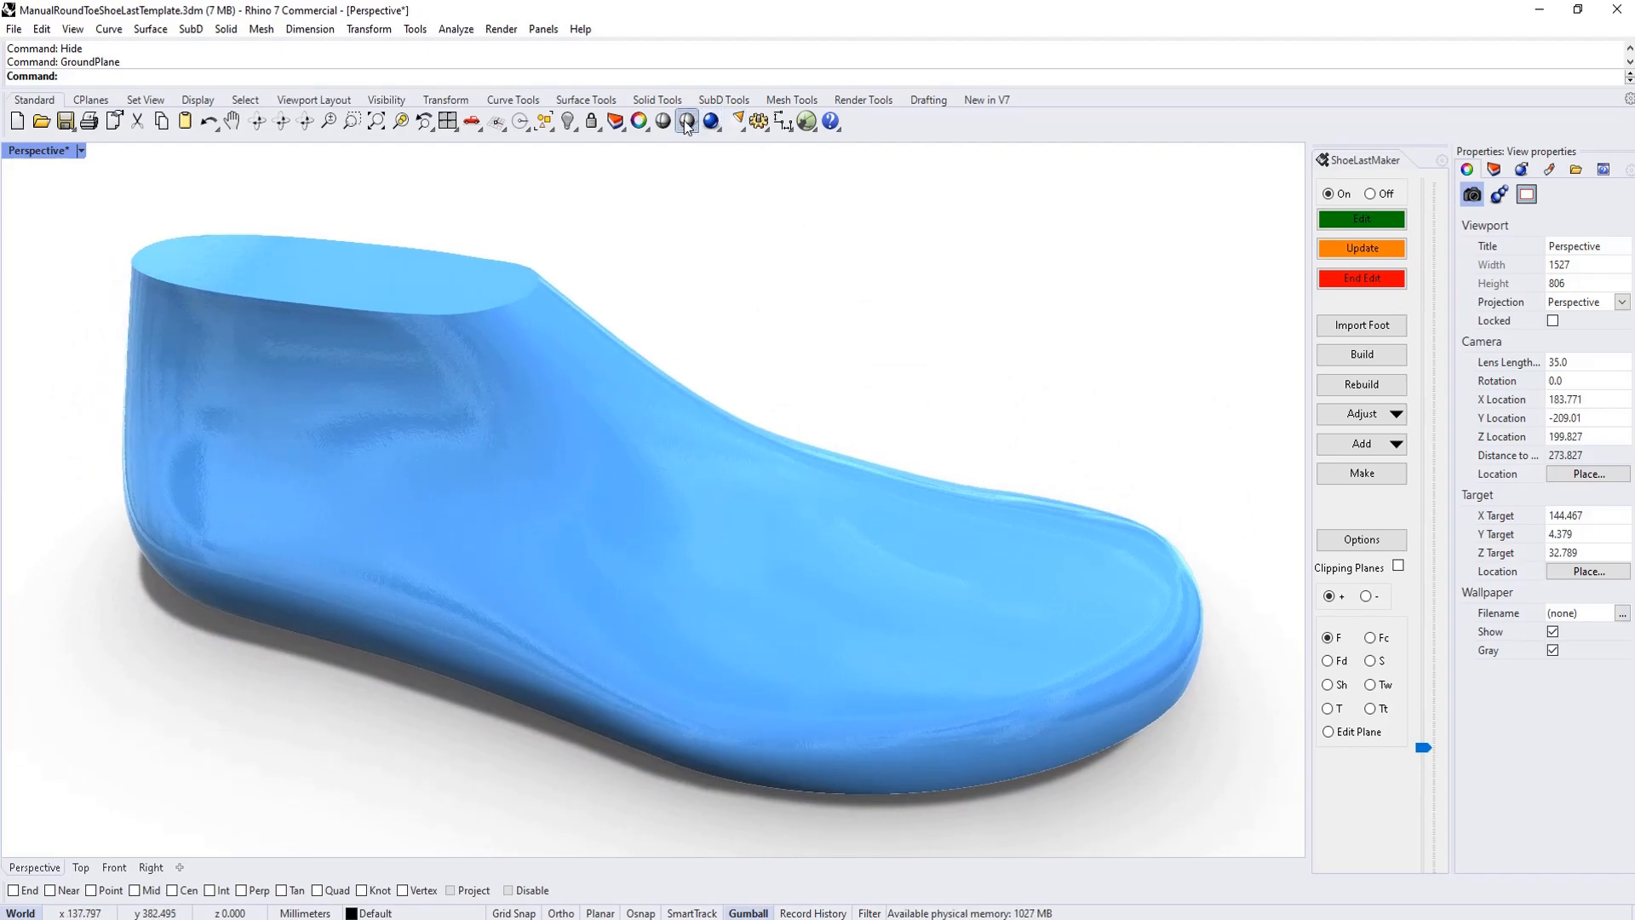
- Bring up the top-view dimension drawing and change the 12.5 toe dimension to 15
click(686, 122)
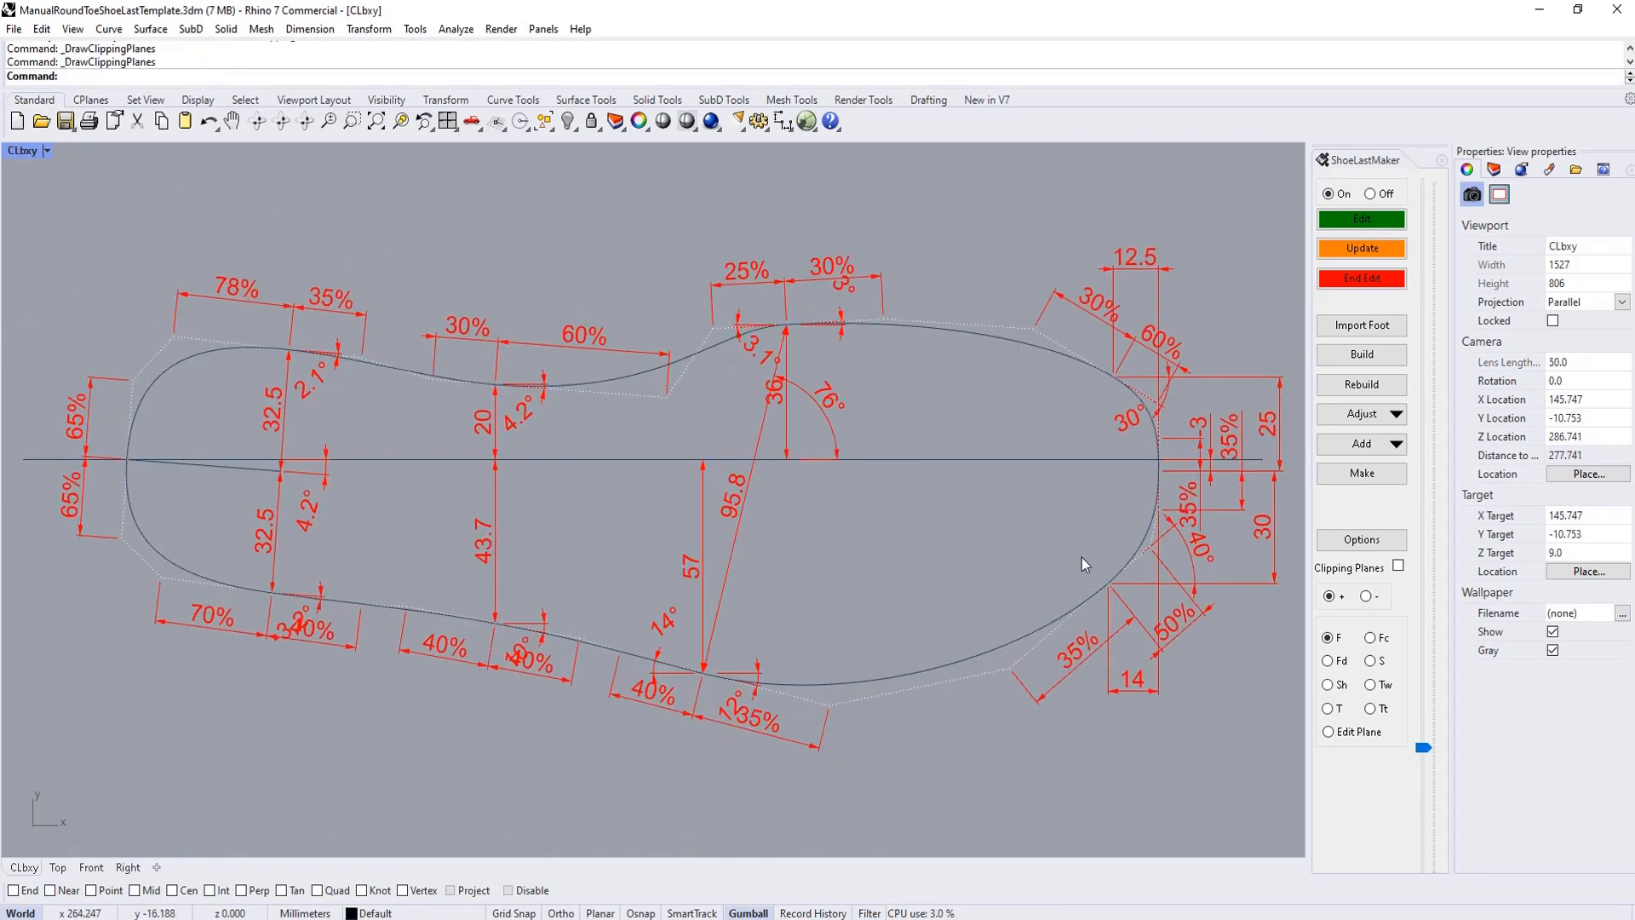
mouse_move(1165, 348)
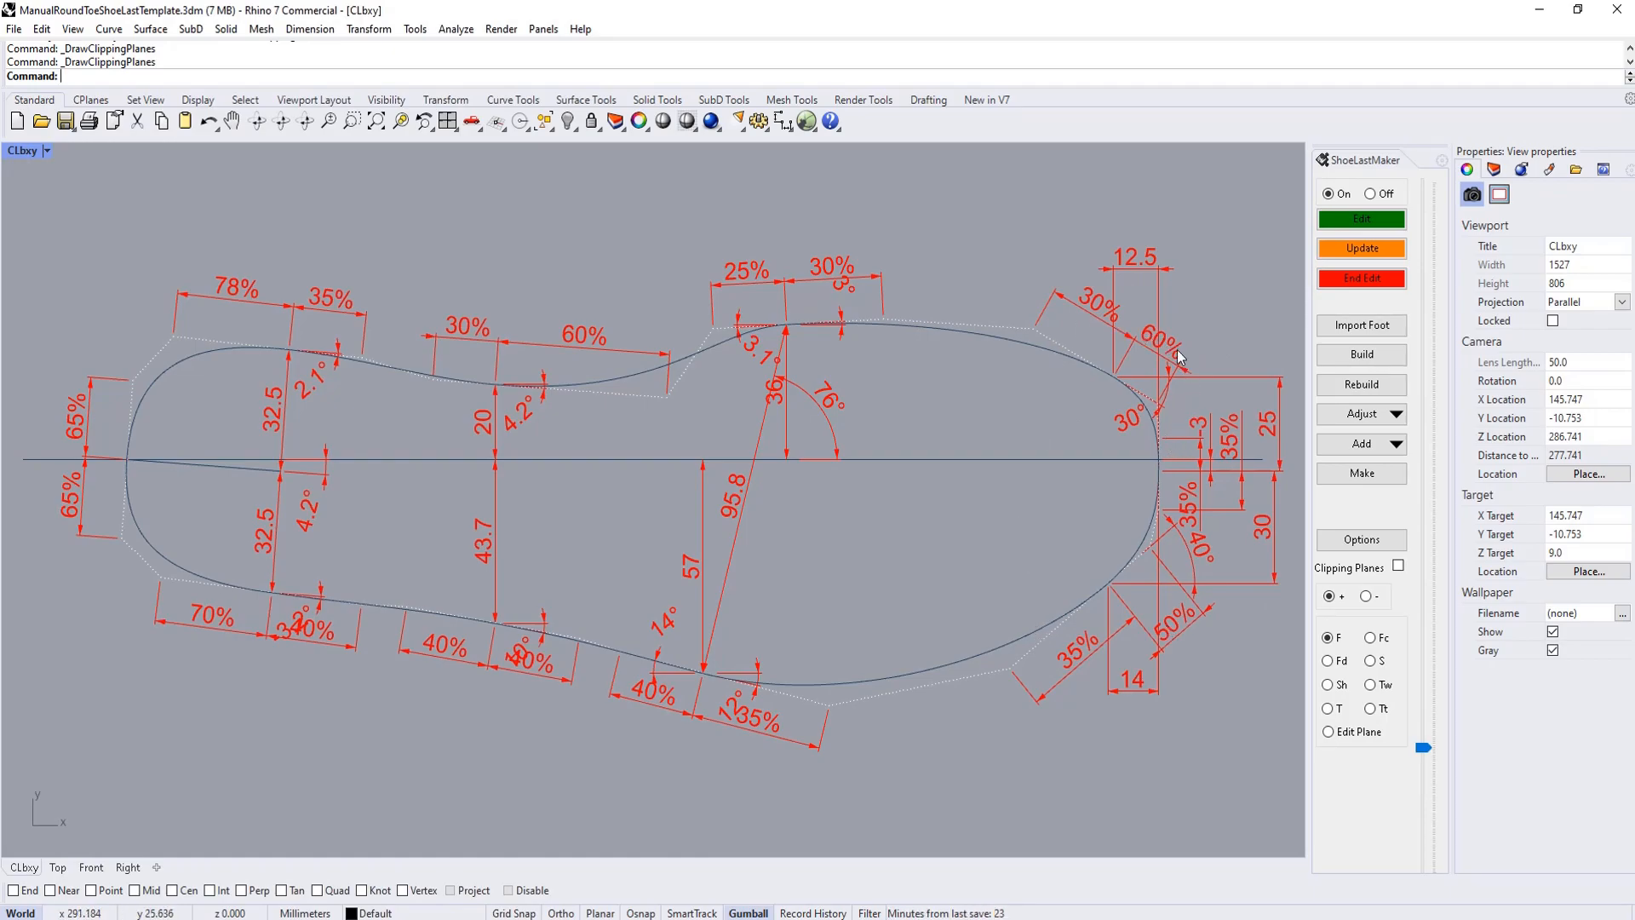
mouse_move(800, 325)
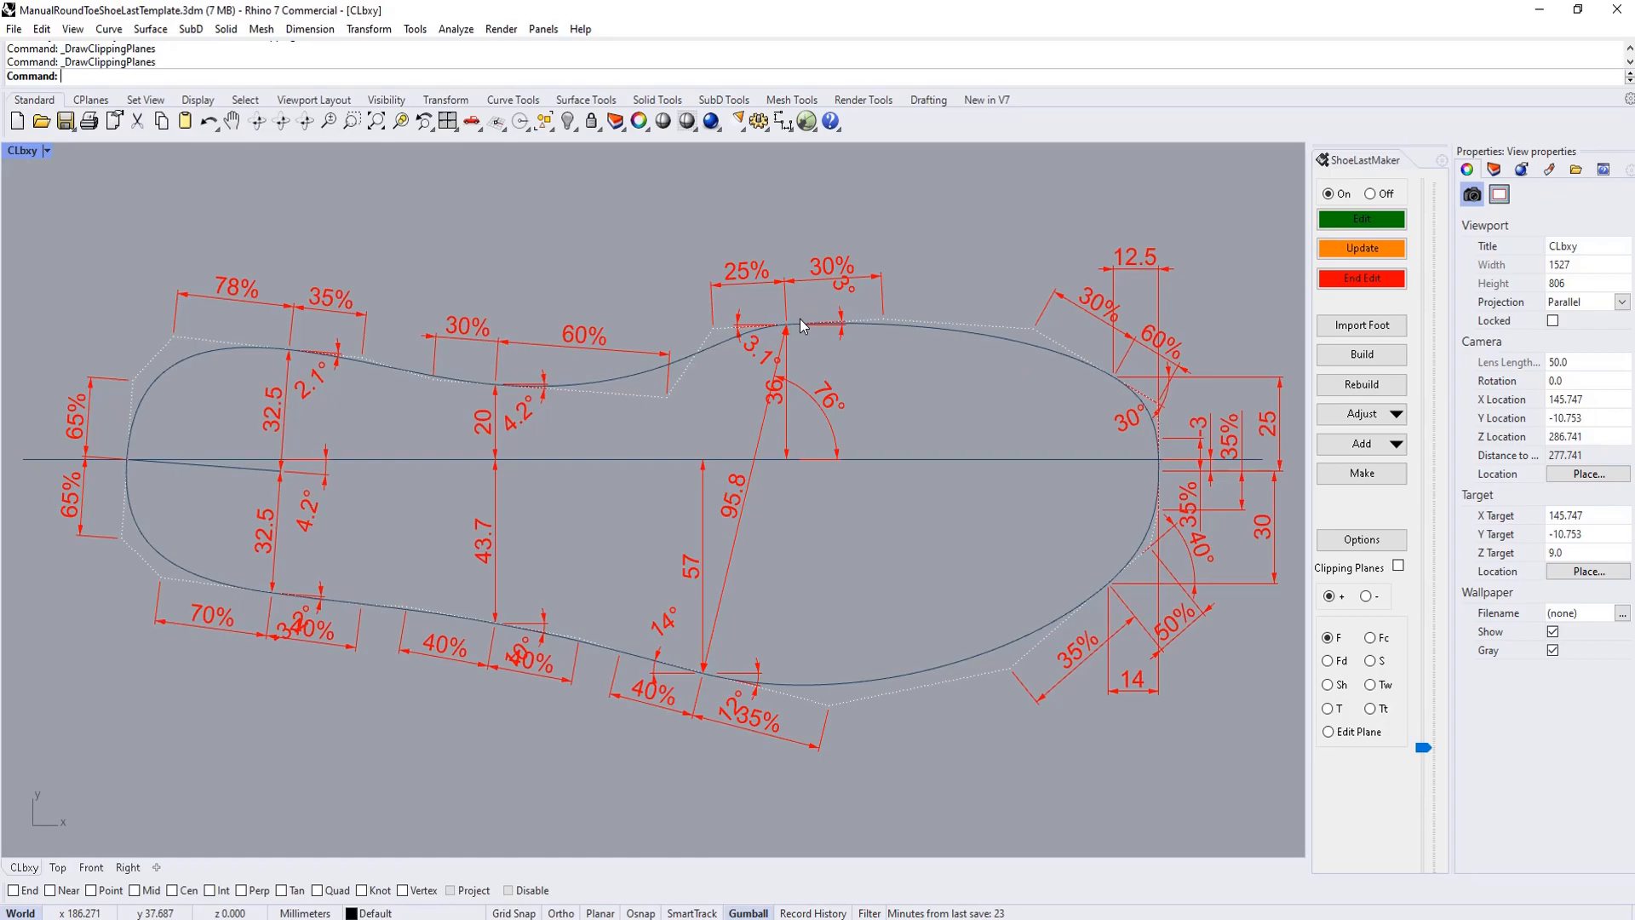
mouse_move(798, 331)
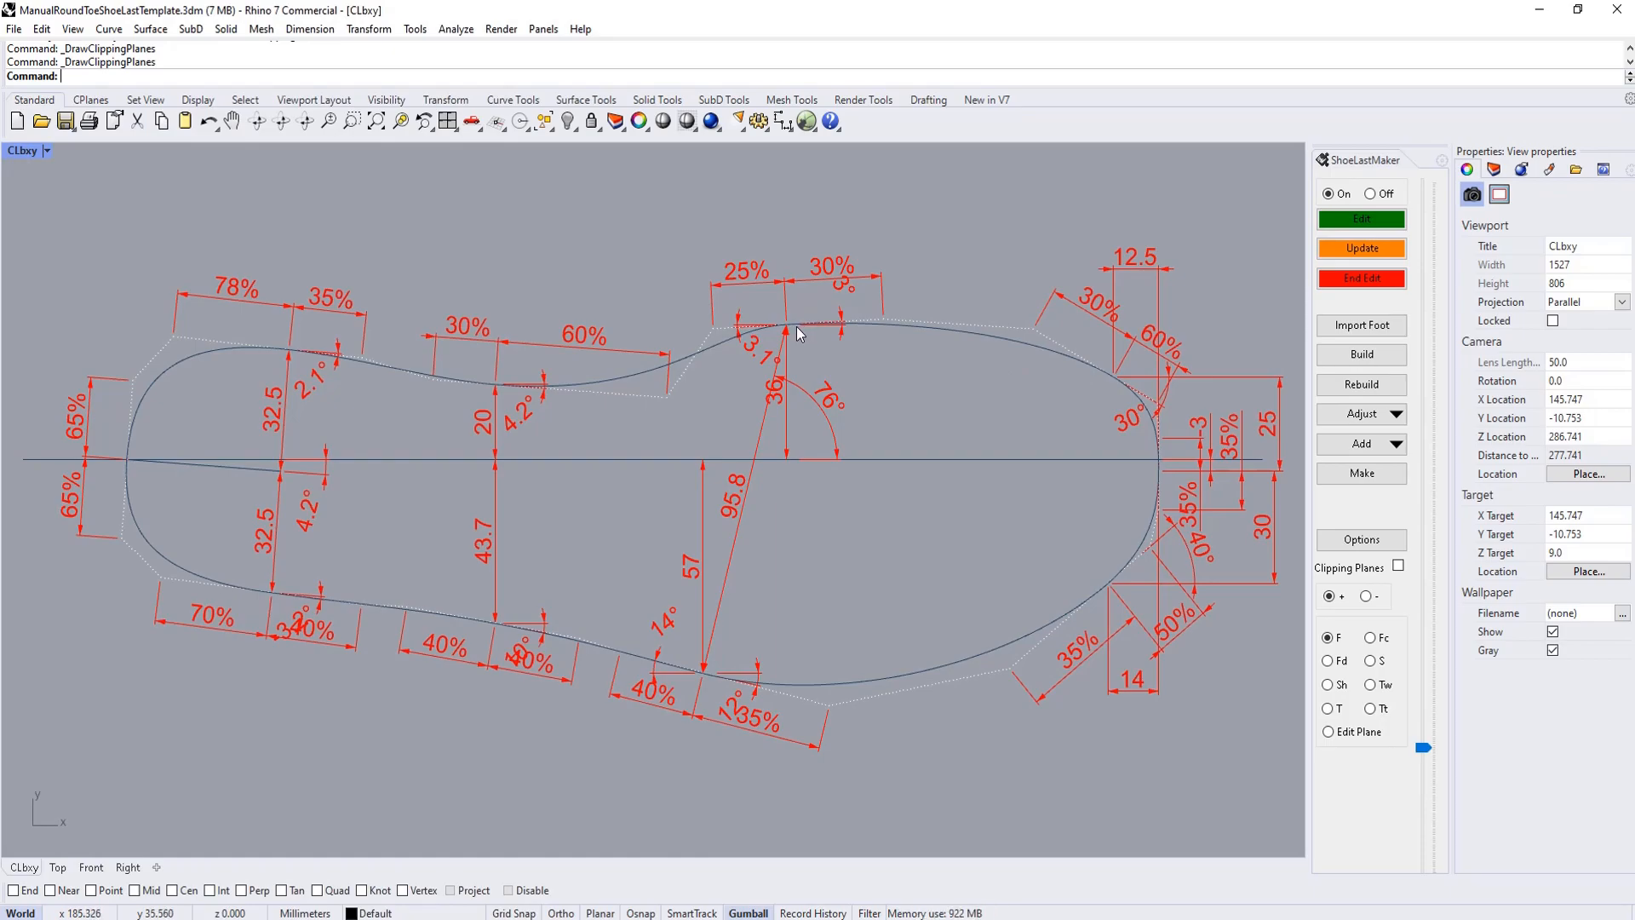
mouse_move(794, 333)
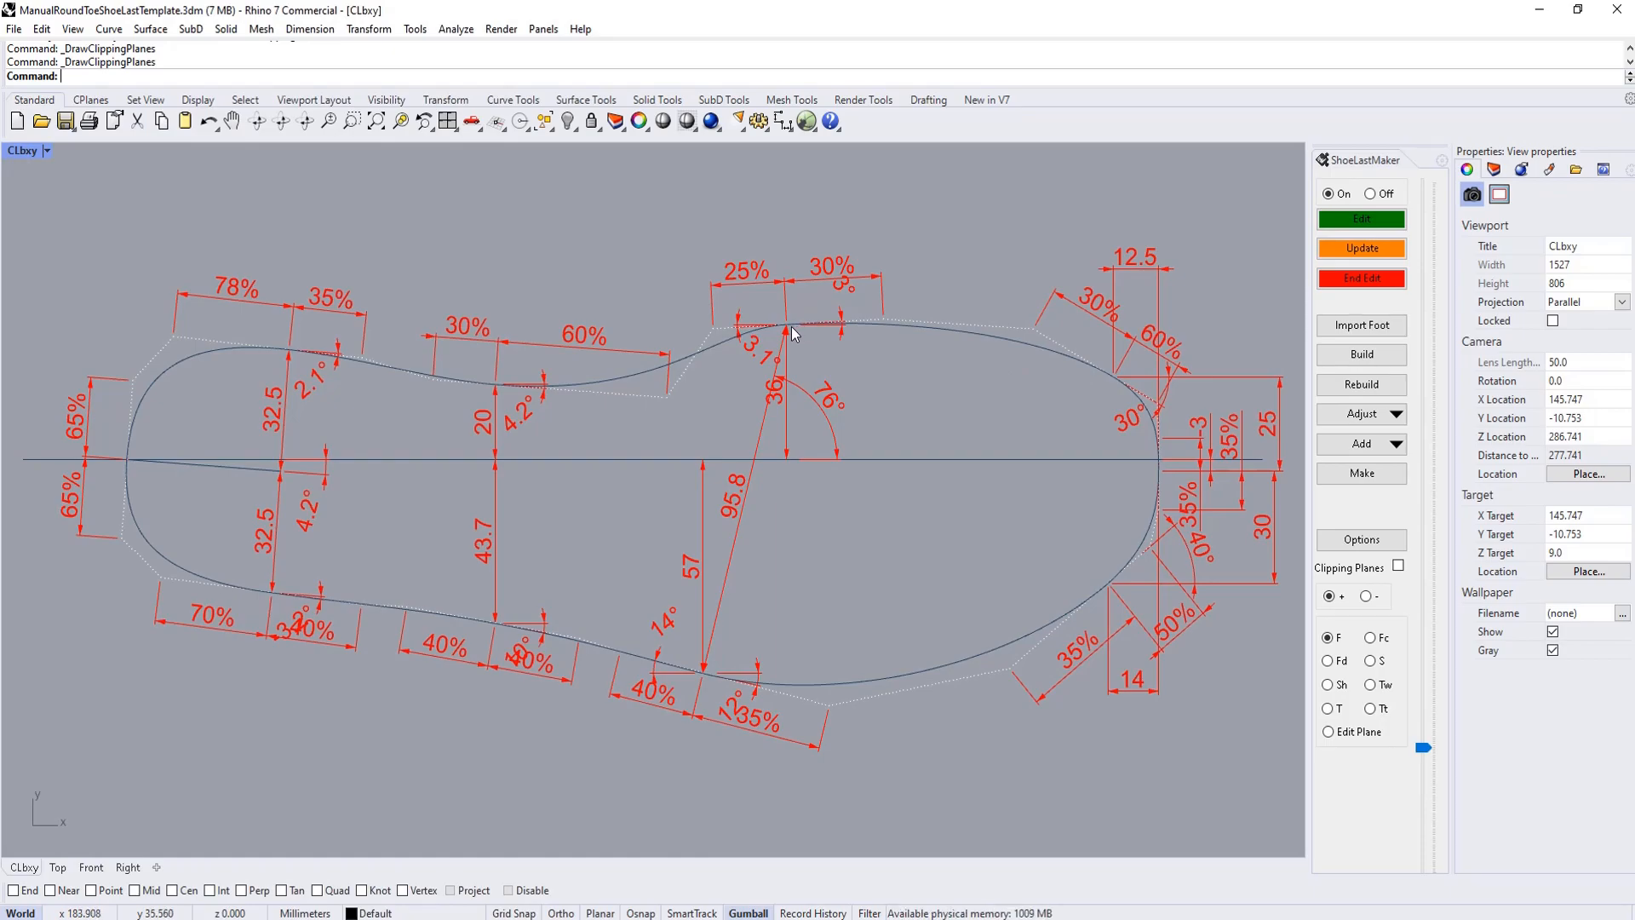
mouse_move(1192, 446)
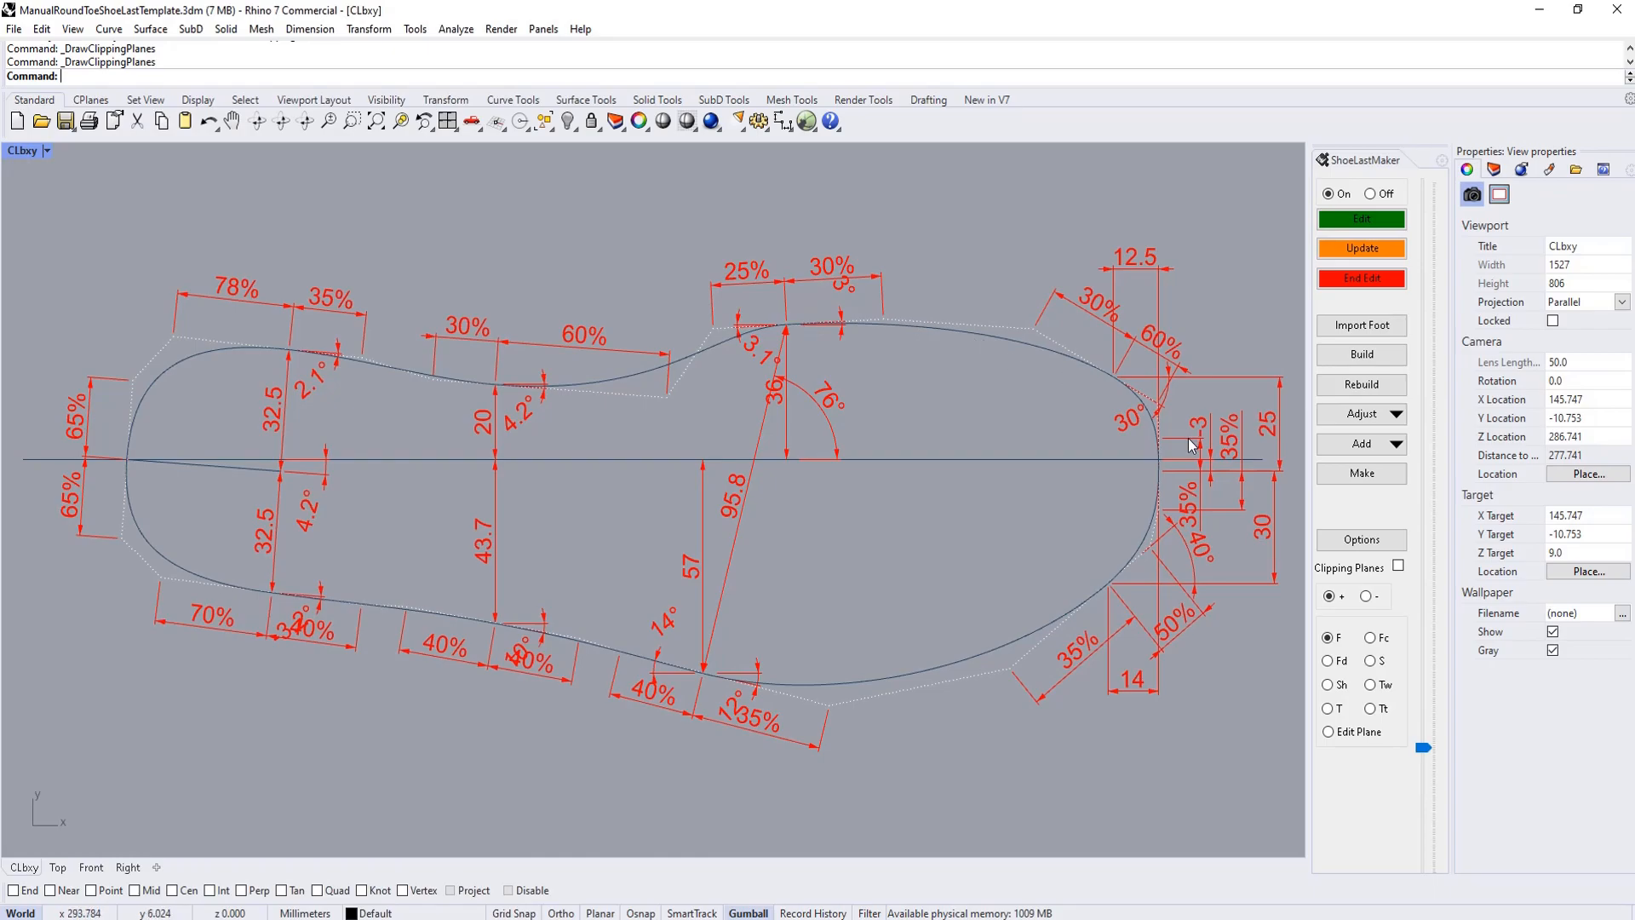
mouse_move(1165, 458)
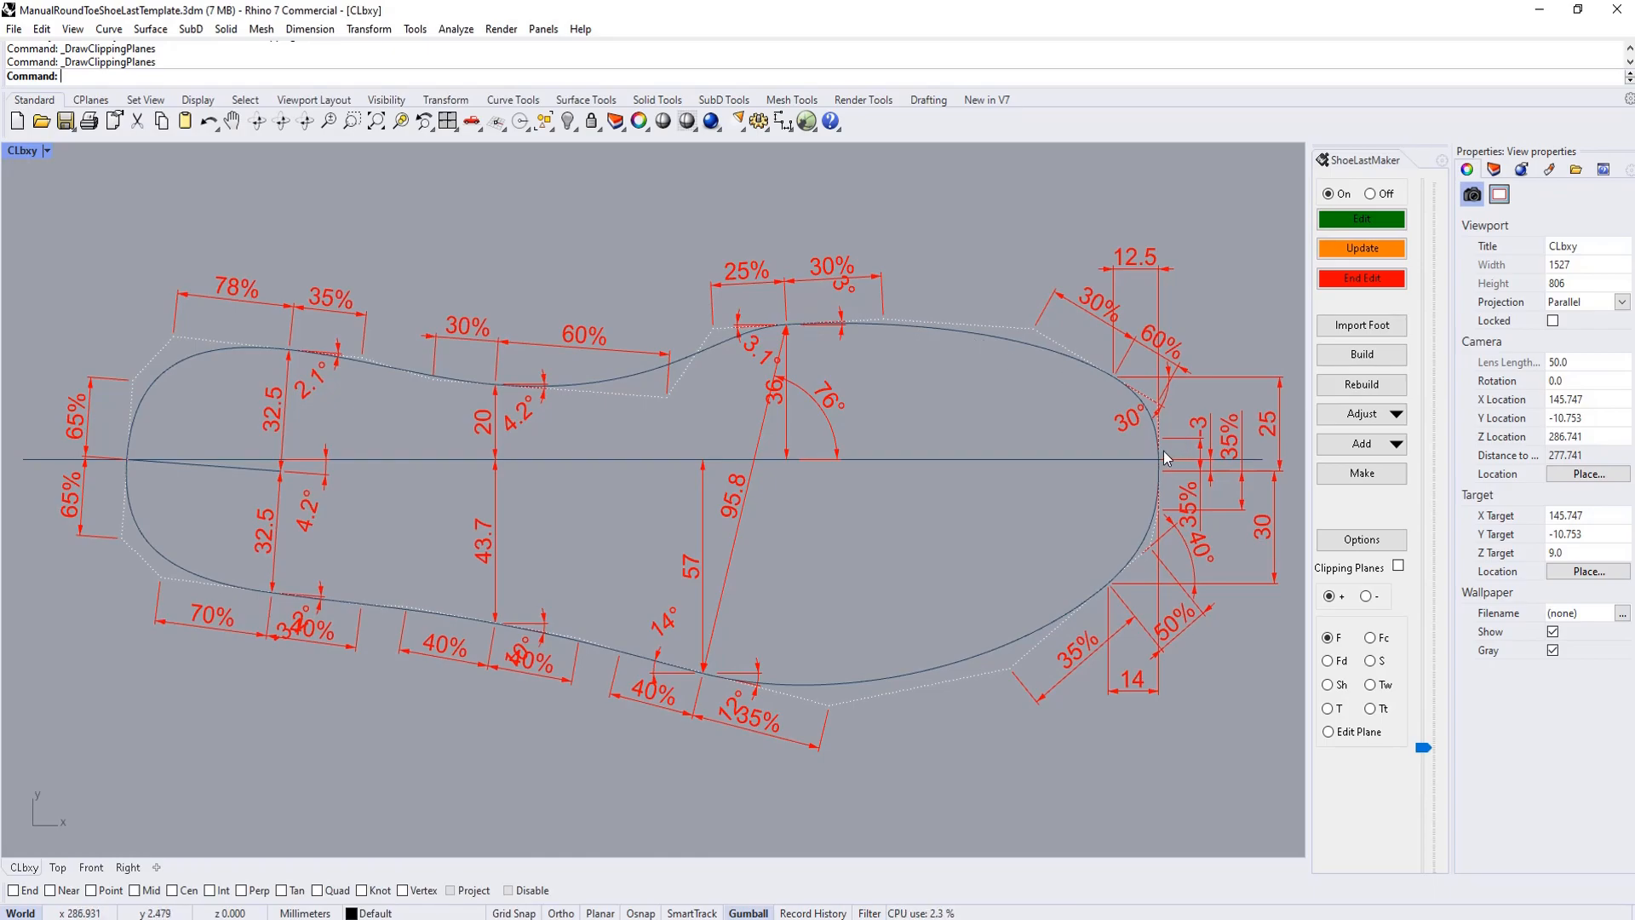
mouse_move(1040, 370)
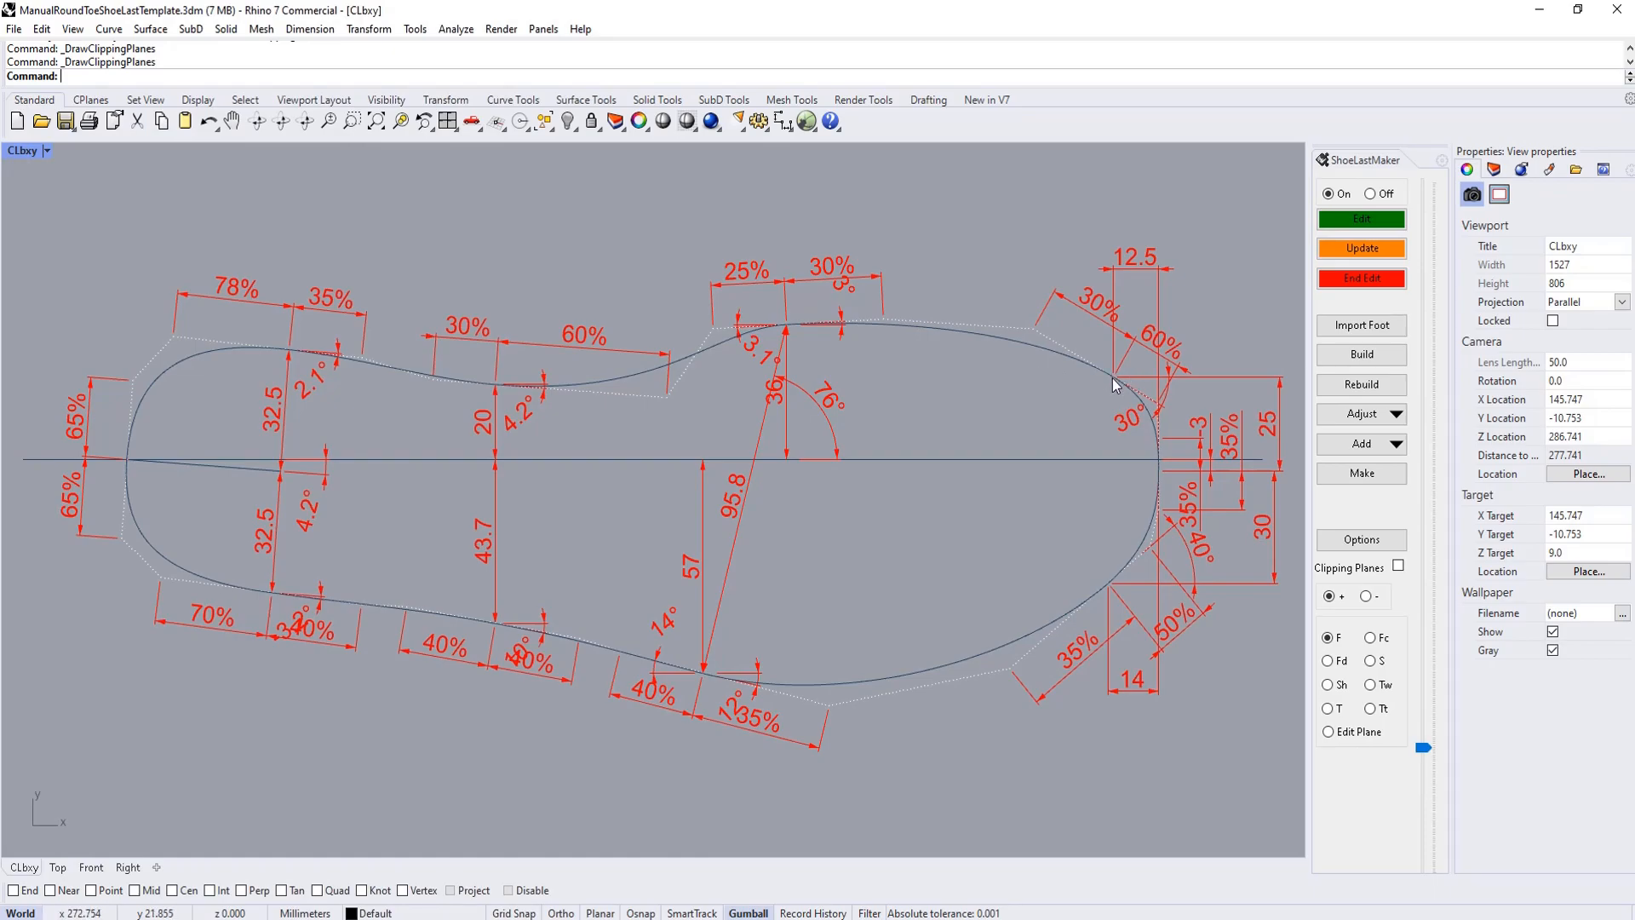
mouse_move(1113, 384)
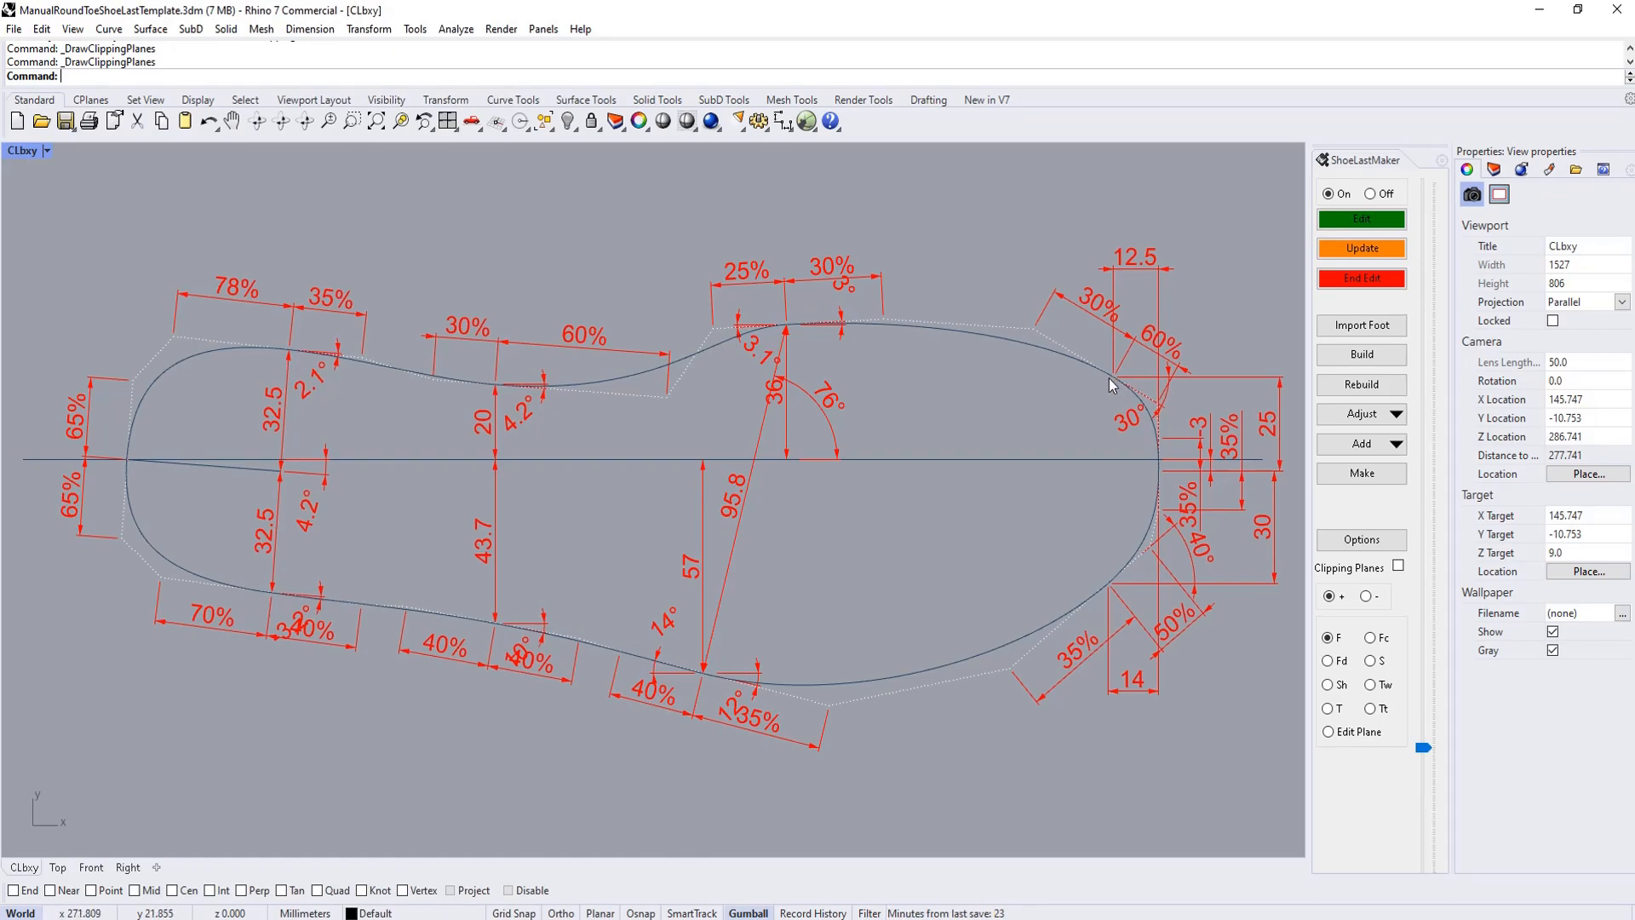
mouse_move(1113, 384)
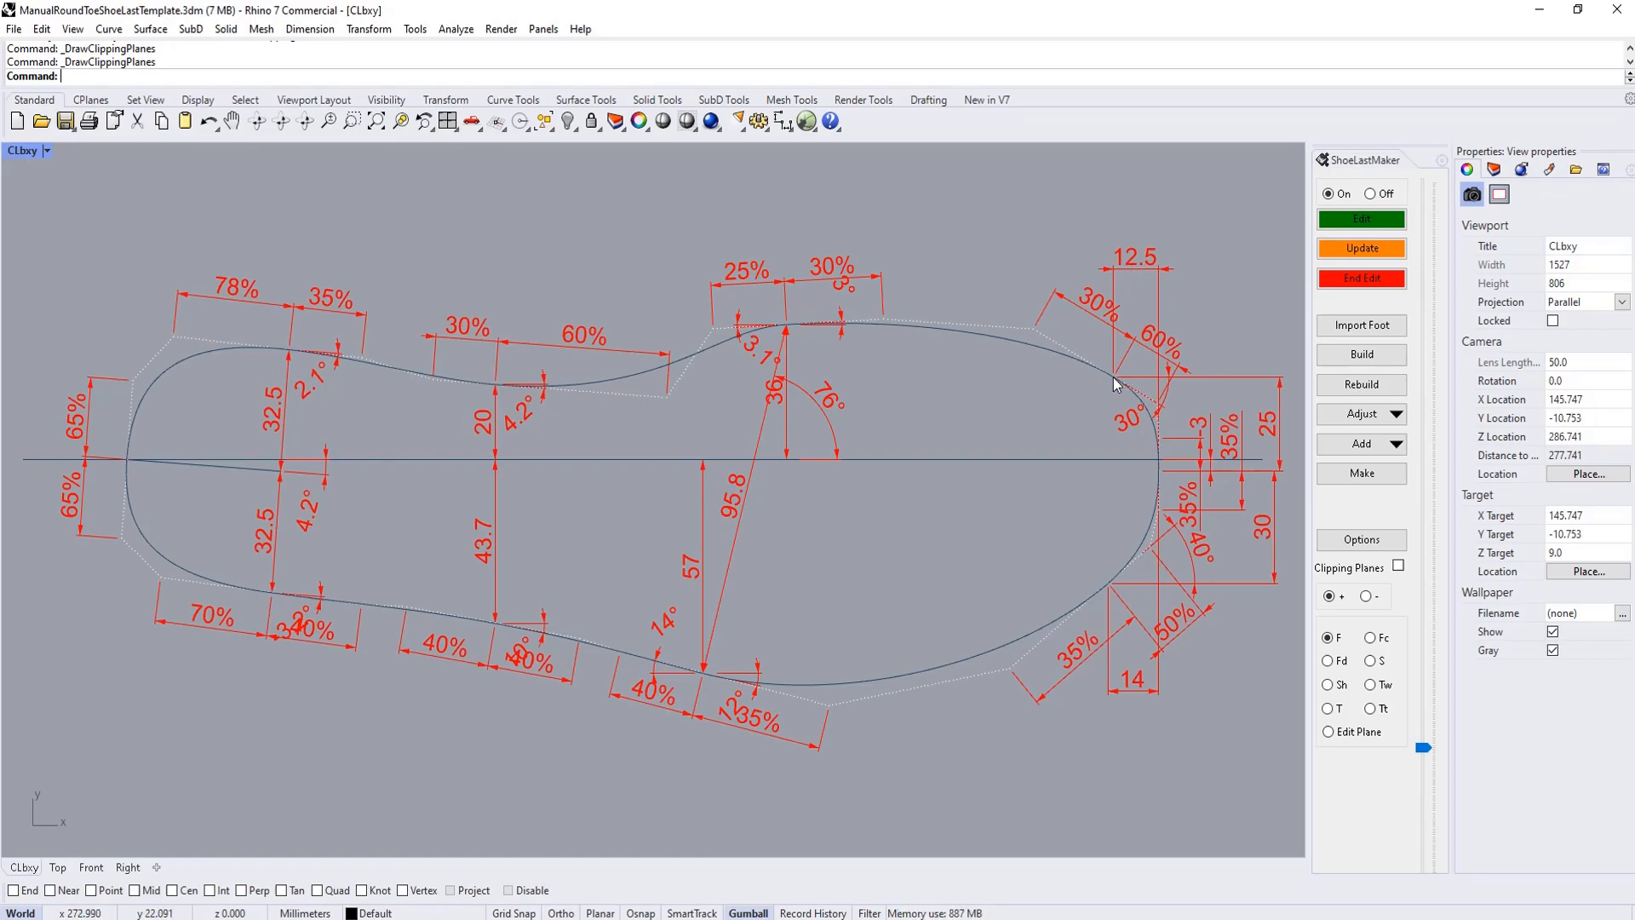
mouse_move(1139, 264)
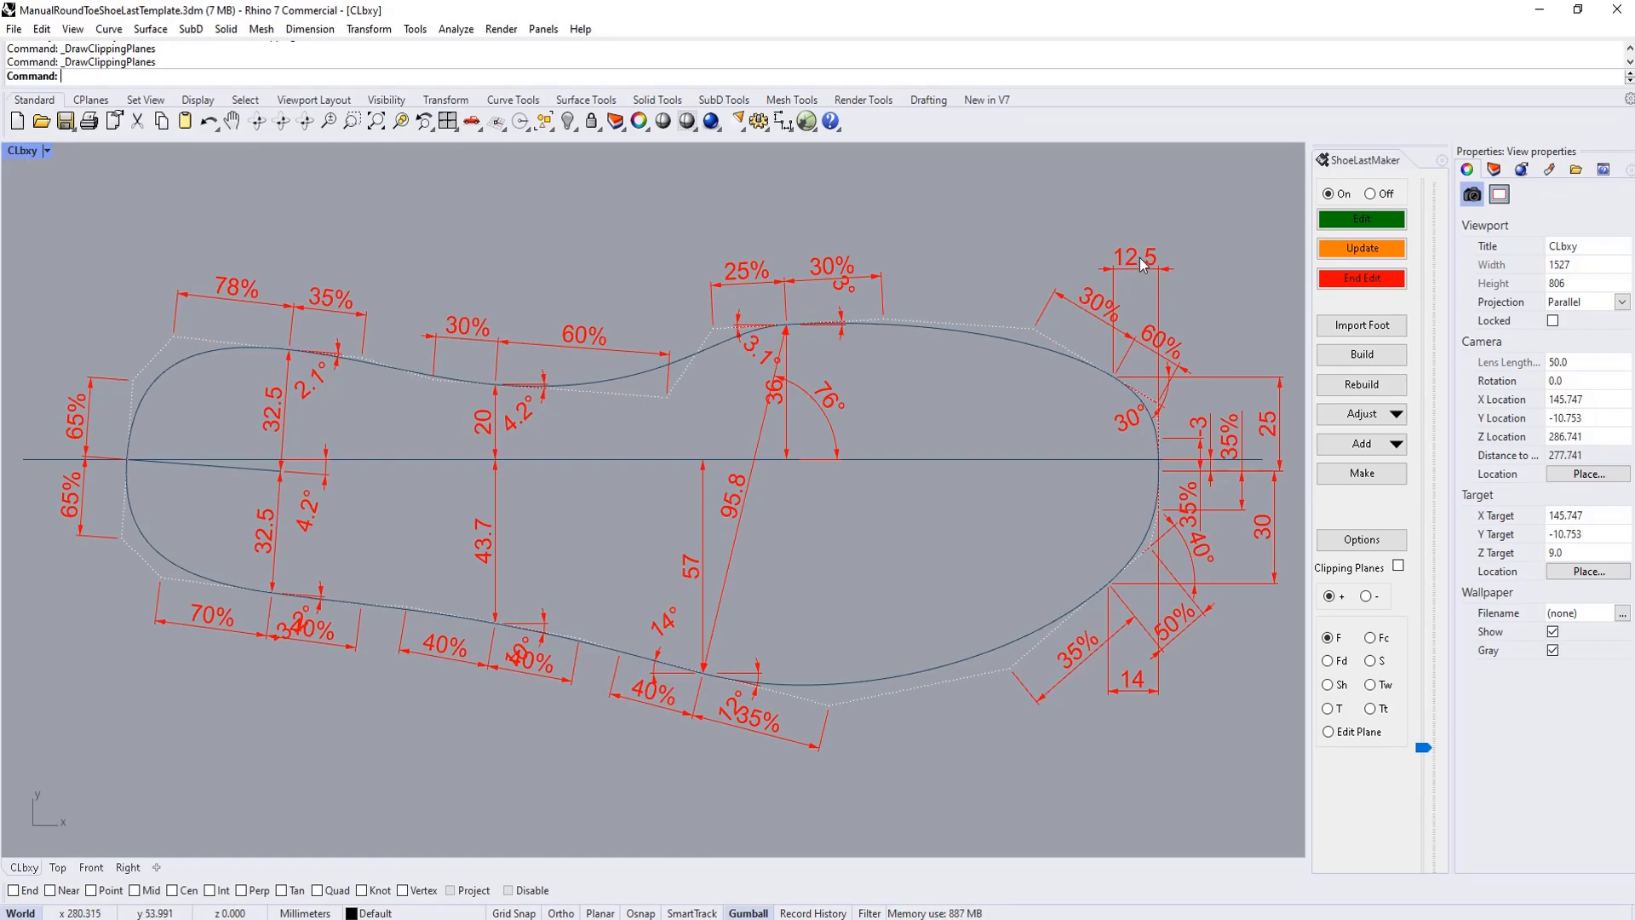
mouse_move(1141, 264)
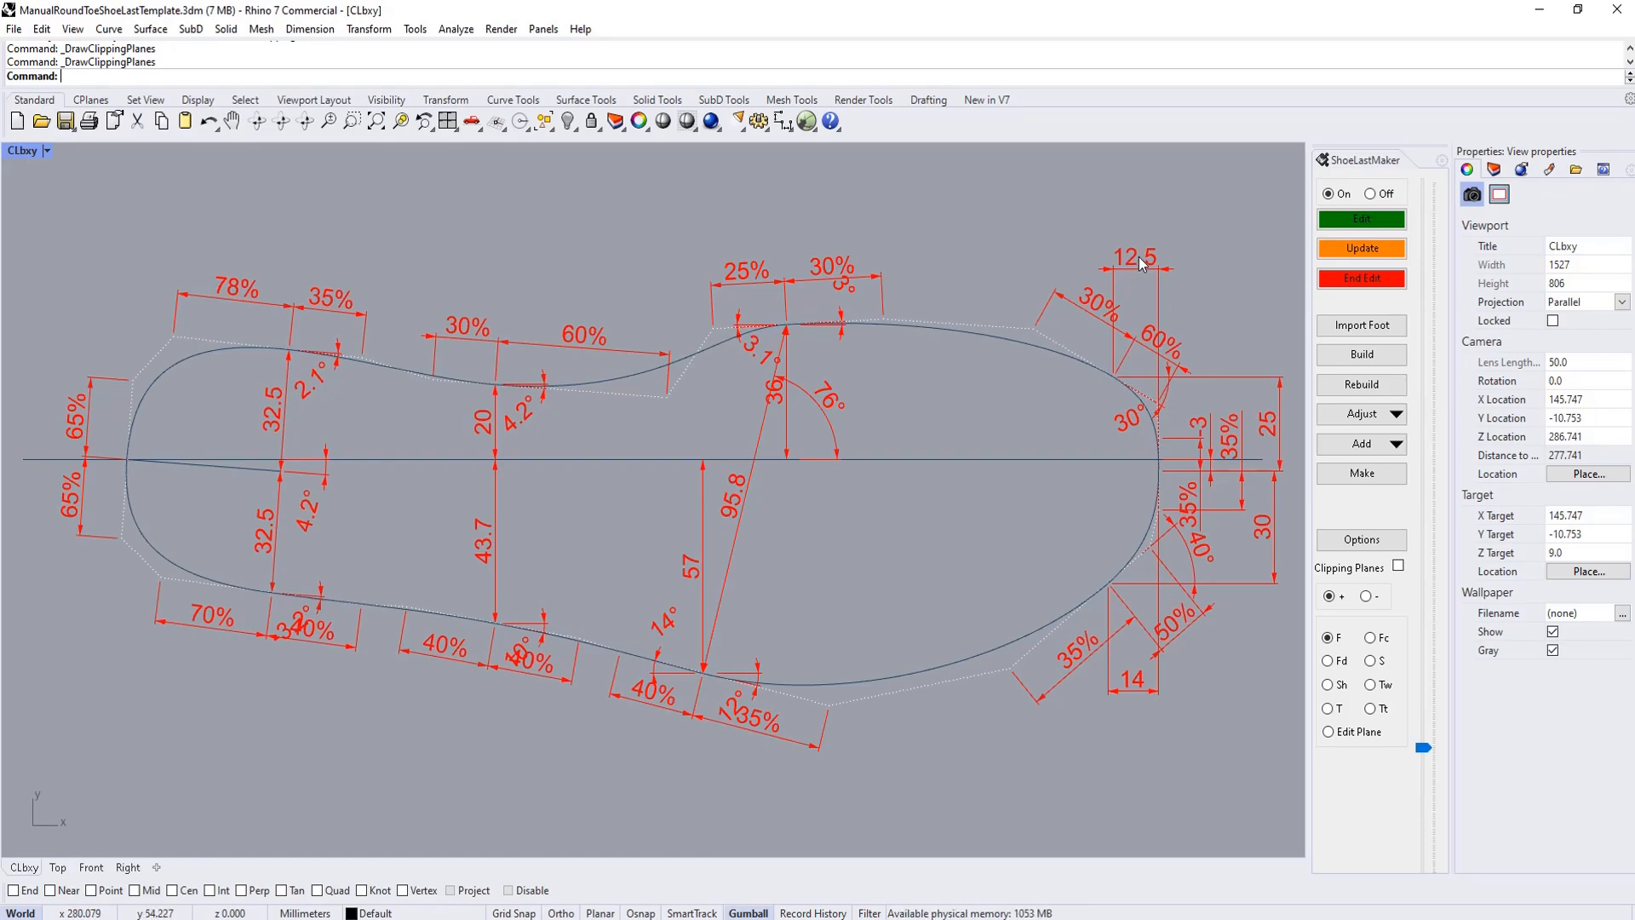
mouse_move(1280, 423)
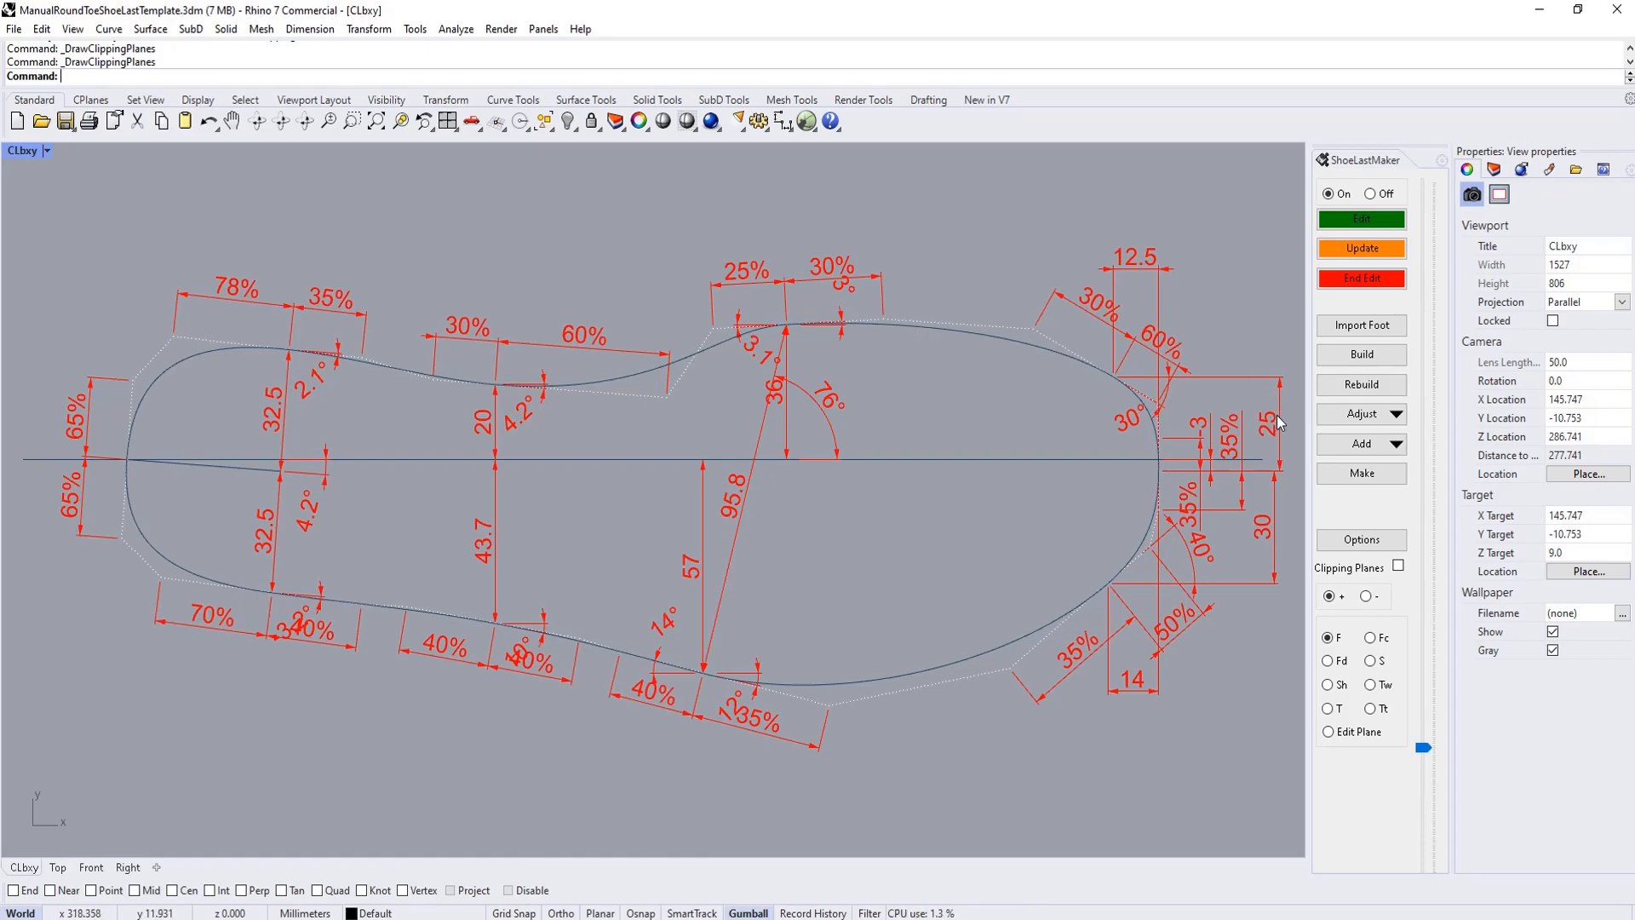
mouse_move(1113, 382)
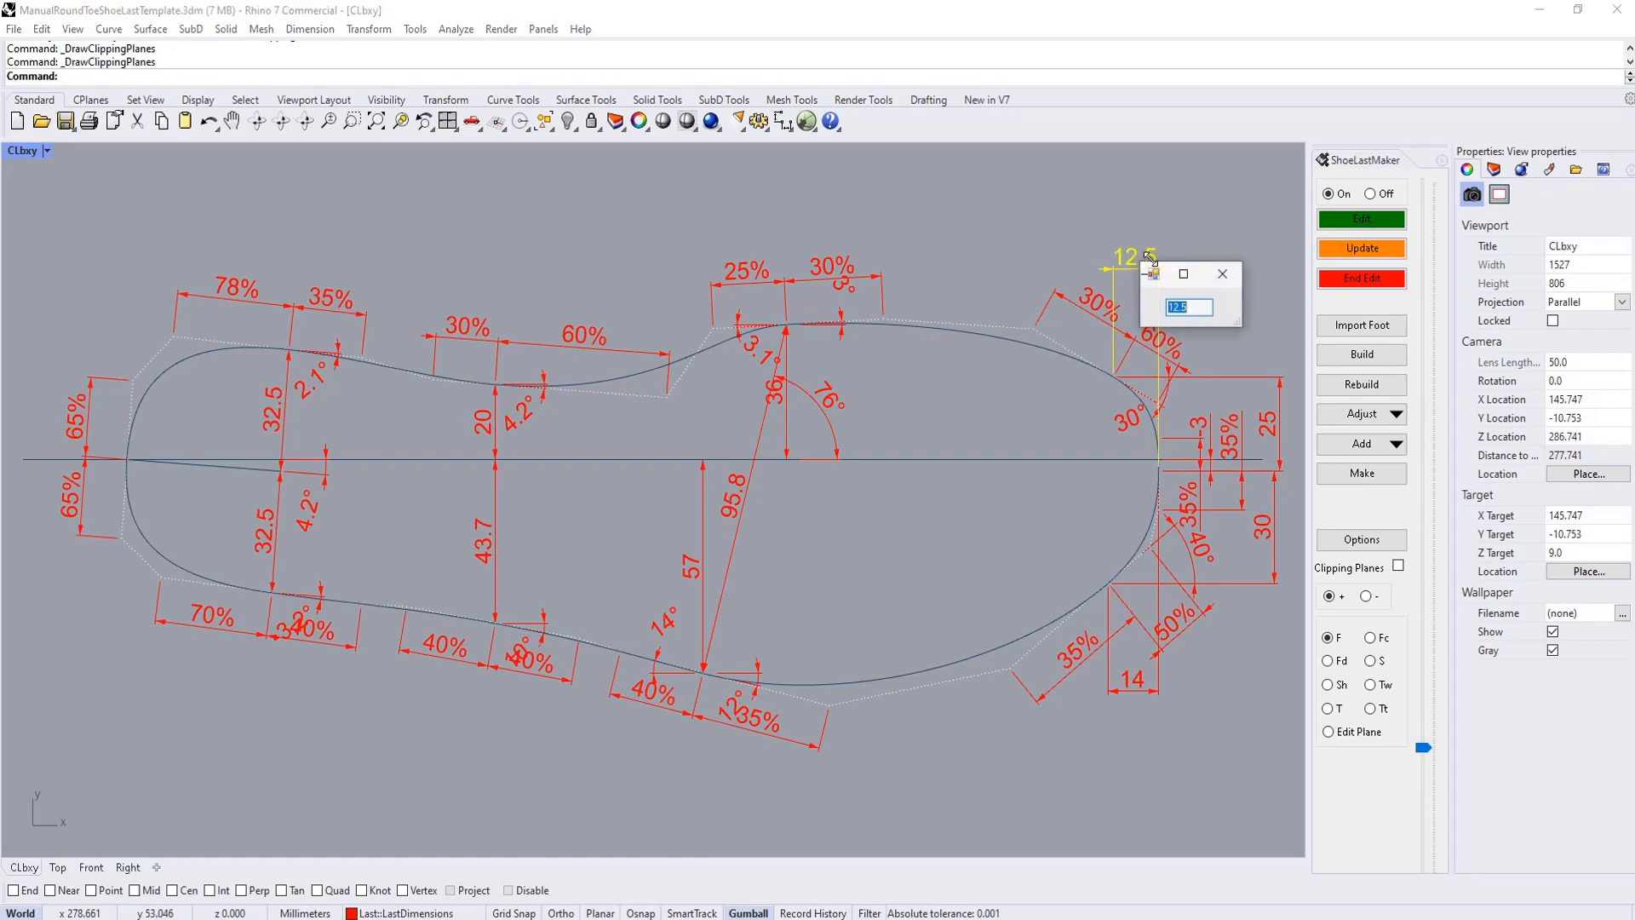
text(15)
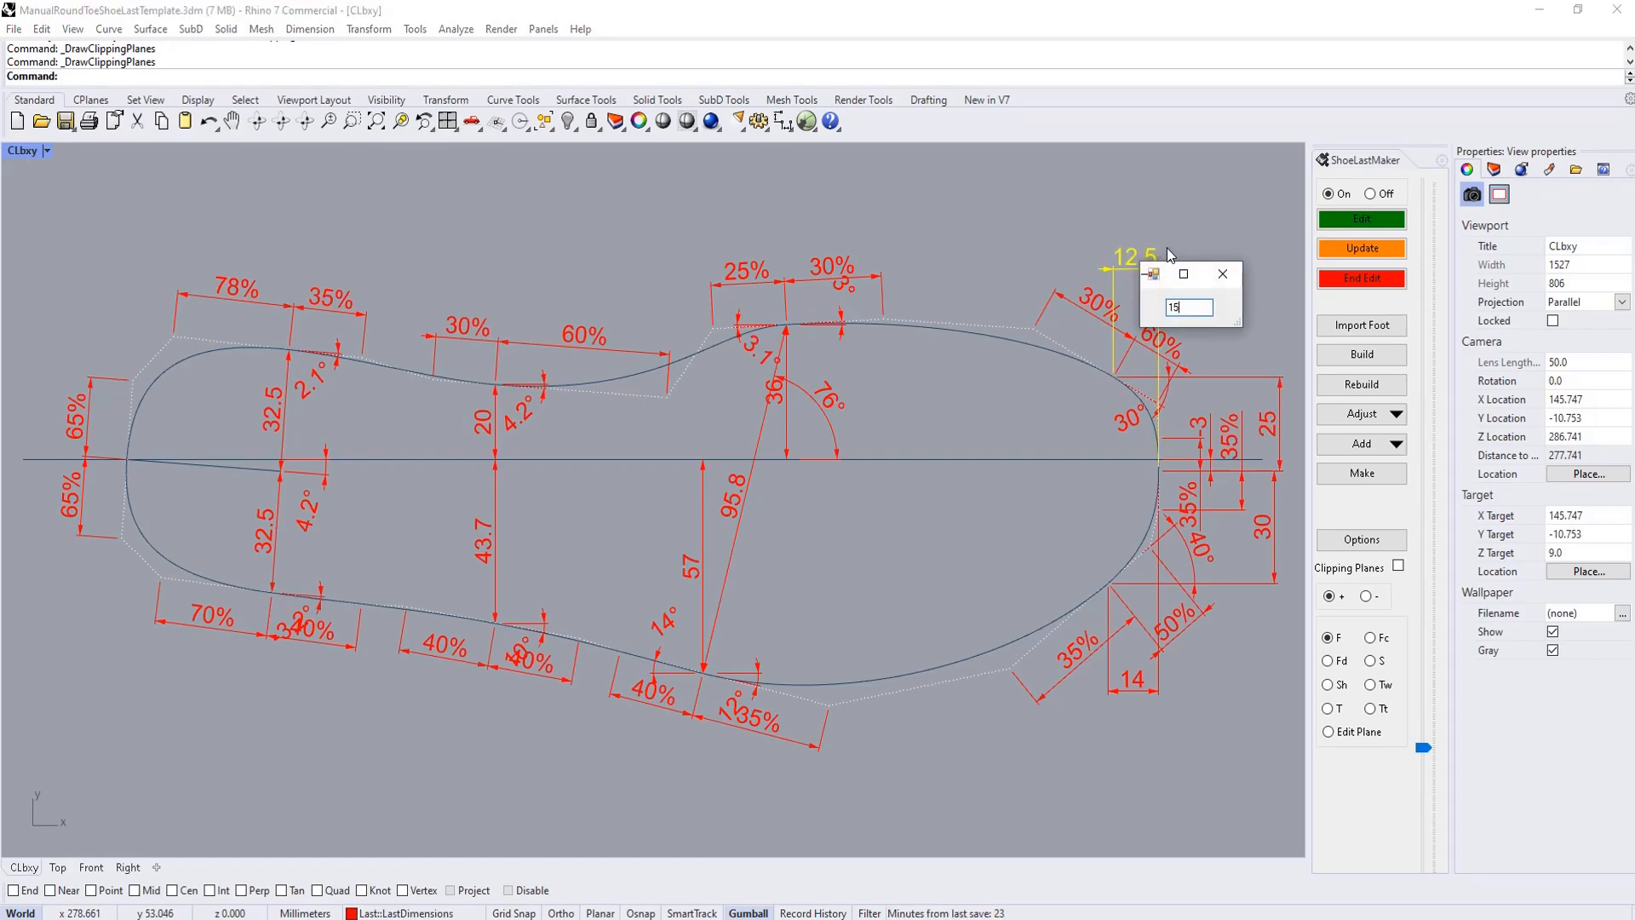
key(Return)
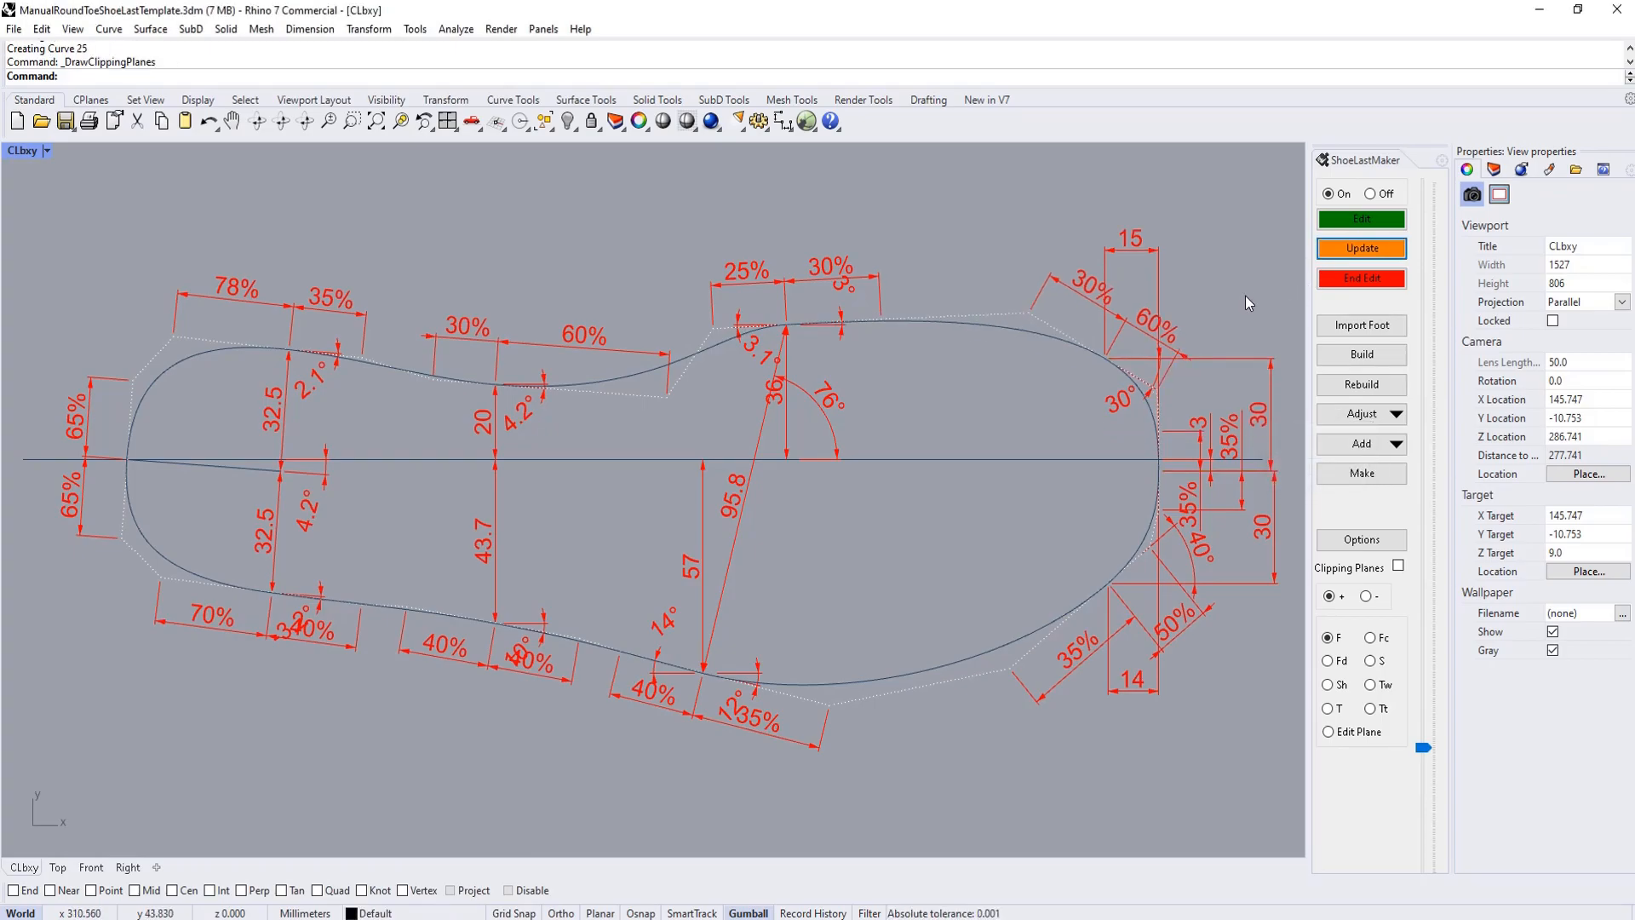
mouse_move(1082, 292)
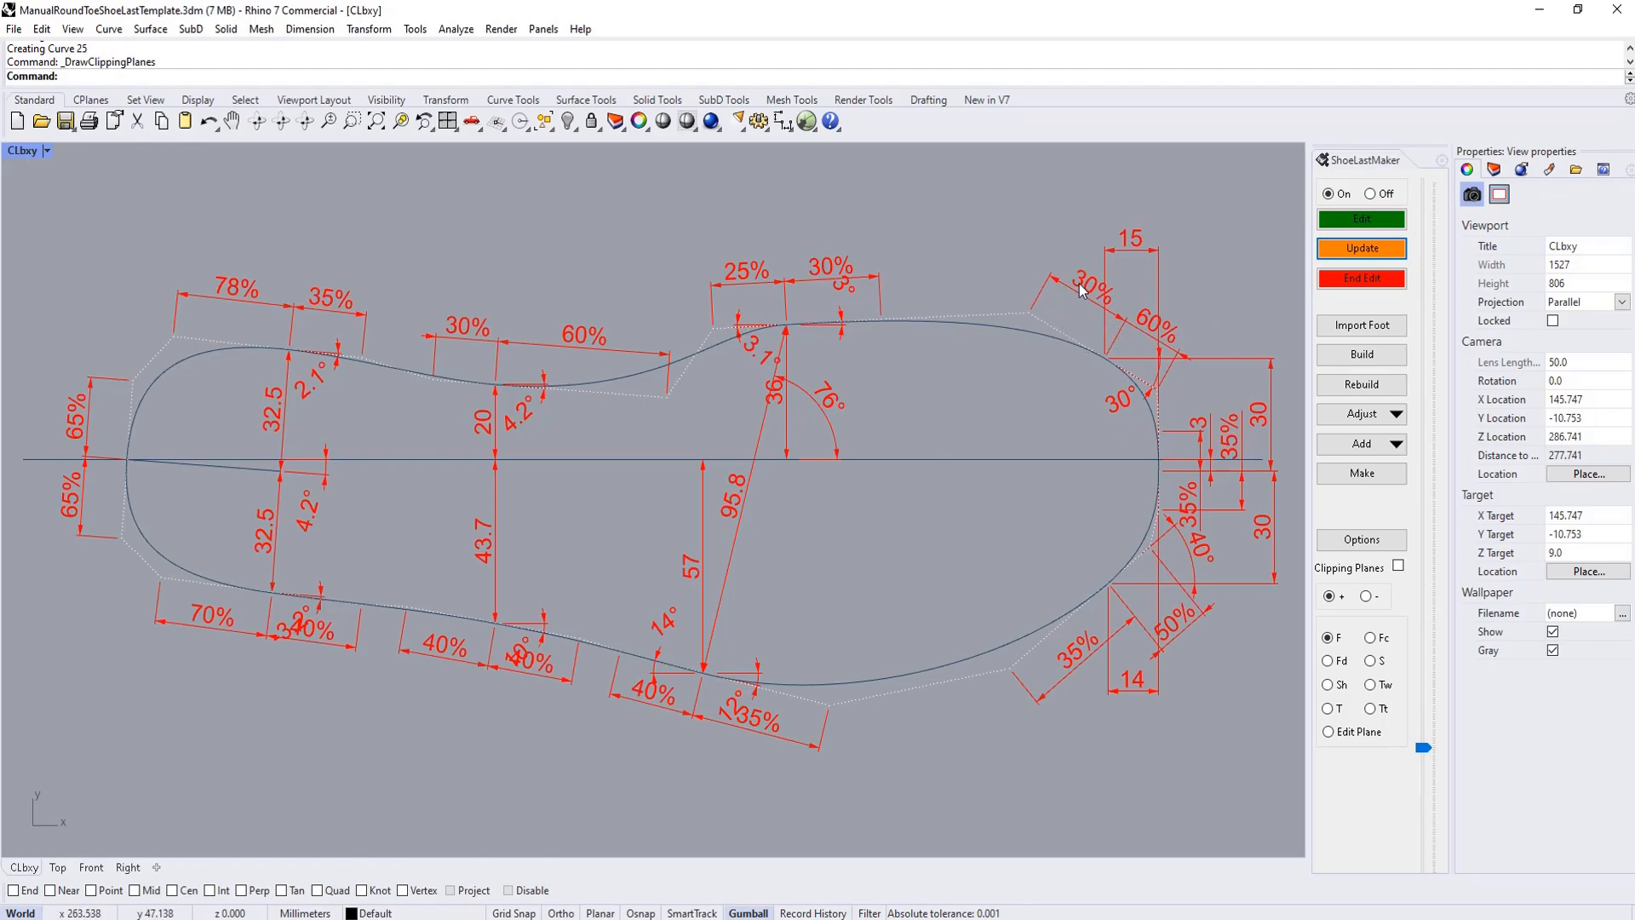
mouse_move(821, 271)
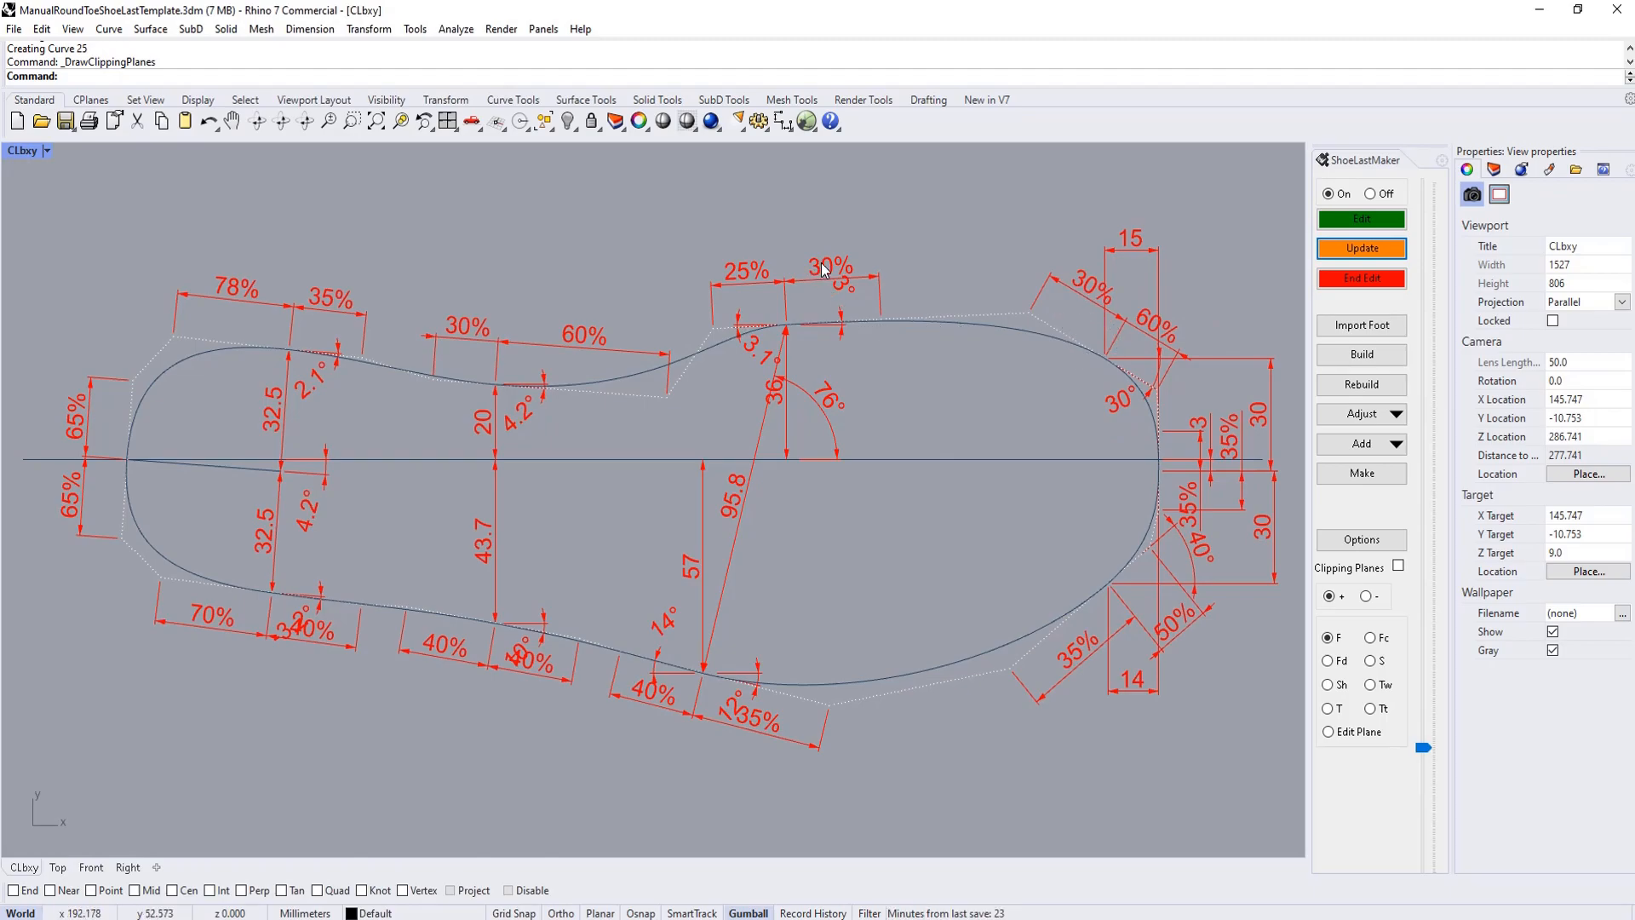
- Review the 30 toe dimension on the CLbxy outline and end the top-view edit
double_click(827, 265)
text(50)
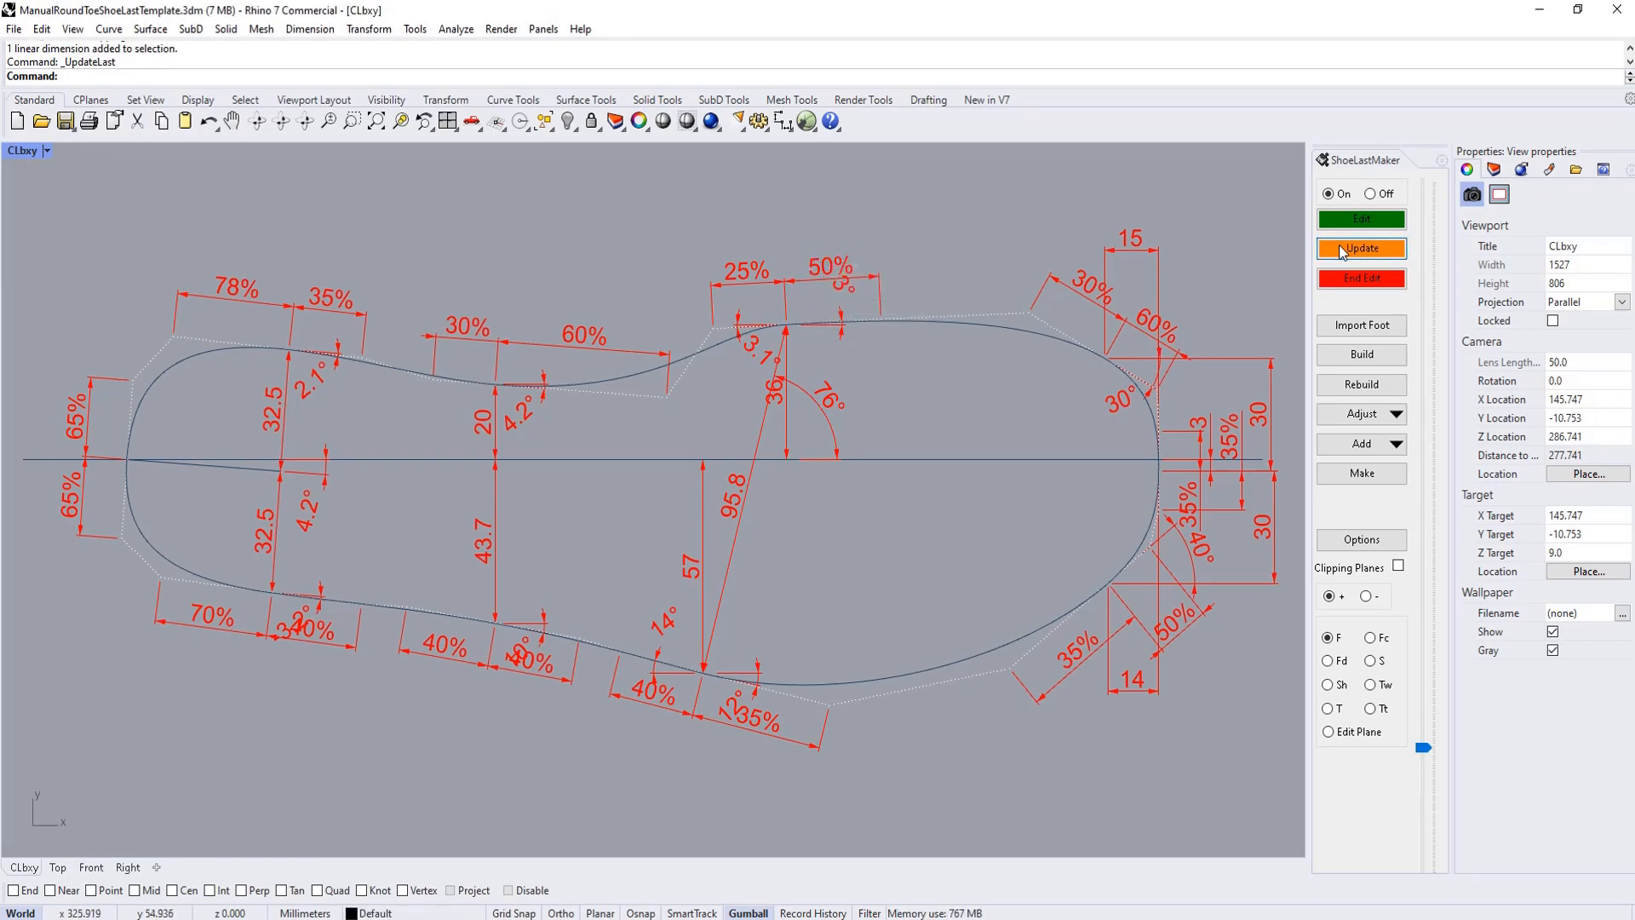
click(1361, 248)
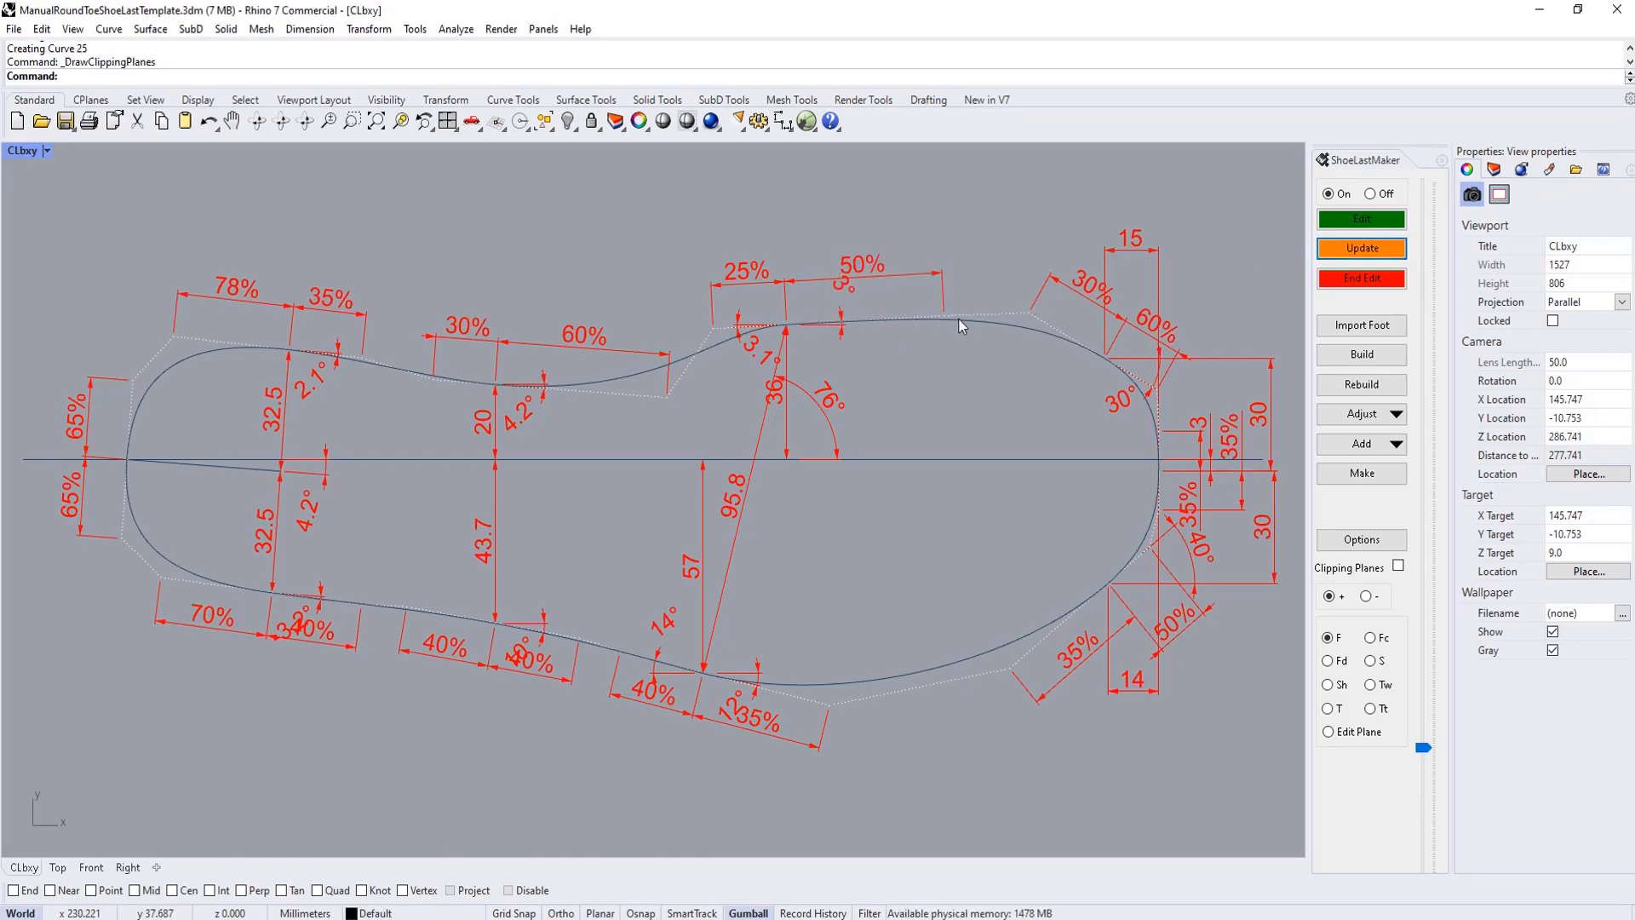
mouse_move(947, 324)
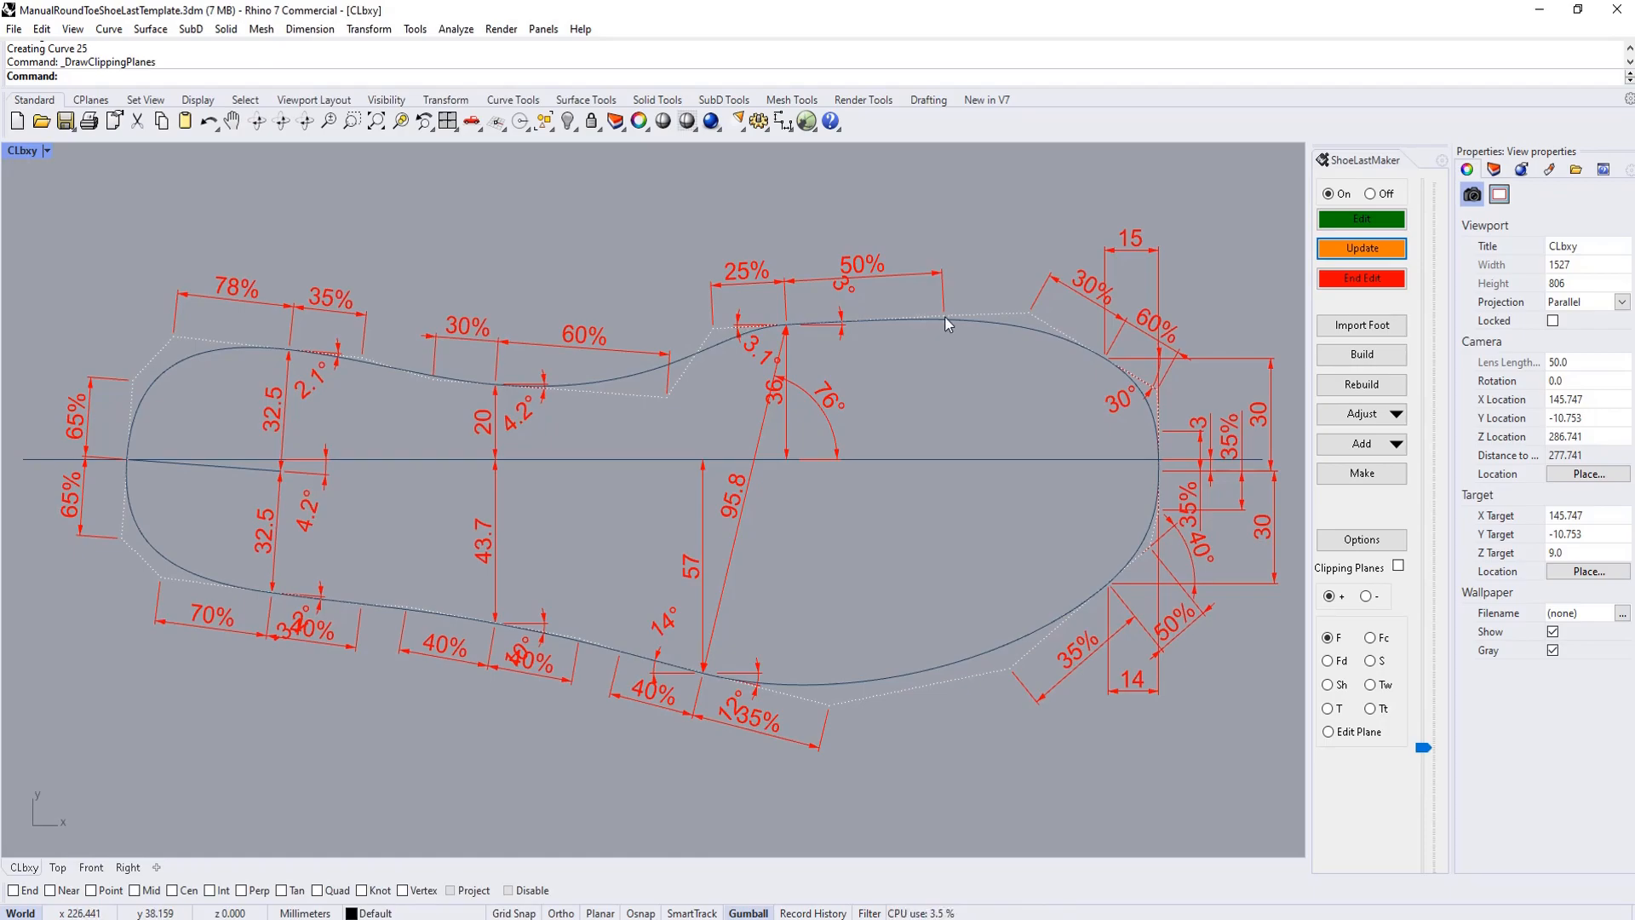
mouse_move(1046, 389)
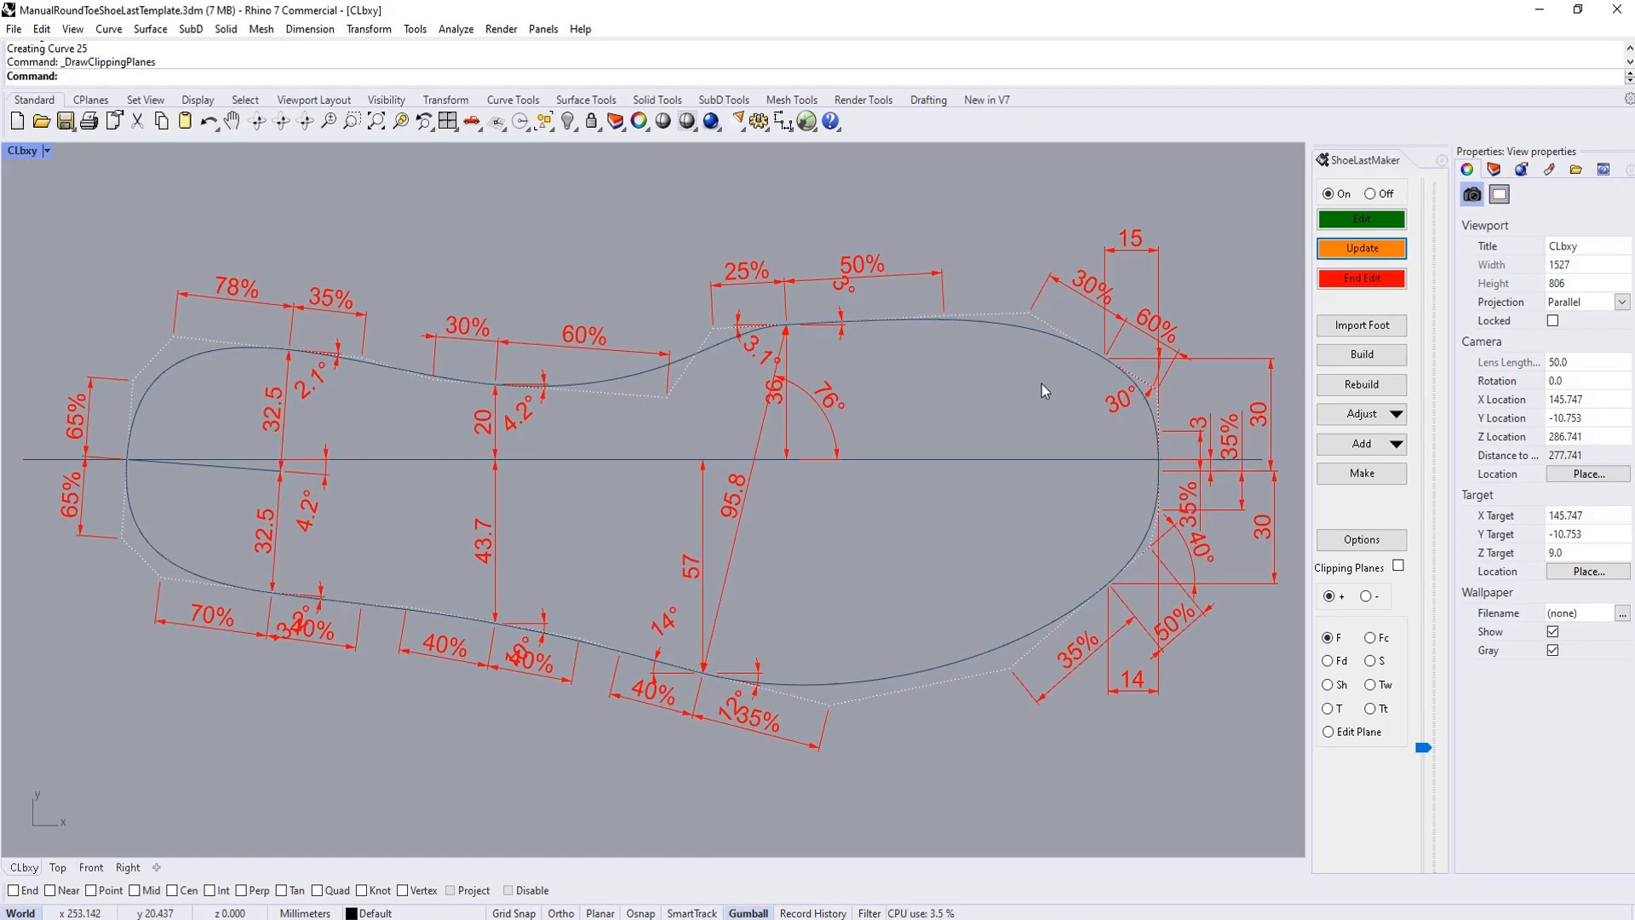
mouse_move(1195, 443)
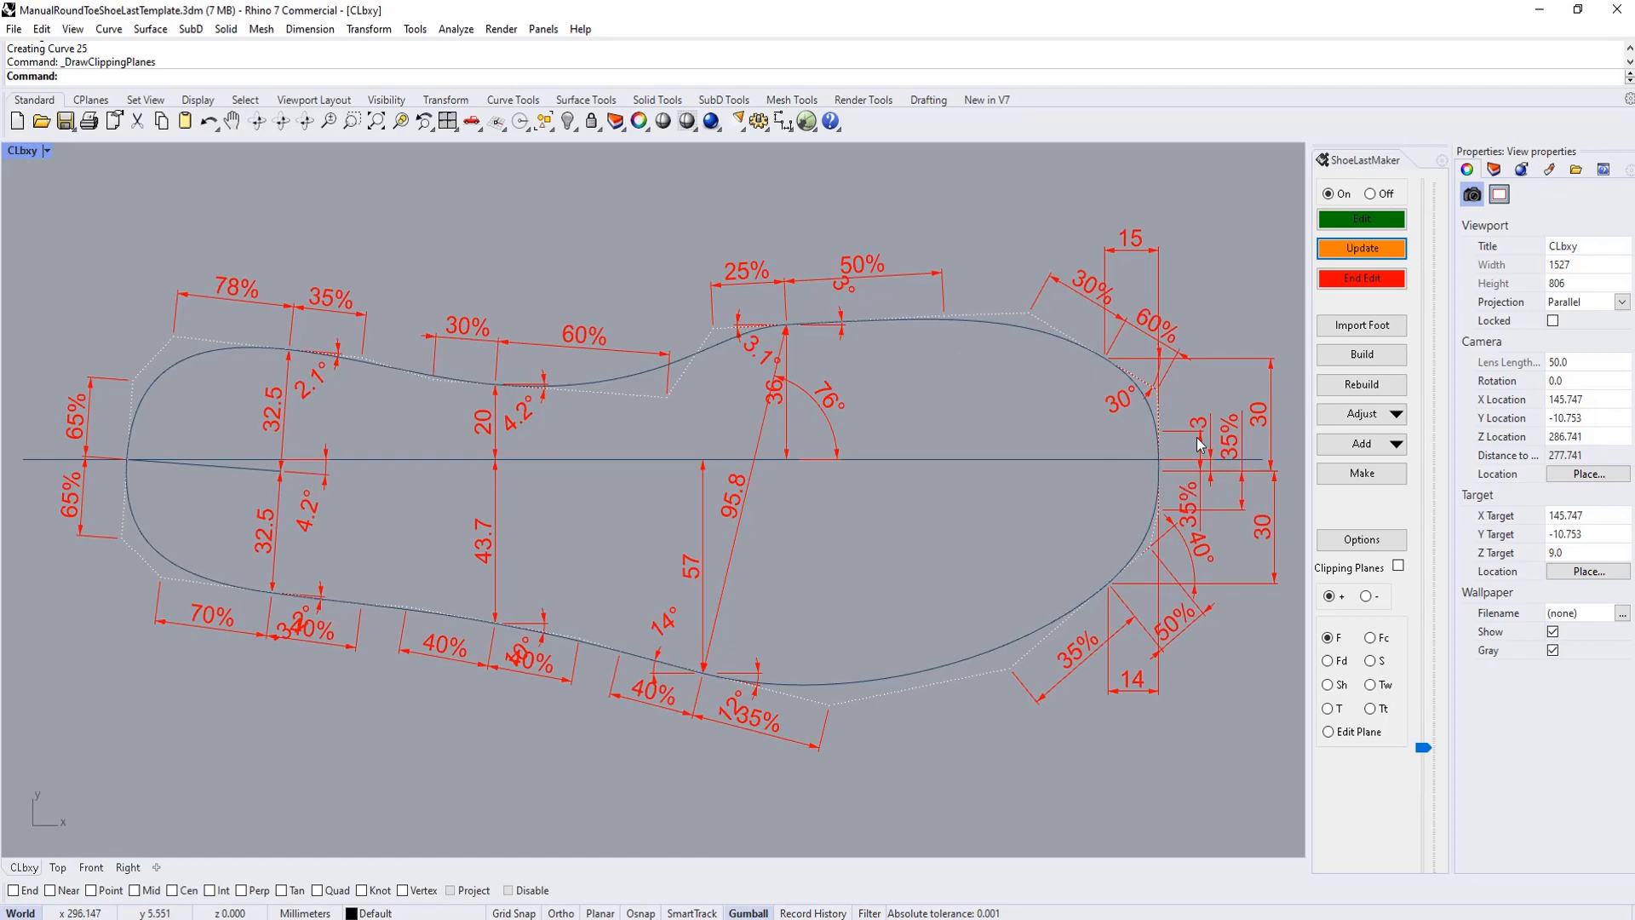
mouse_move(1110, 368)
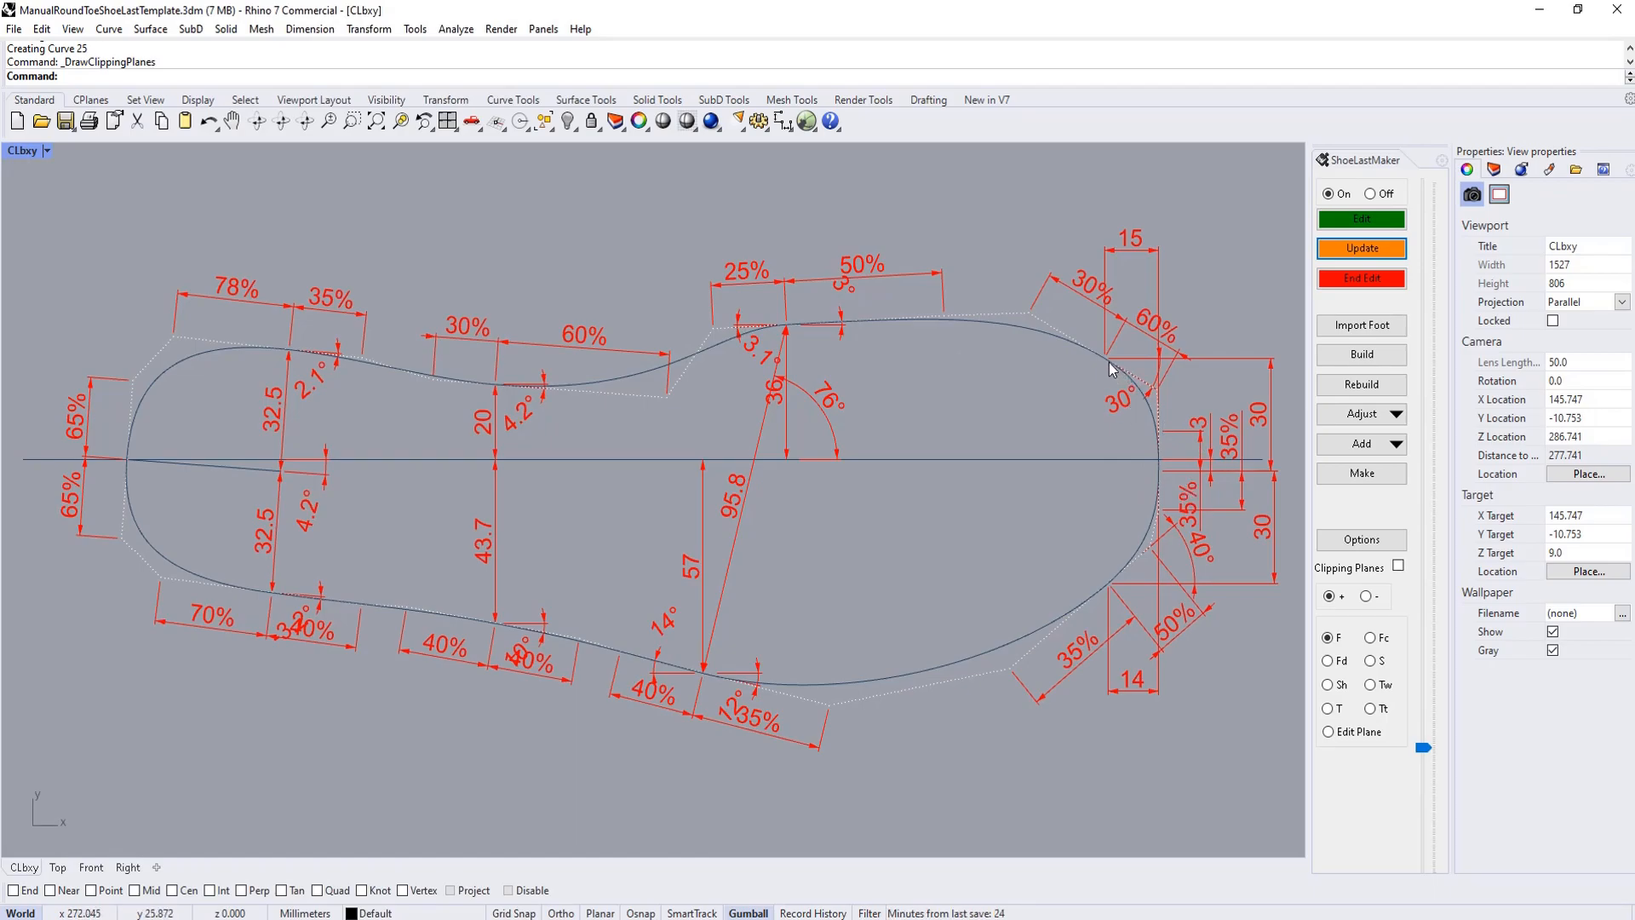
mouse_move(1109, 370)
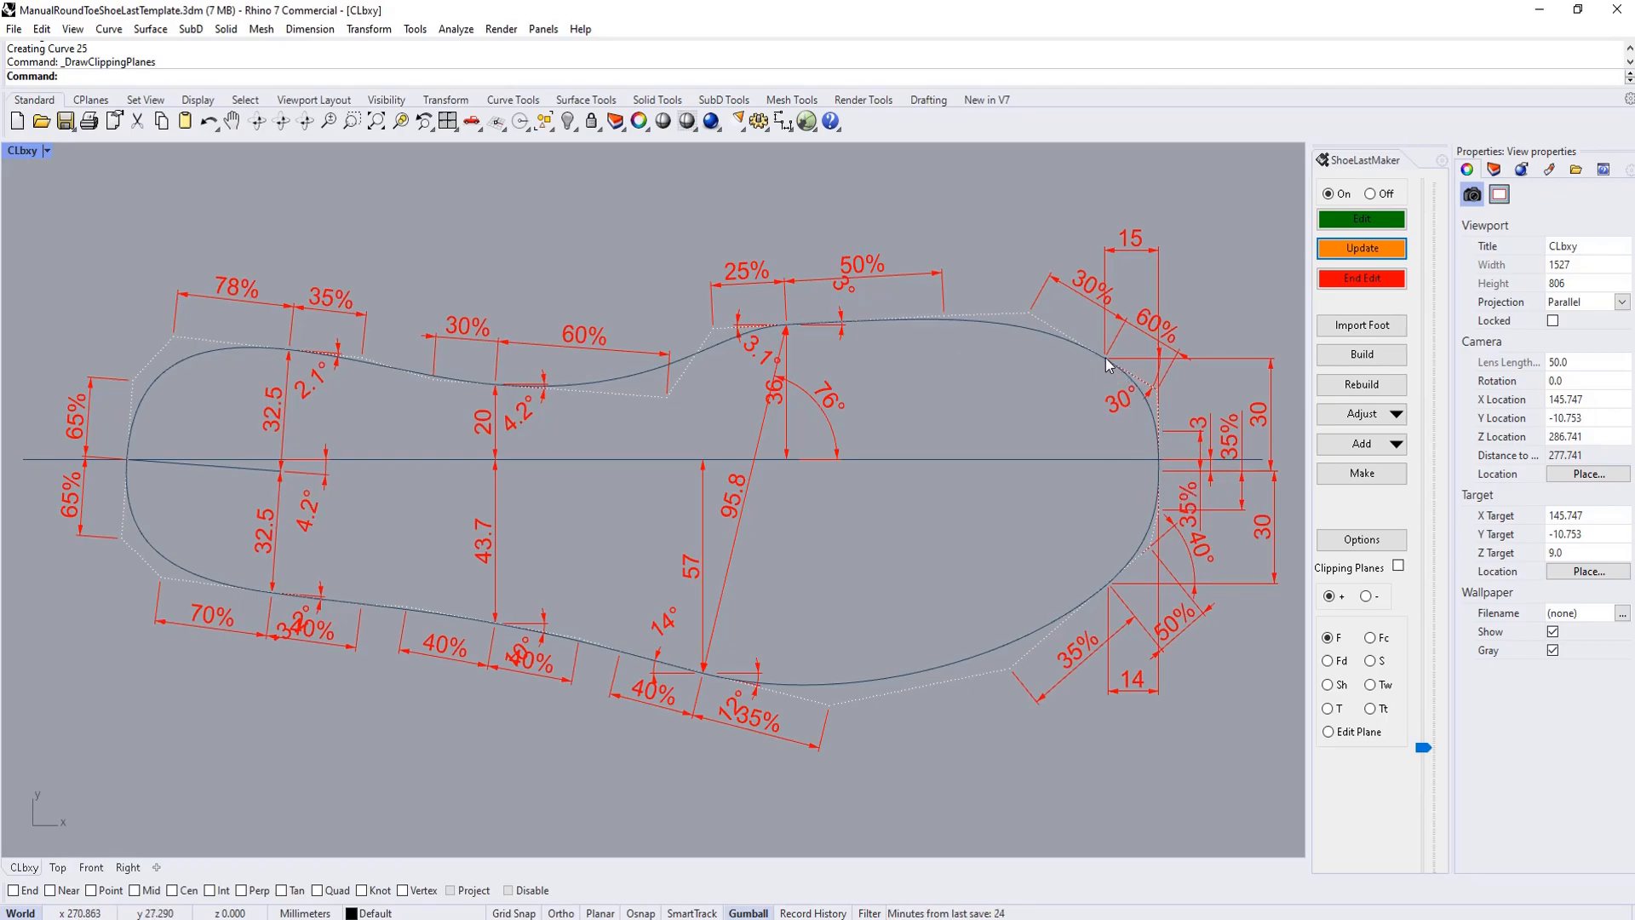
mouse_move(1155, 461)
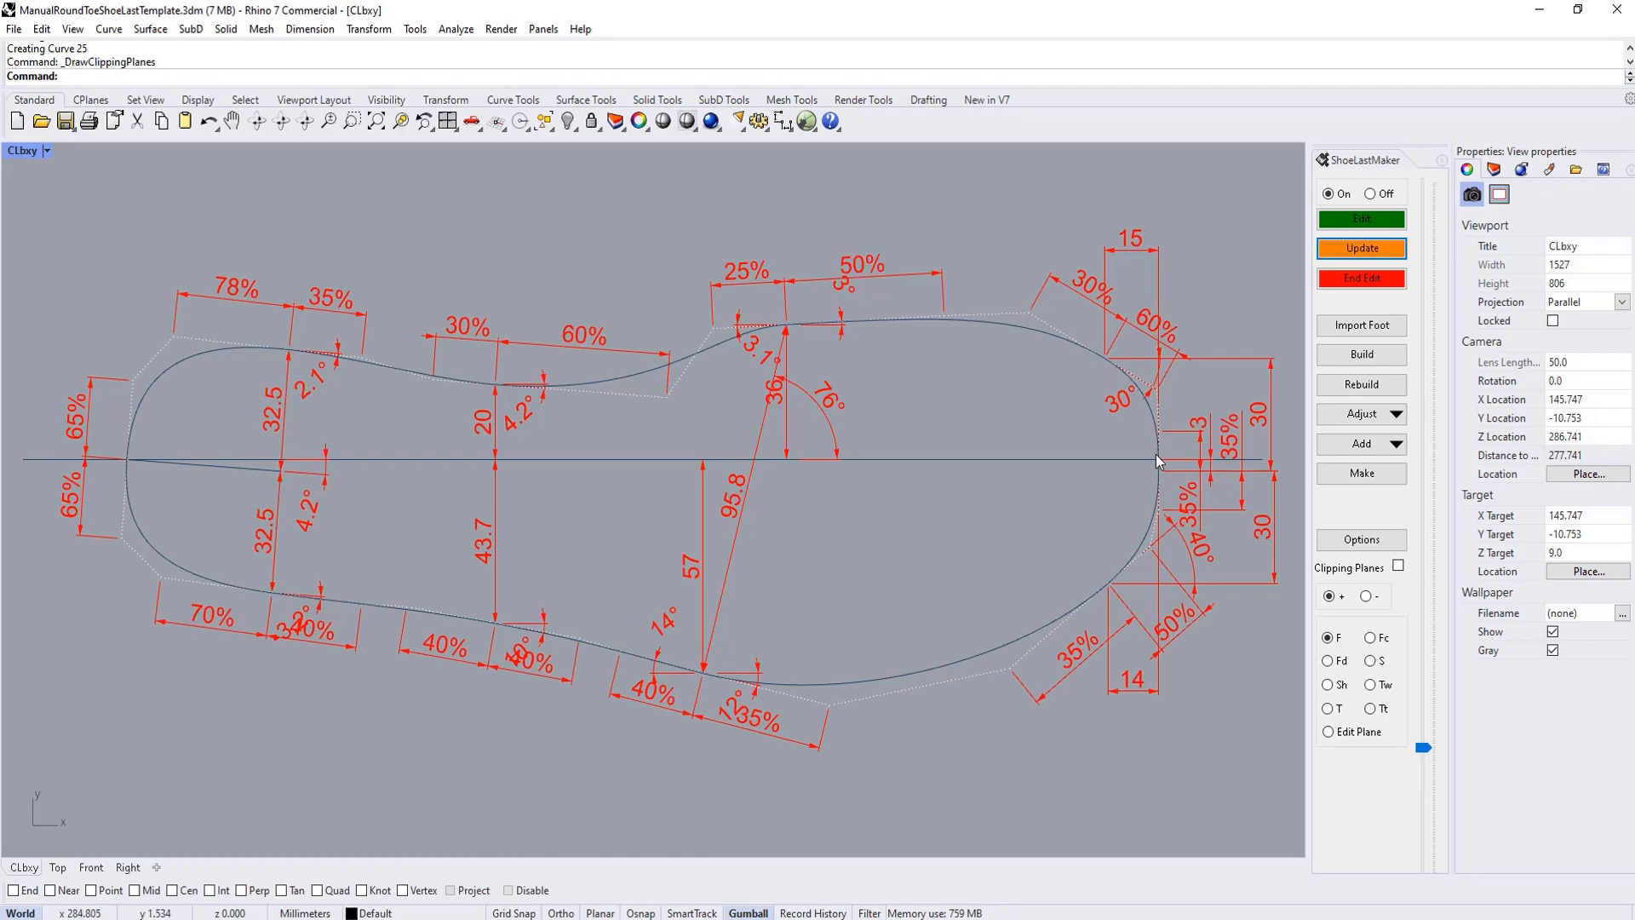
mouse_move(1113, 364)
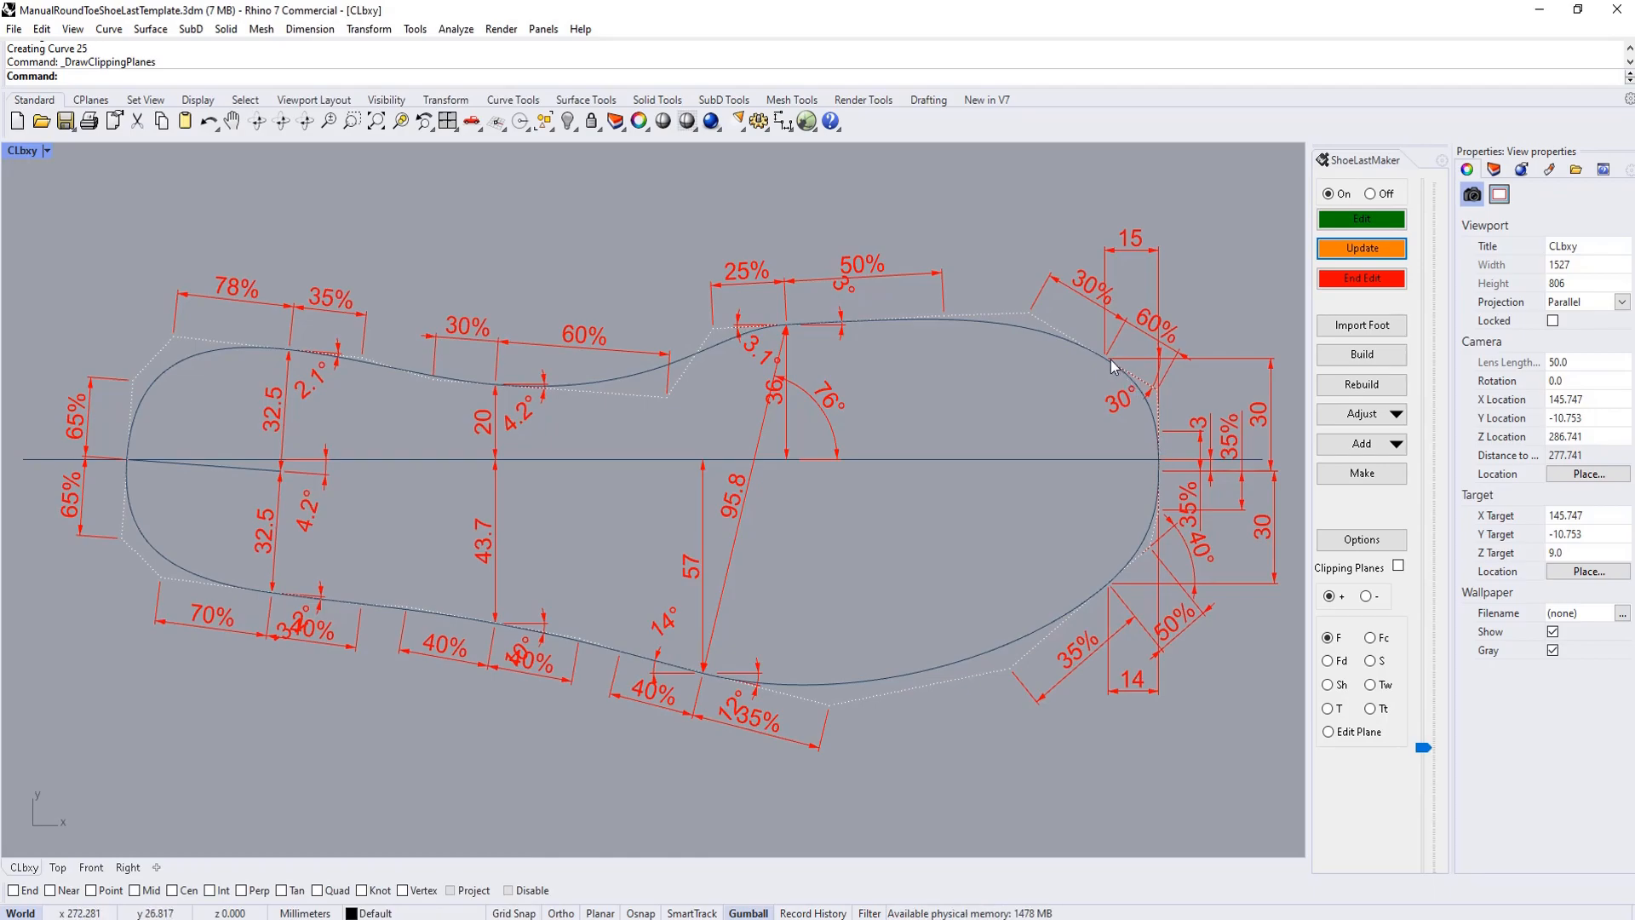
mouse_move(1161, 480)
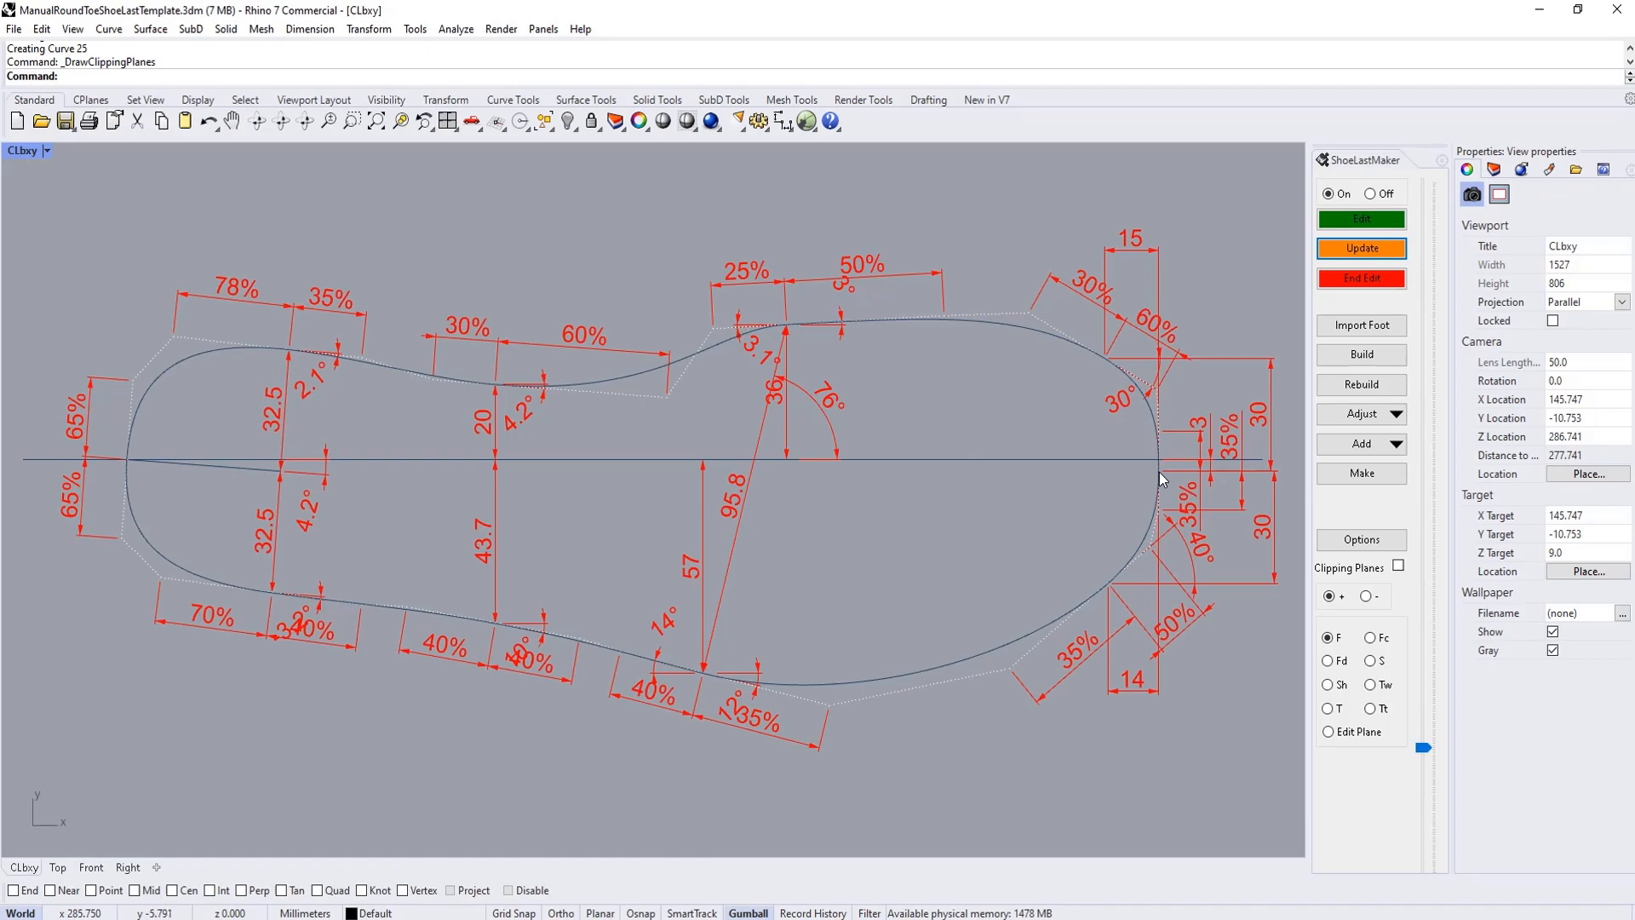
mouse_move(1119, 531)
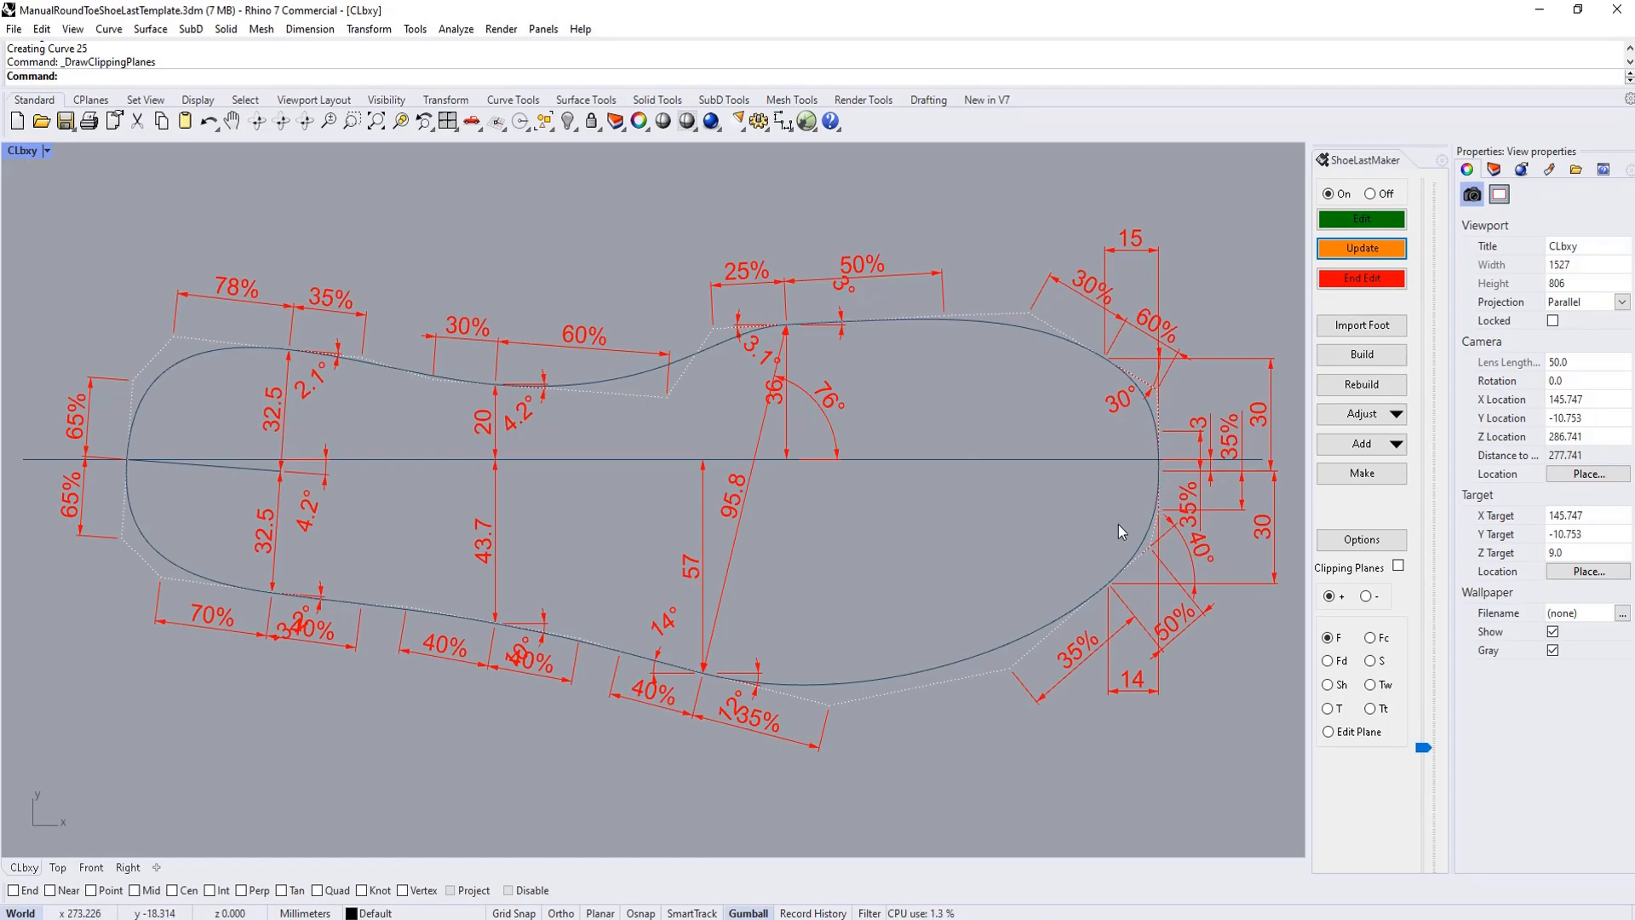
mouse_move(1016, 569)
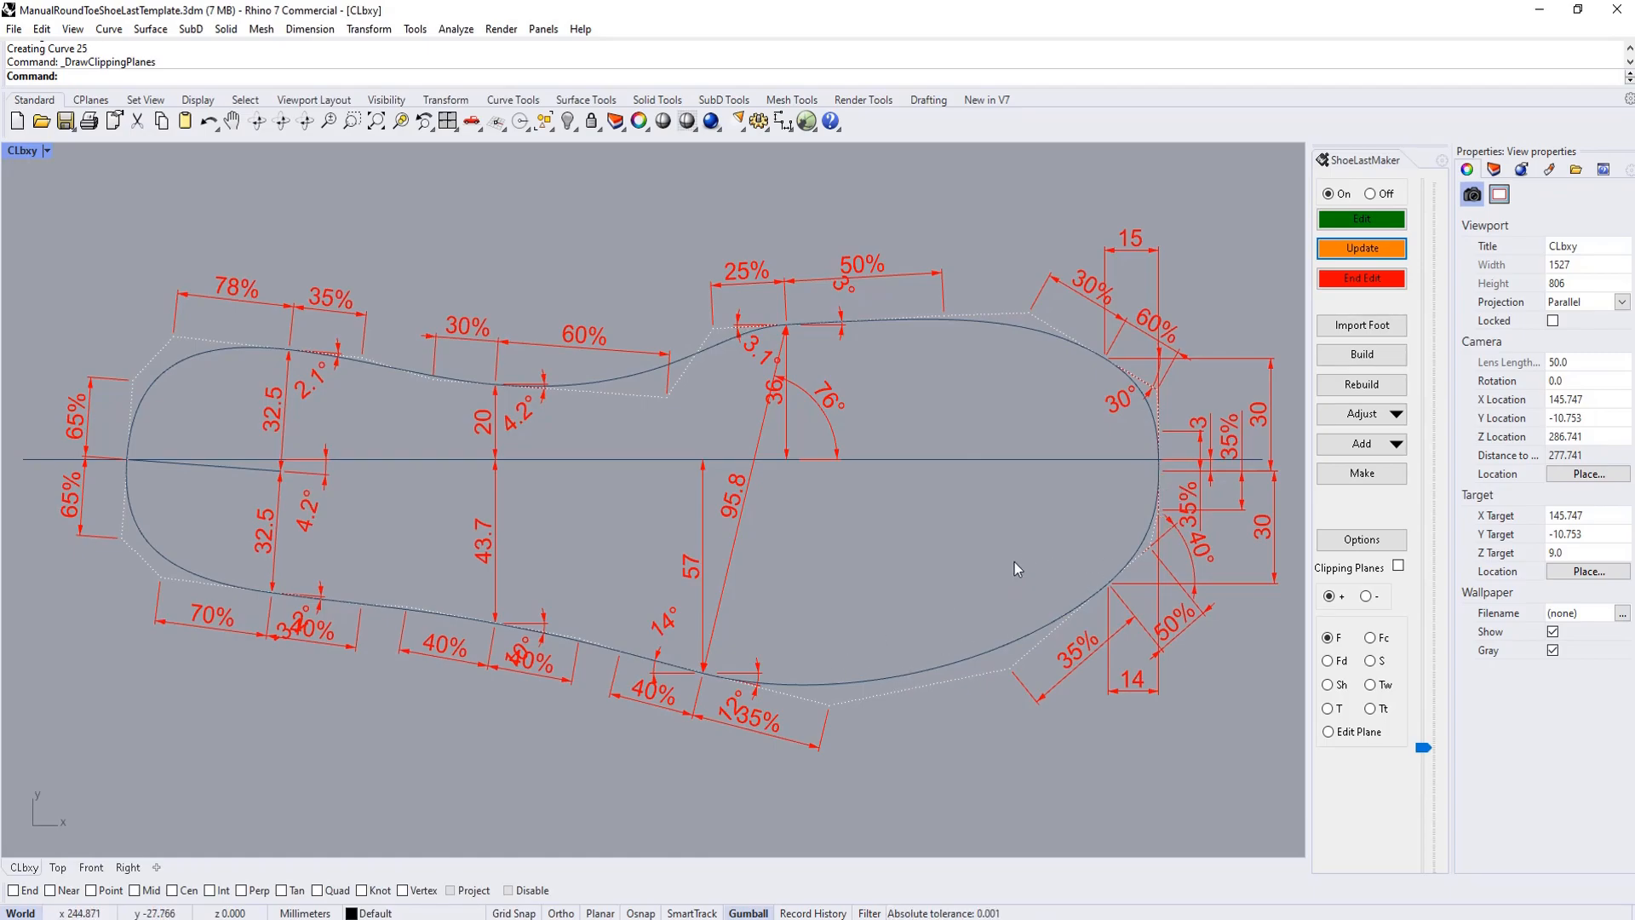
mouse_move(1309, 315)
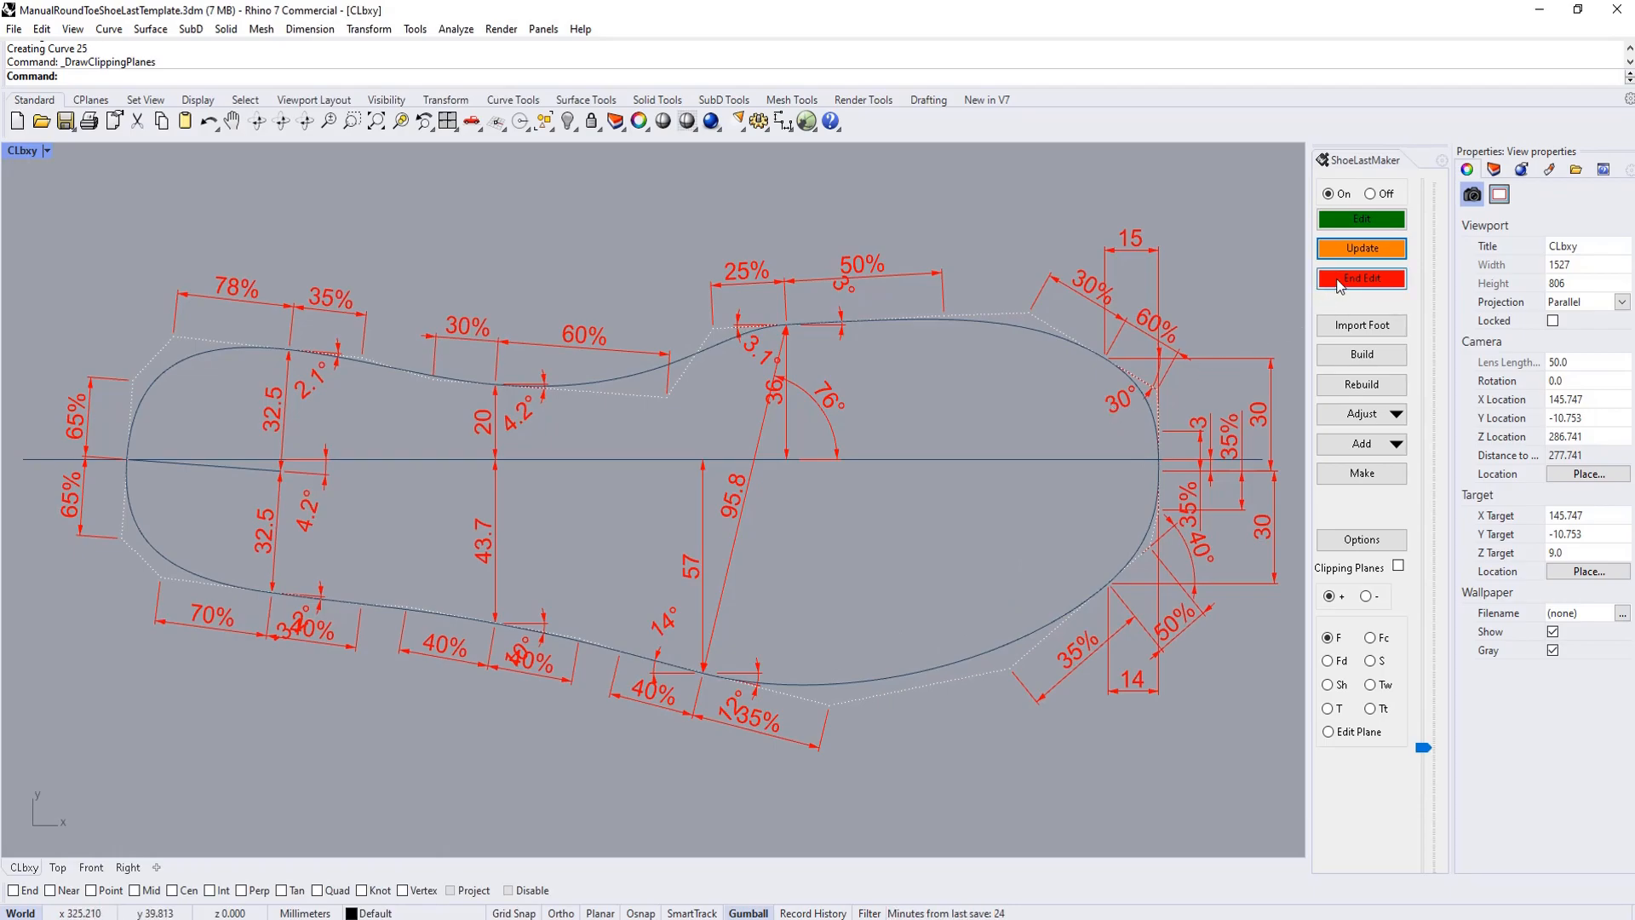
click(1361, 278)
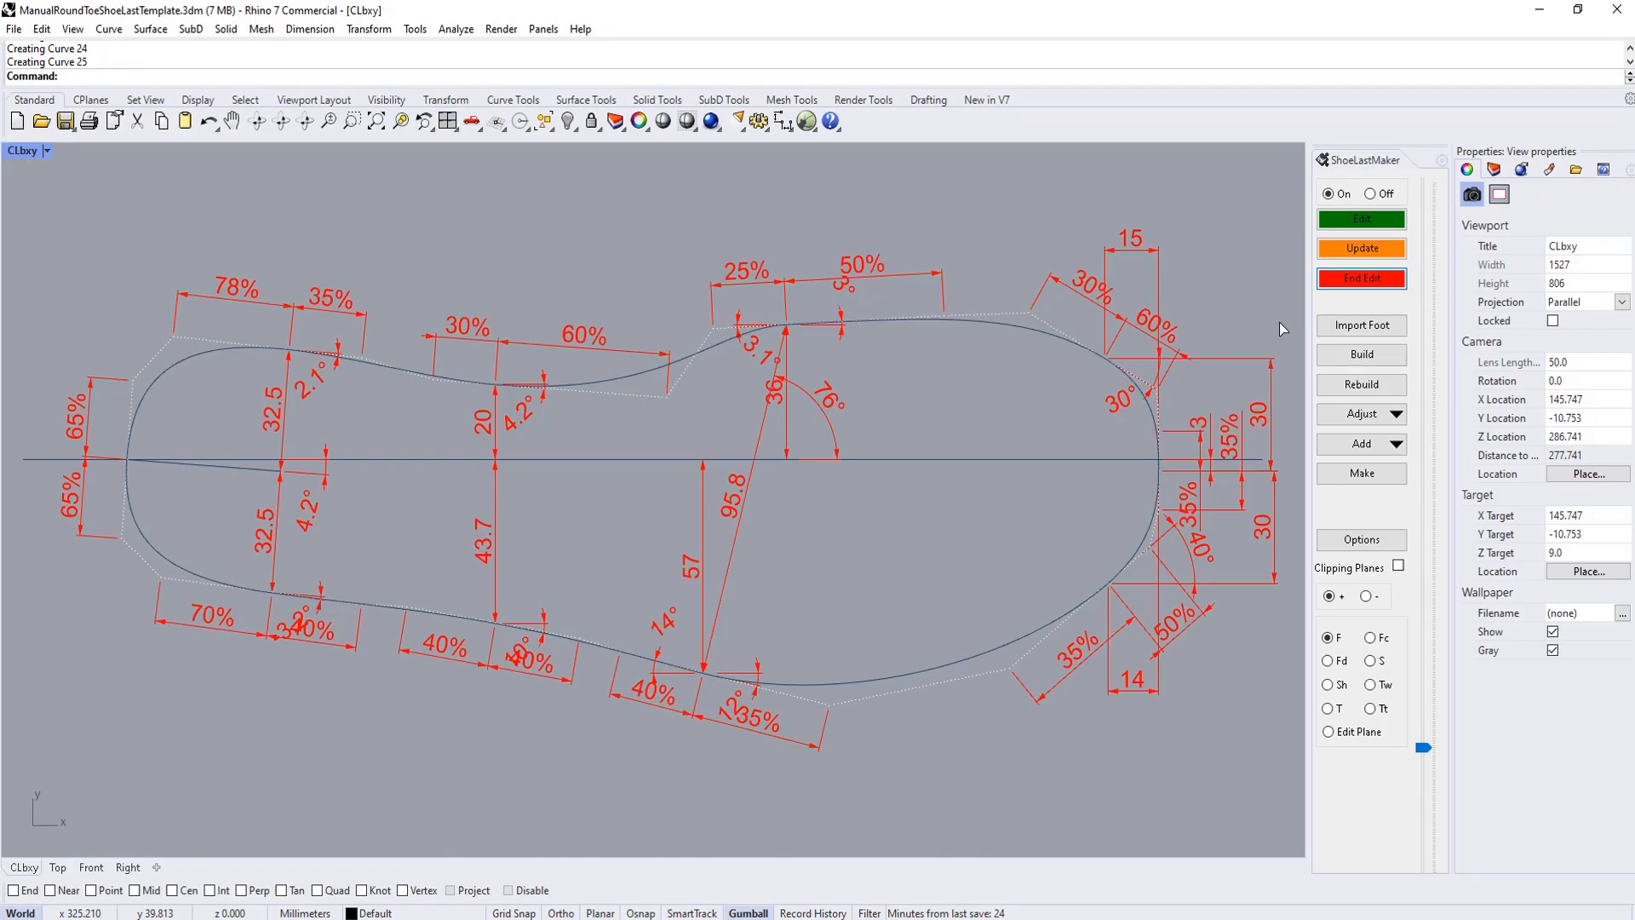
mouse_move(1269, 334)
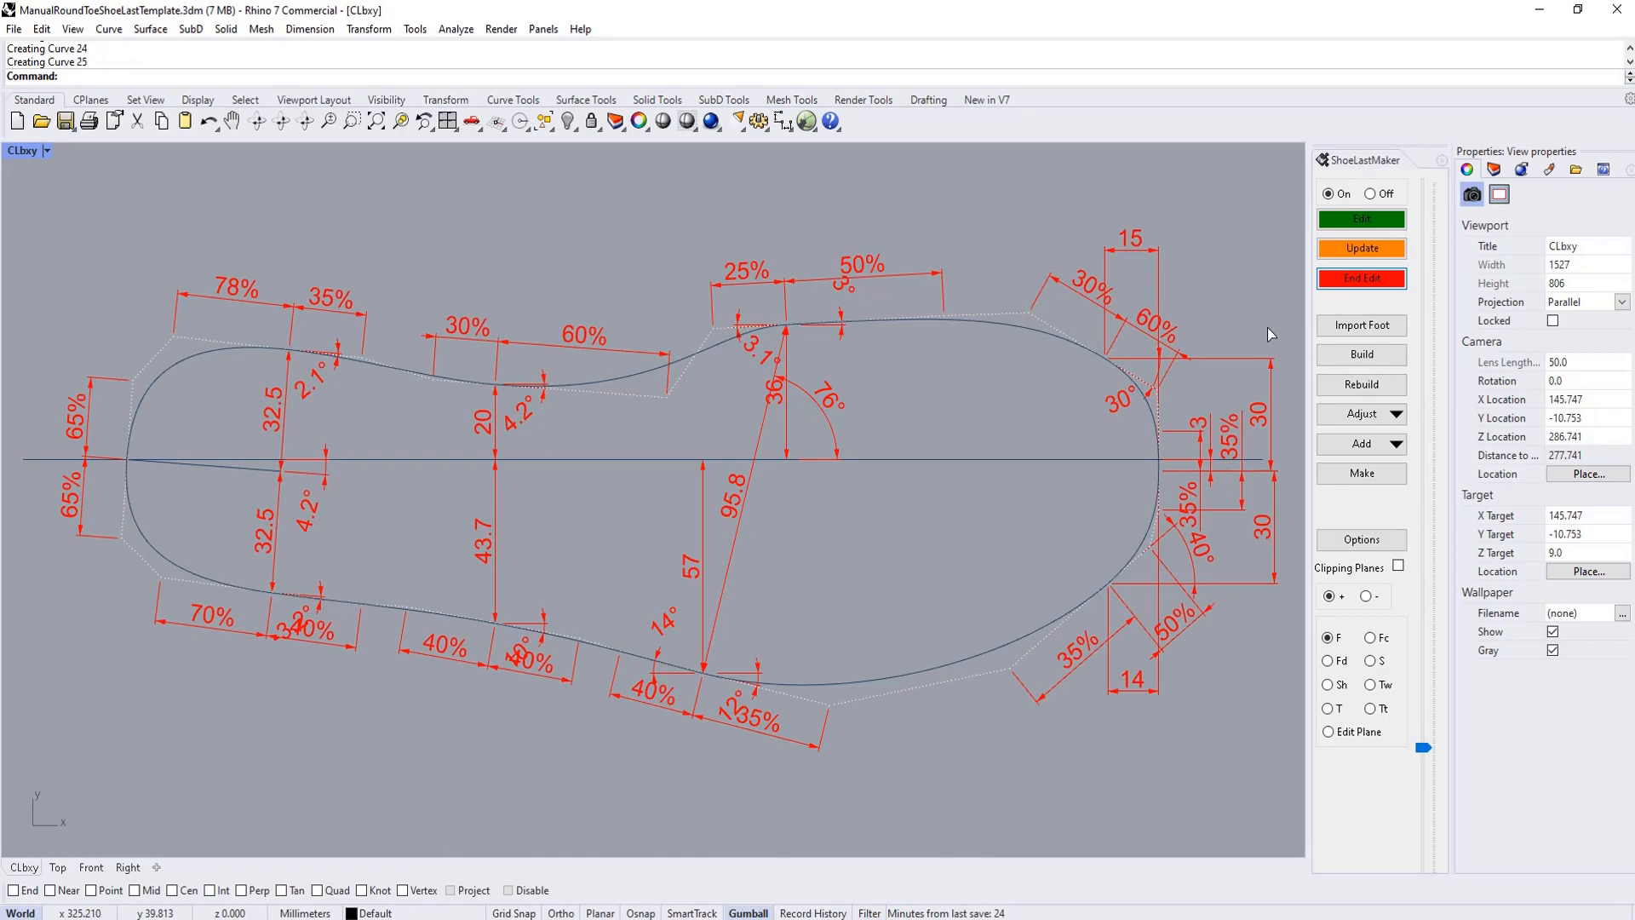
- View the rebuilt shoe last in Perspective to inspect its reshaped toe
click(1359, 353)
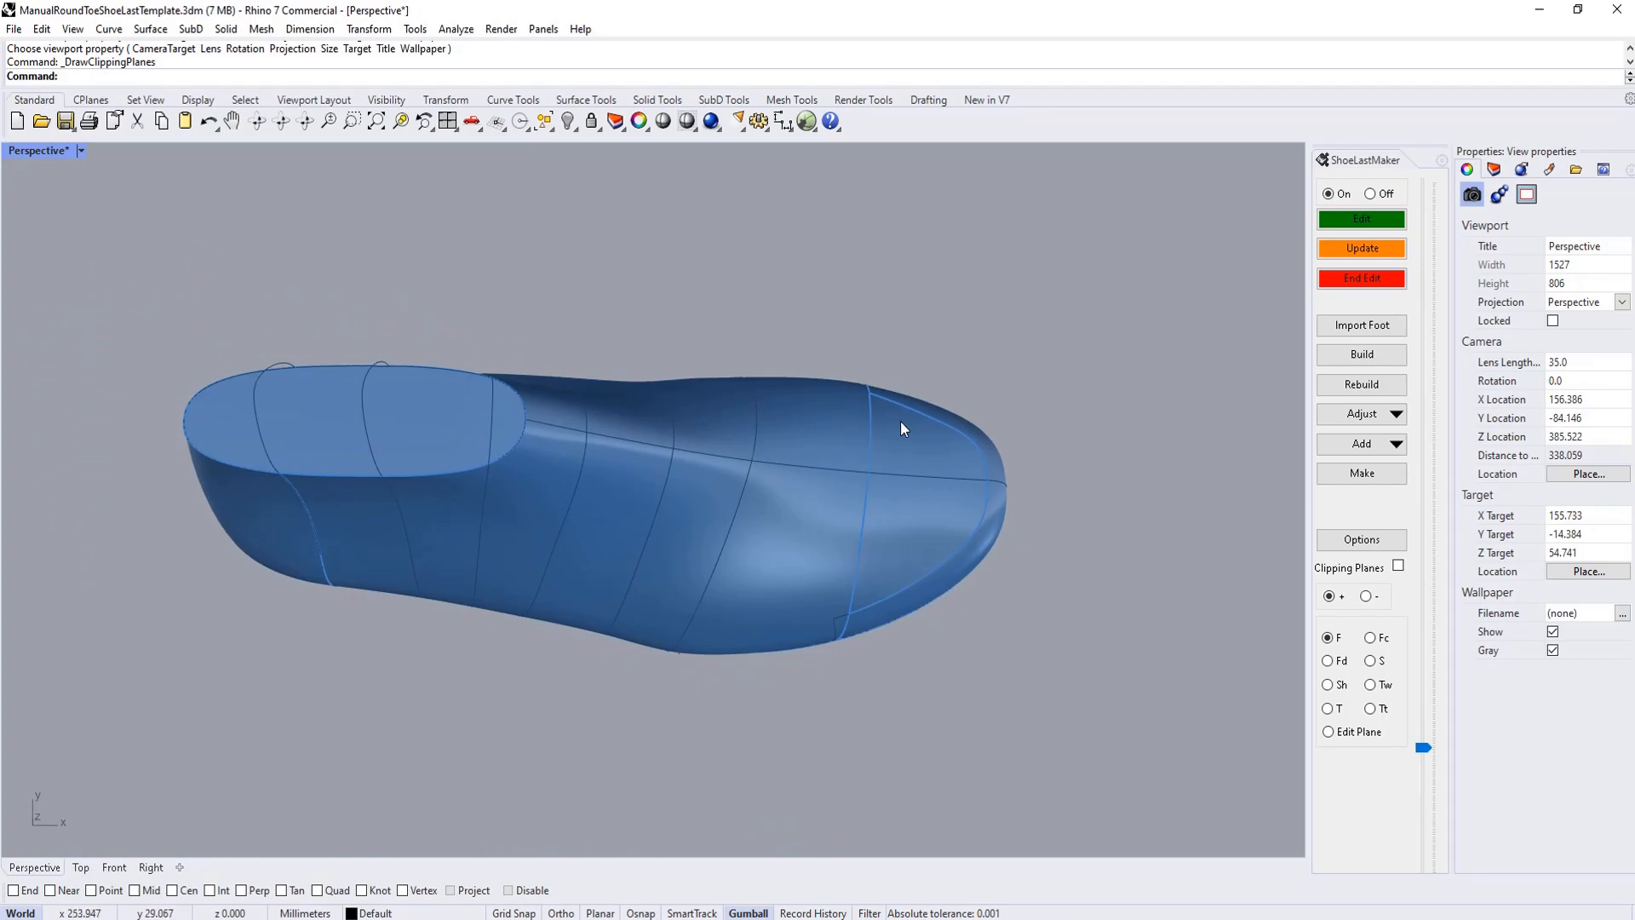
mouse_move(933, 419)
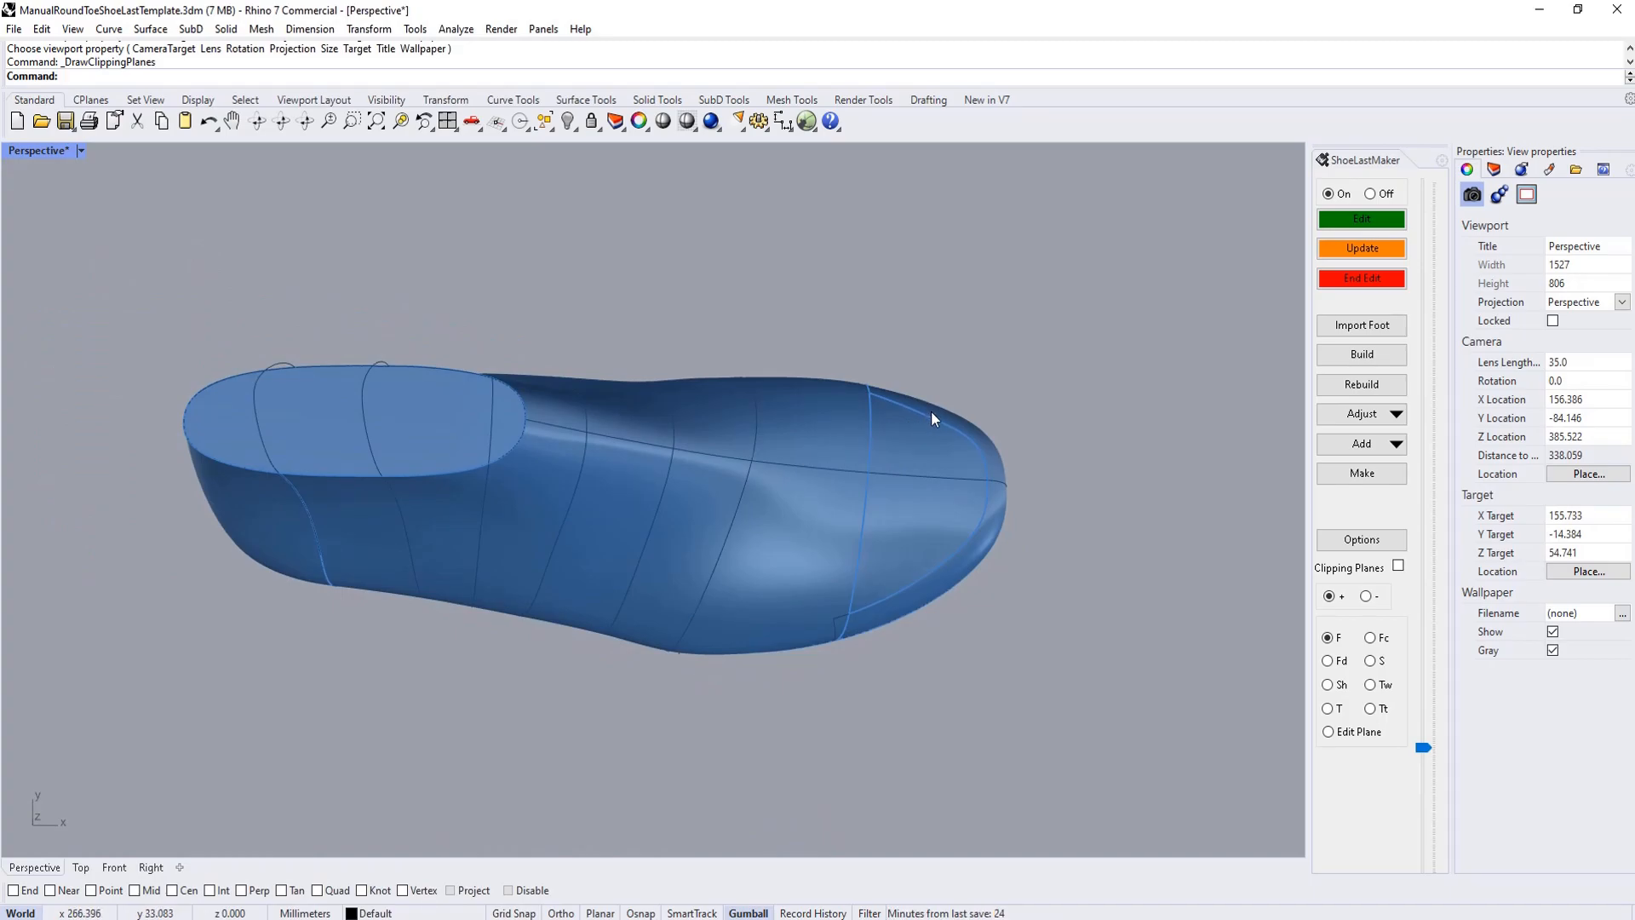
mouse_move(983, 487)
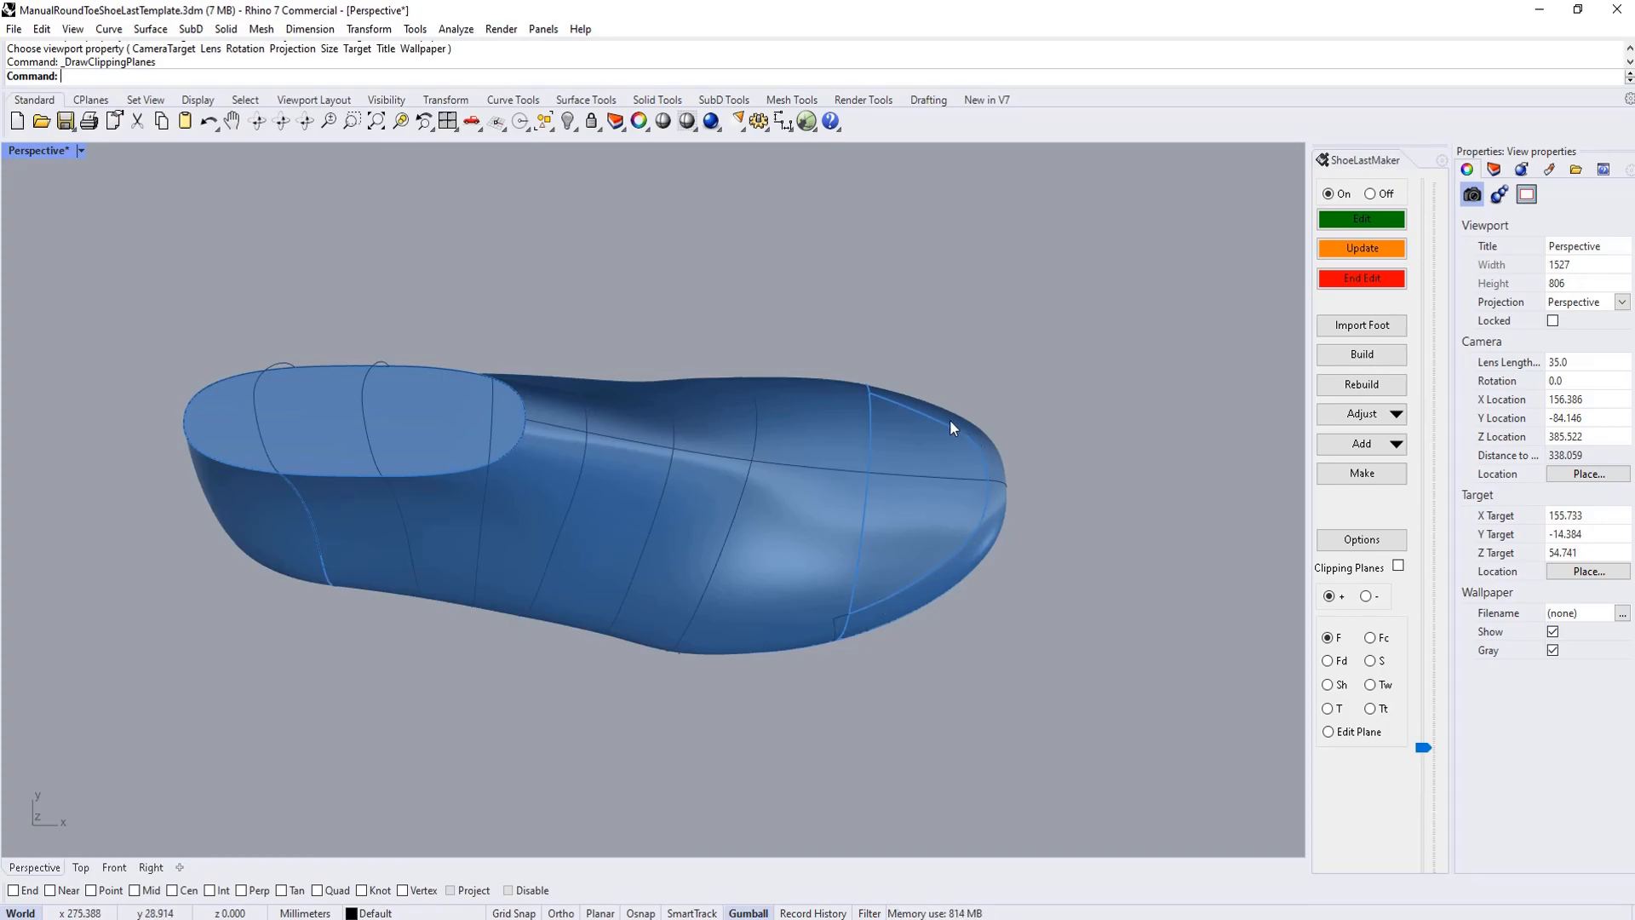
mouse_move(873, 402)
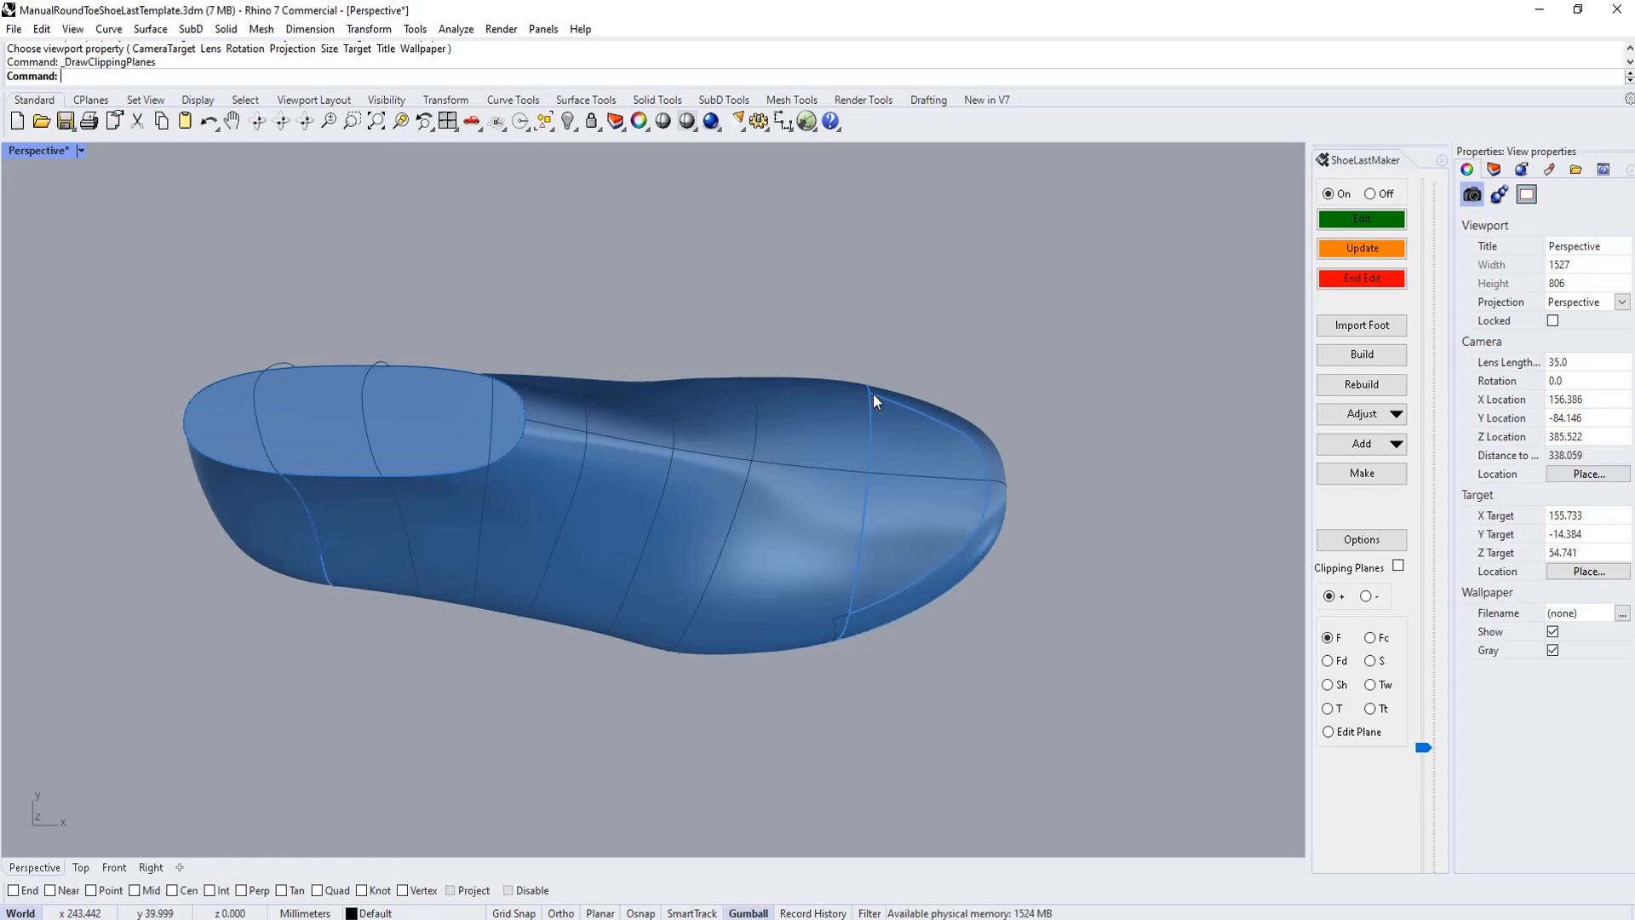
mouse_move(875, 403)
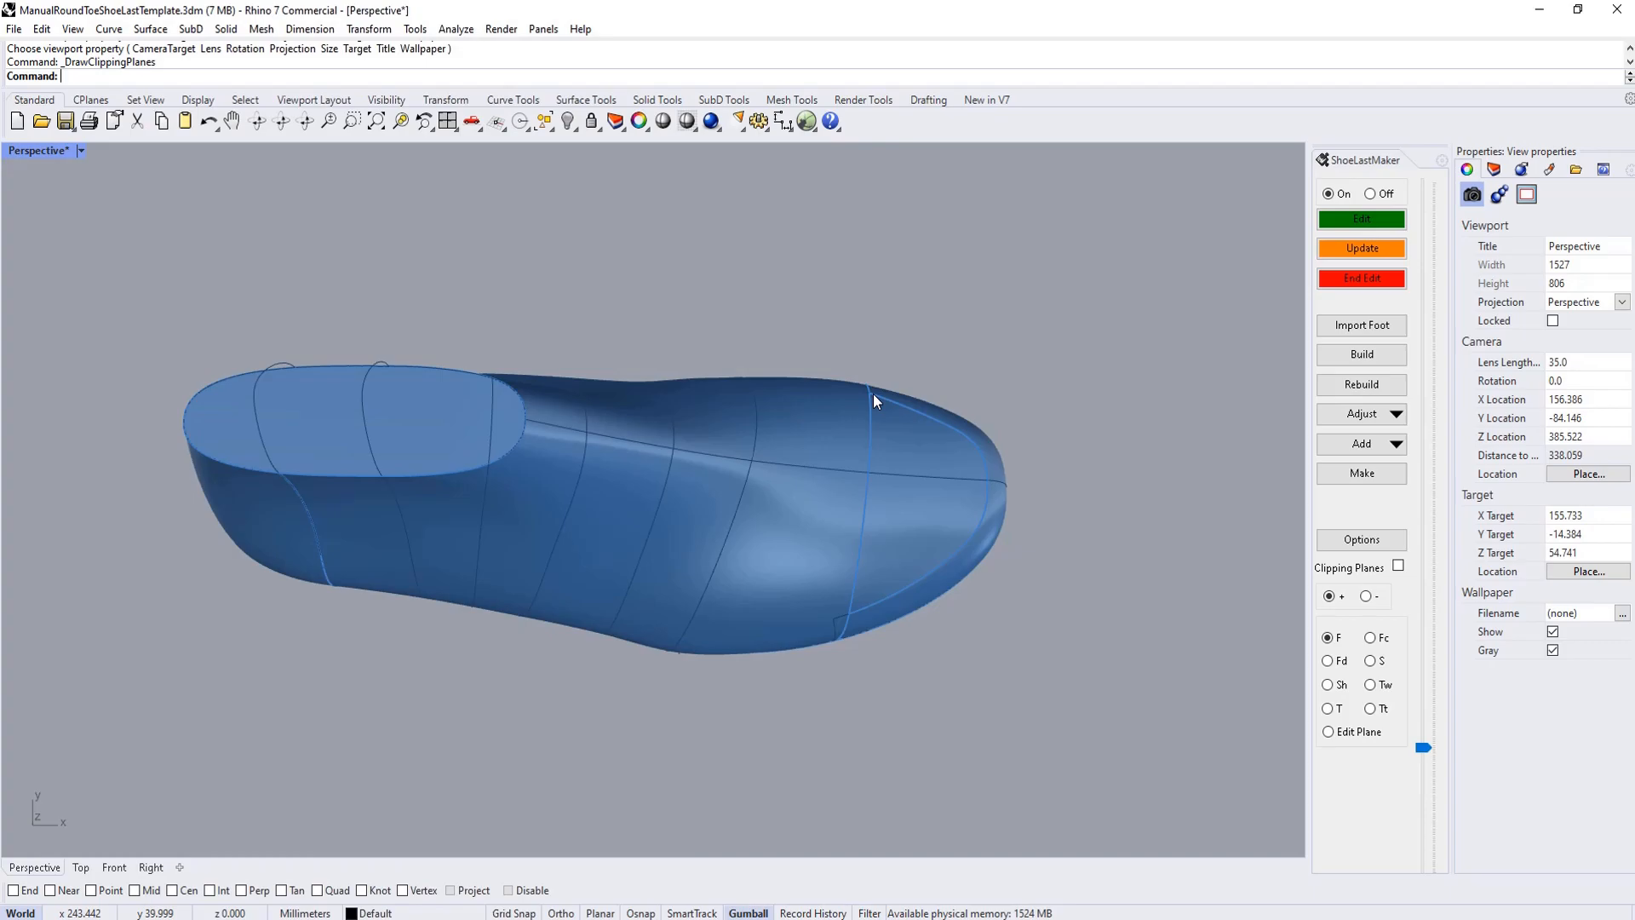
mouse_move(961, 436)
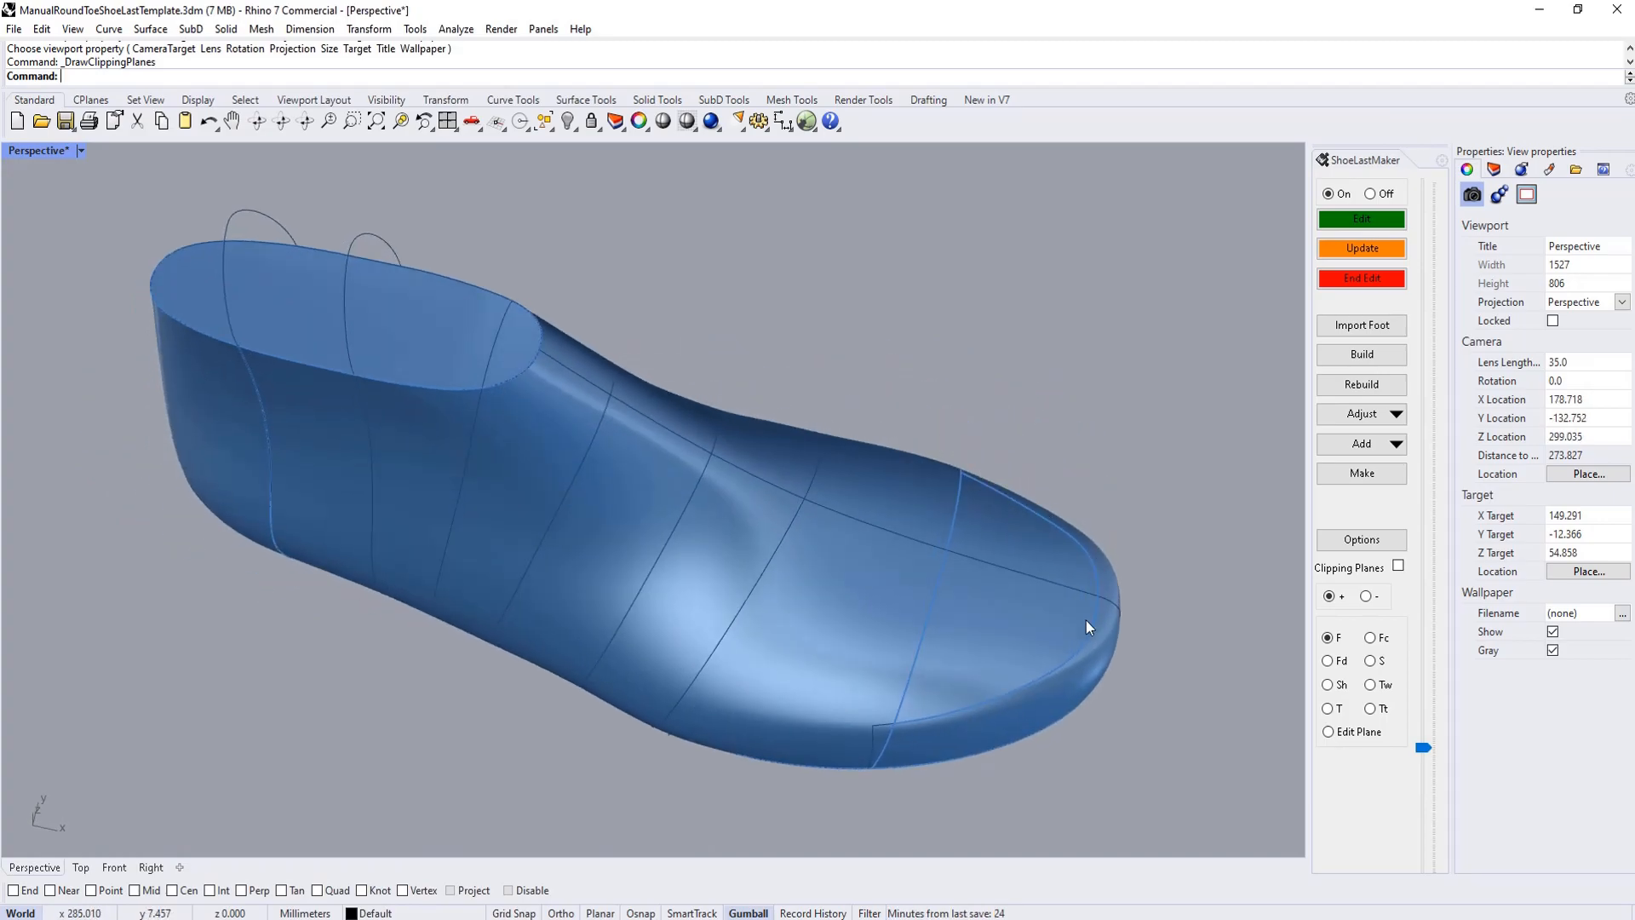
mouse_move(991, 495)
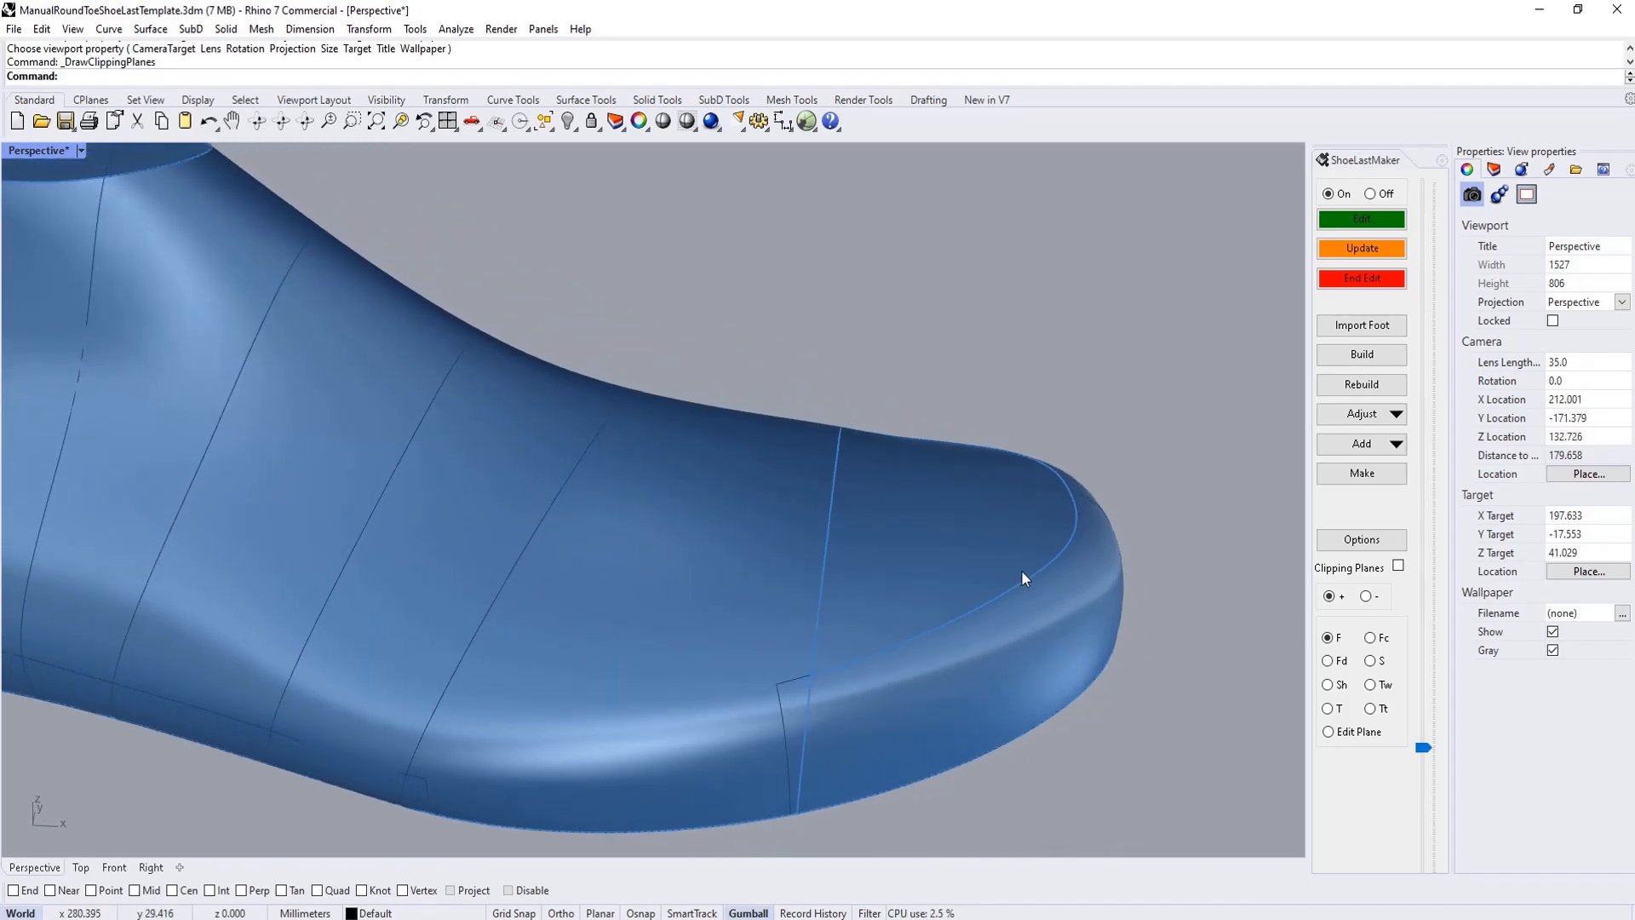
click(1361, 219)
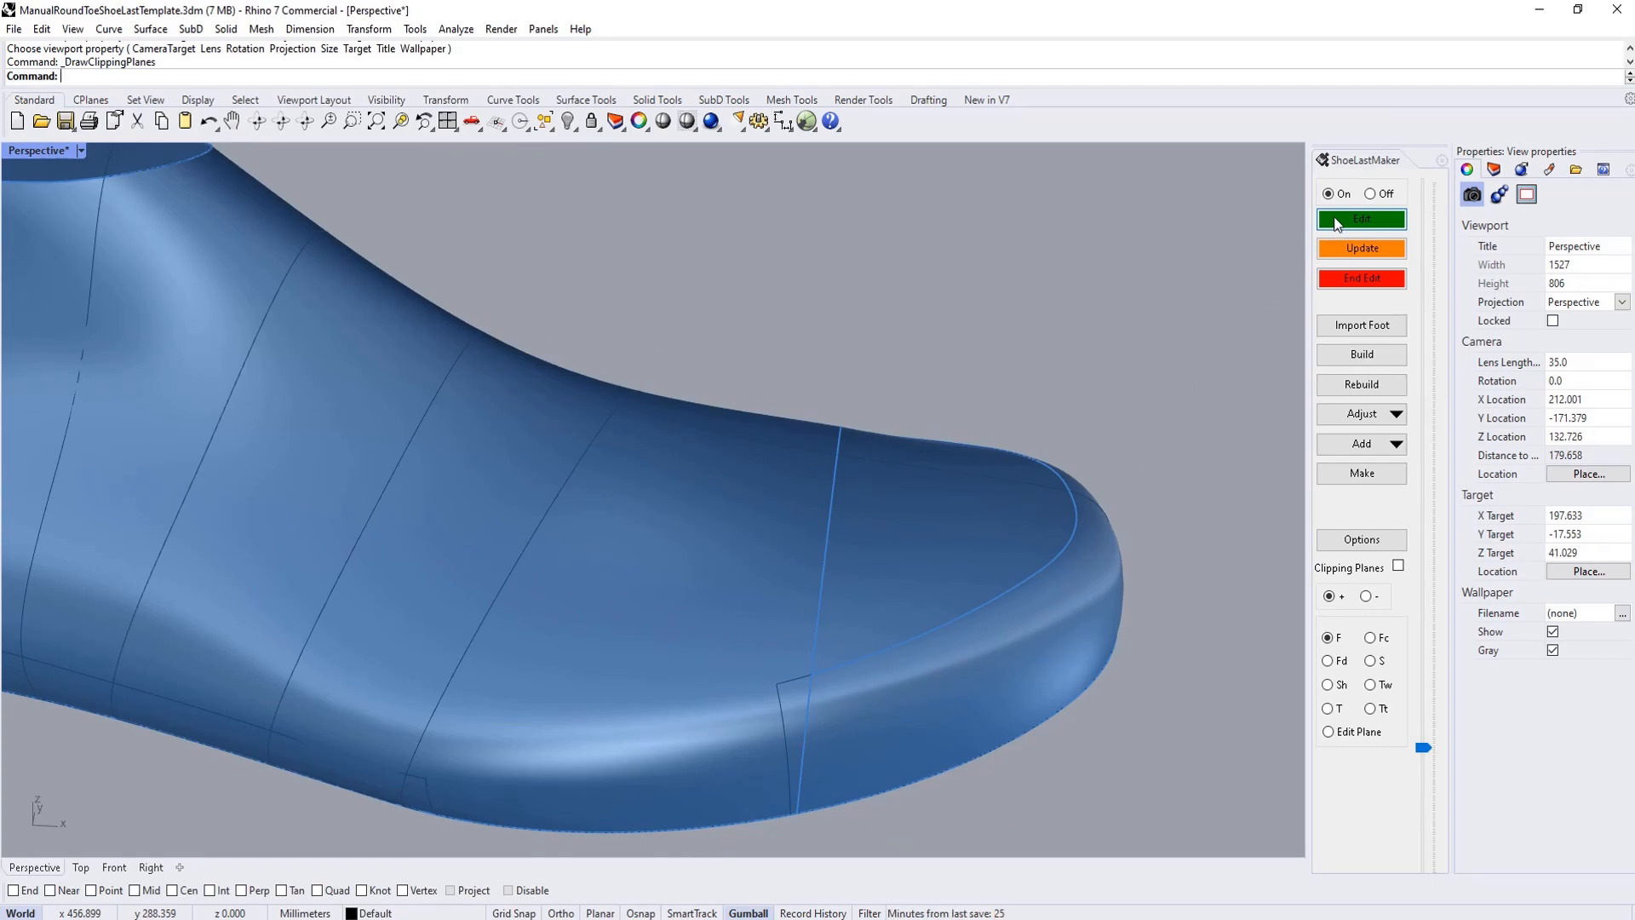
- Re-enter ShoeLastMaker editing and open the toe's 19 dimension in the CLTWs view
click(1361, 219)
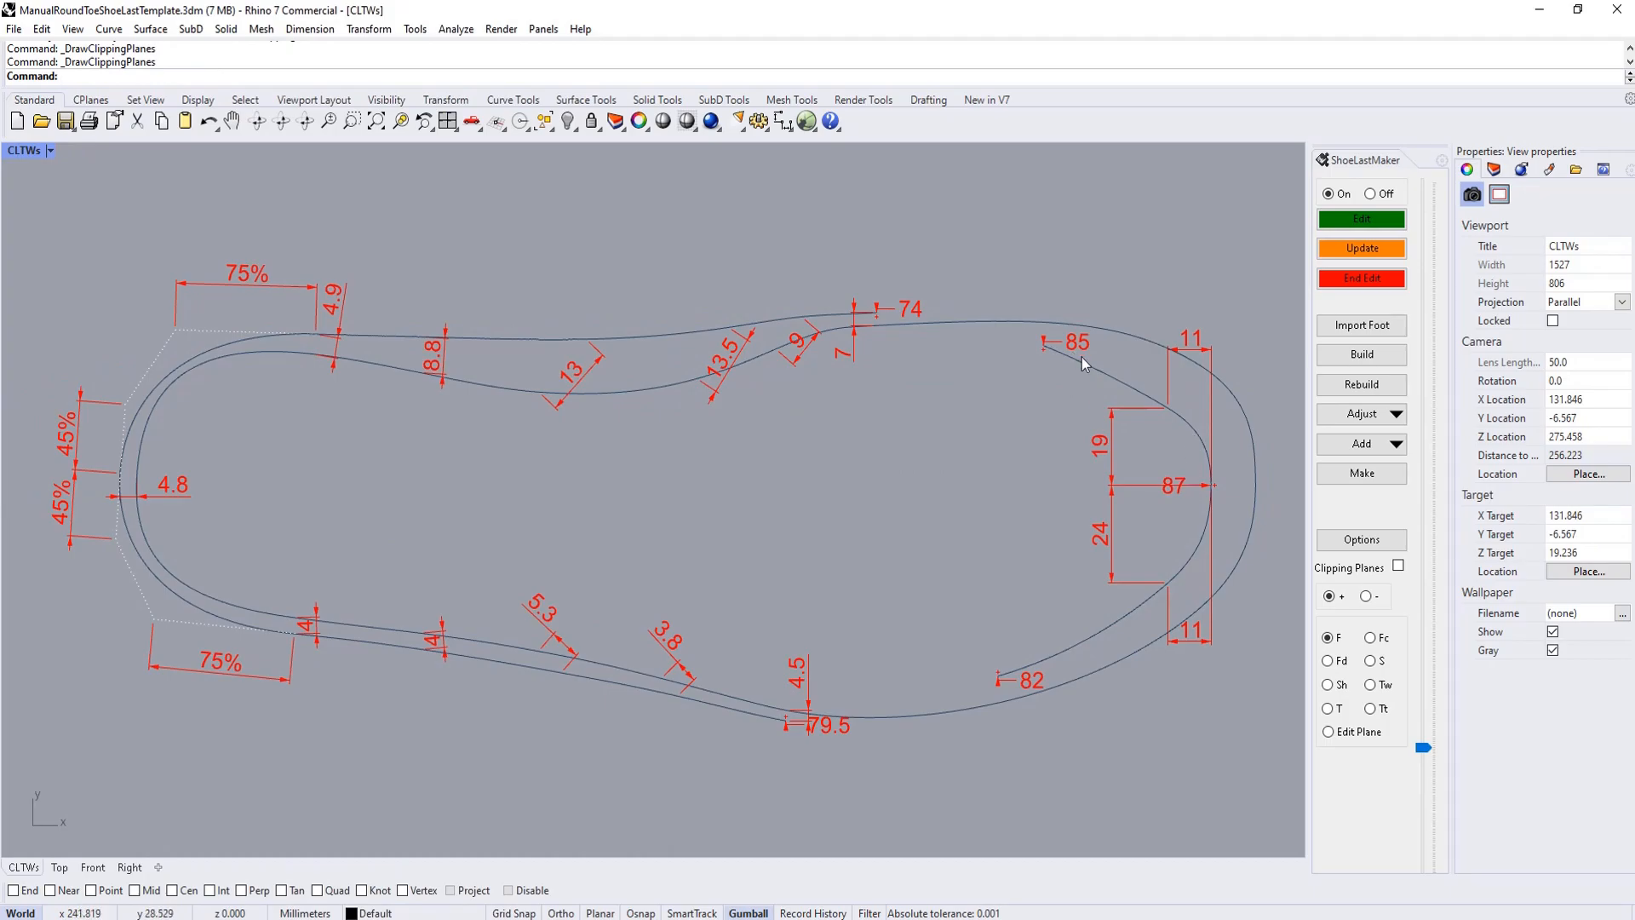
mouse_move(1197, 342)
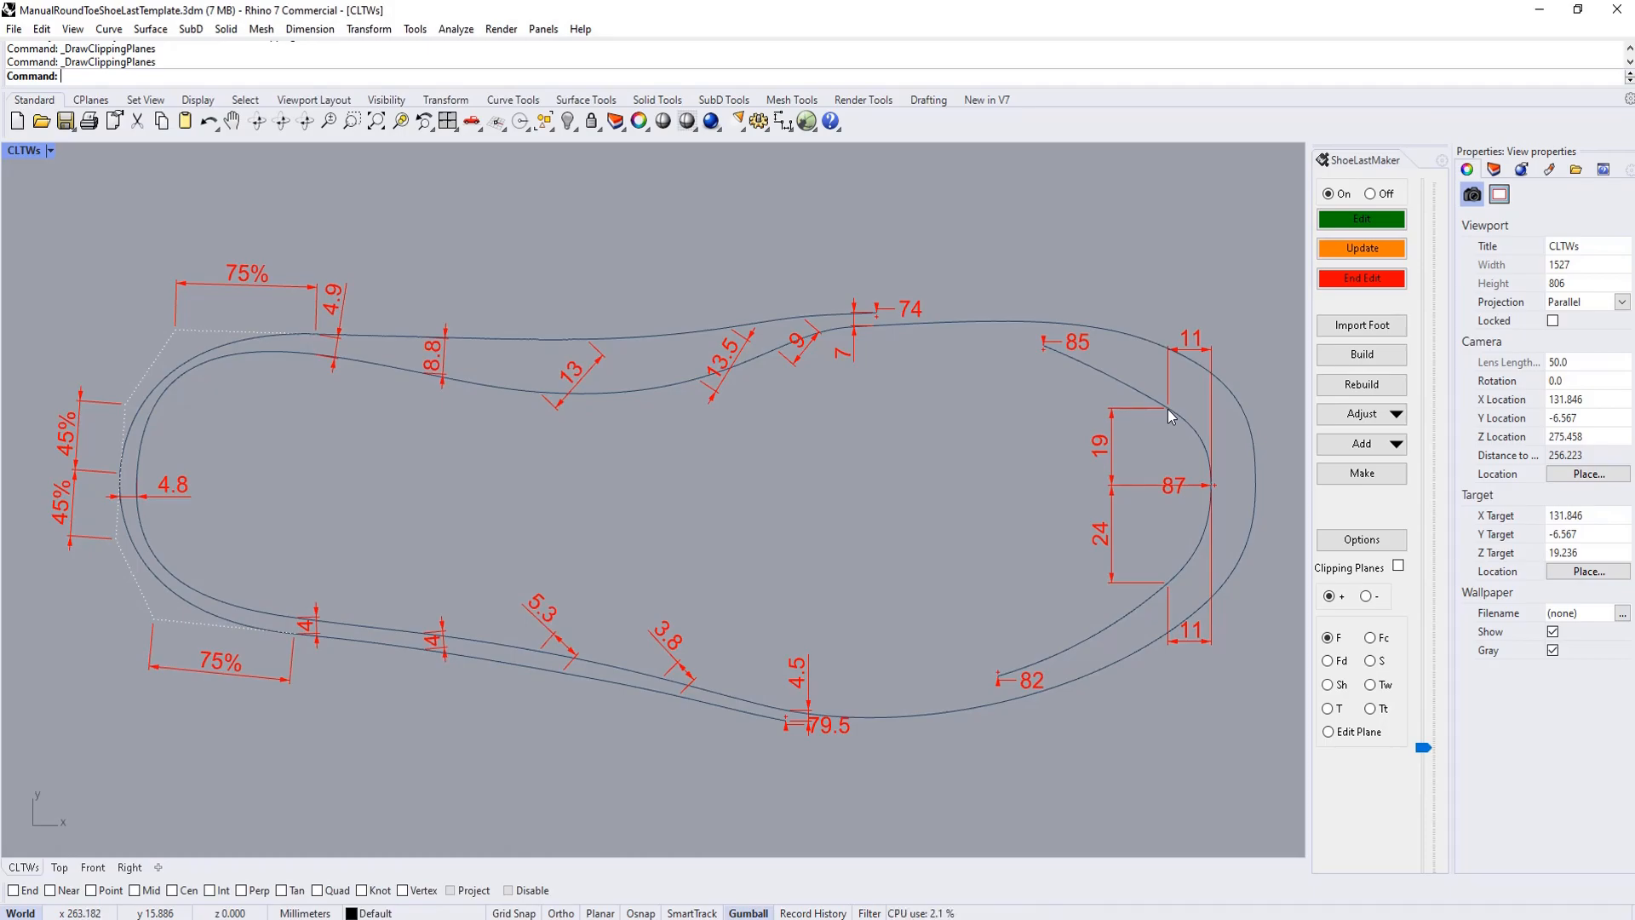
mouse_move(1167, 415)
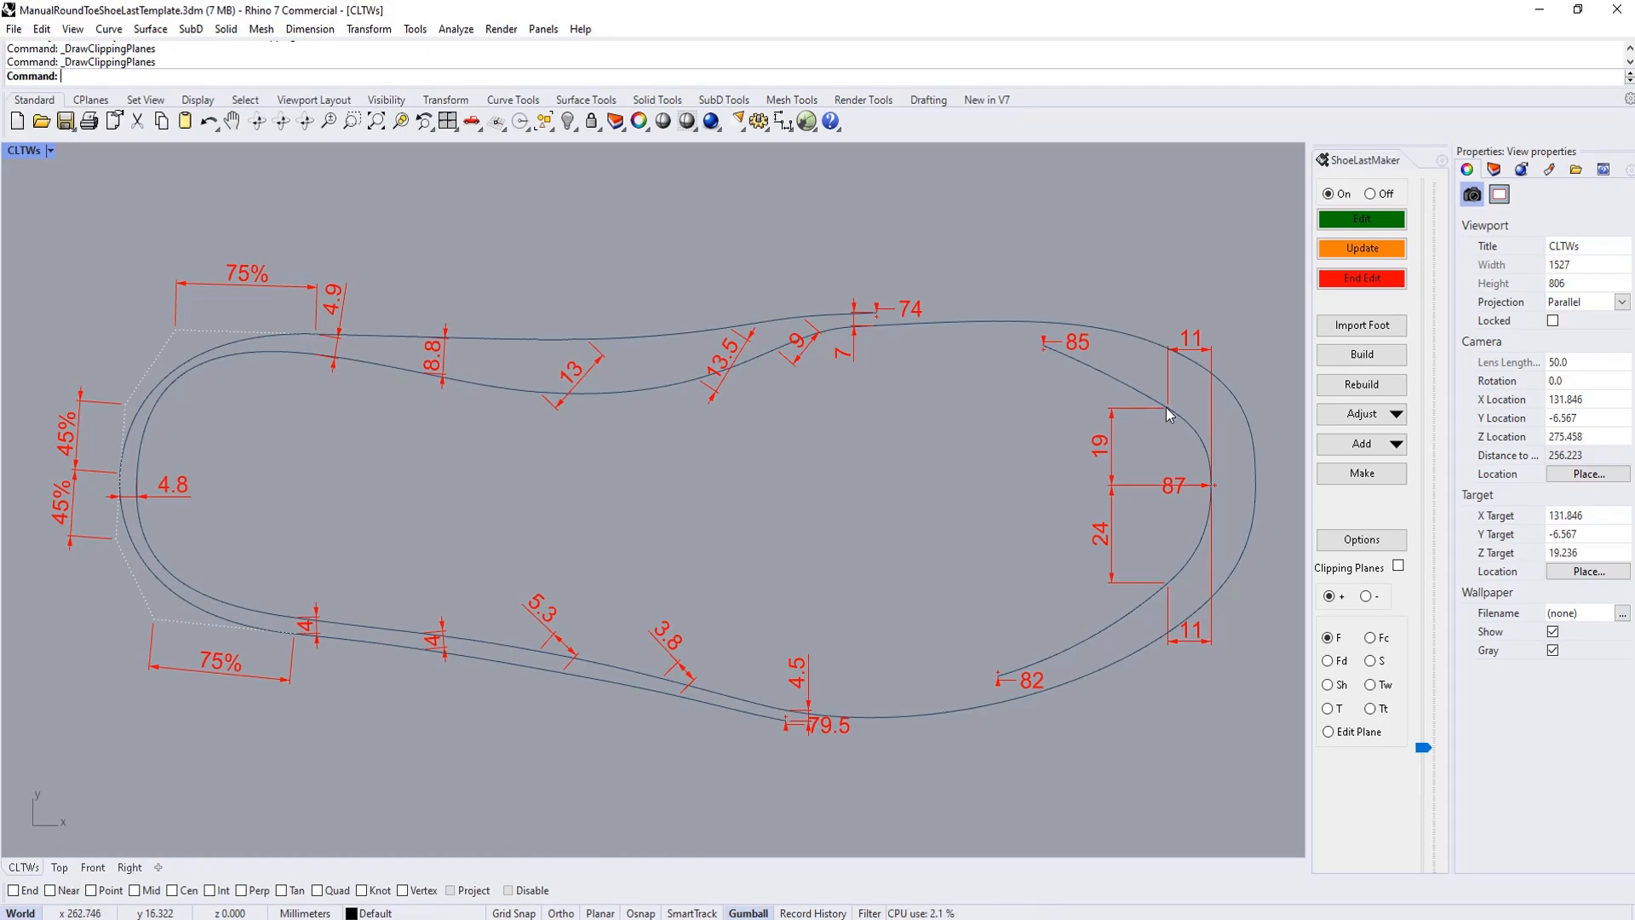
double_click(1098, 437)
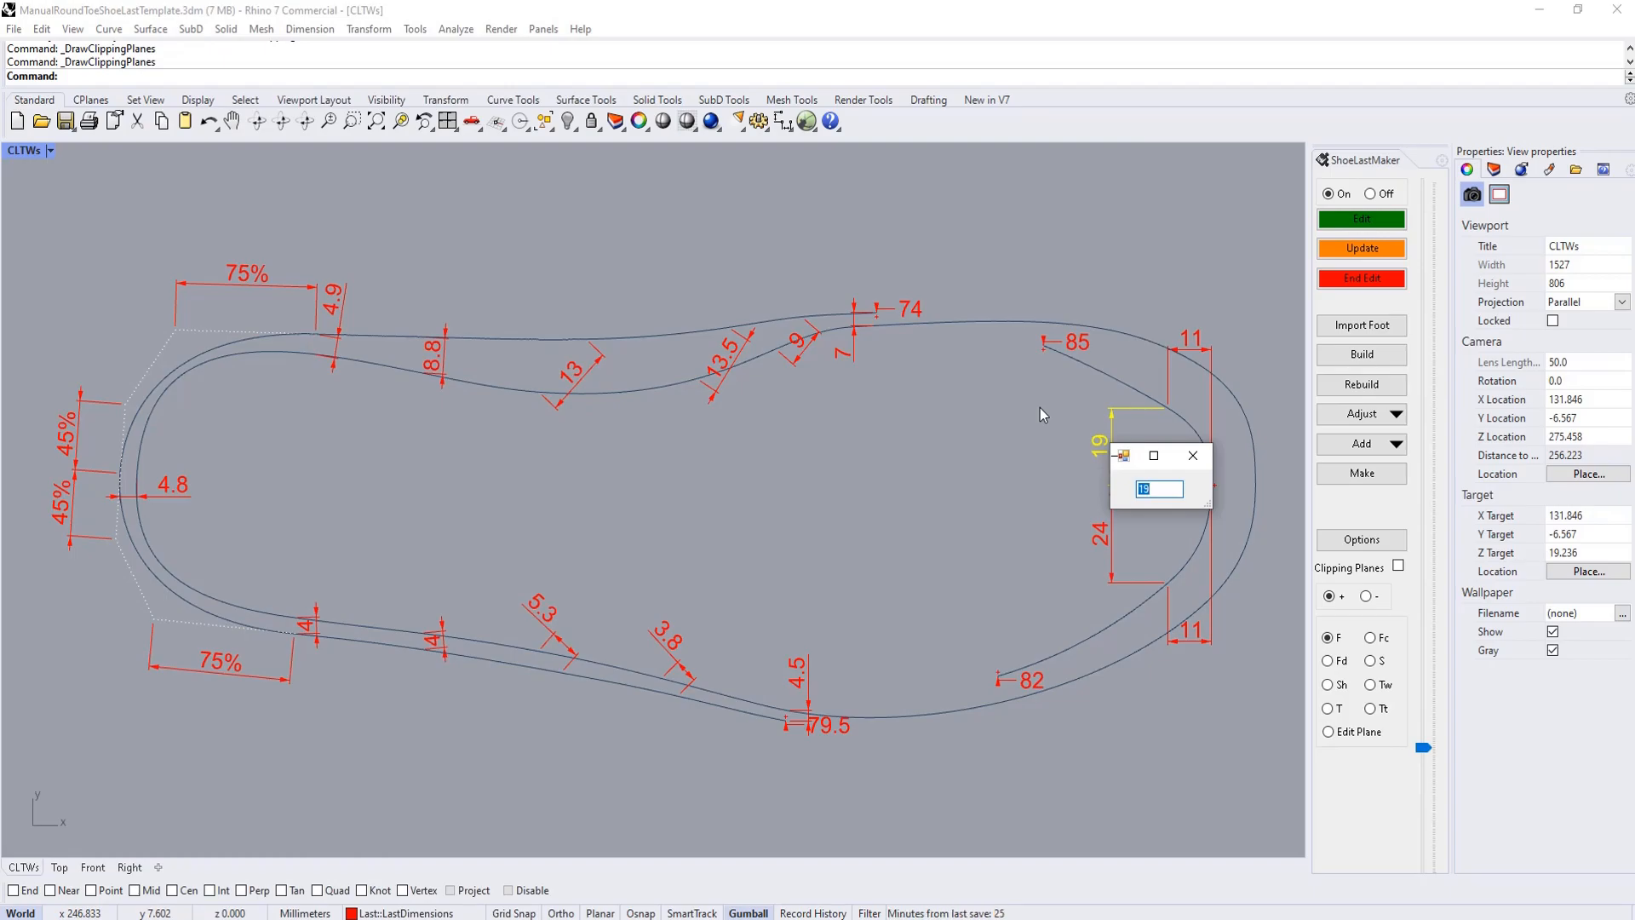
mouse_move(1068, 365)
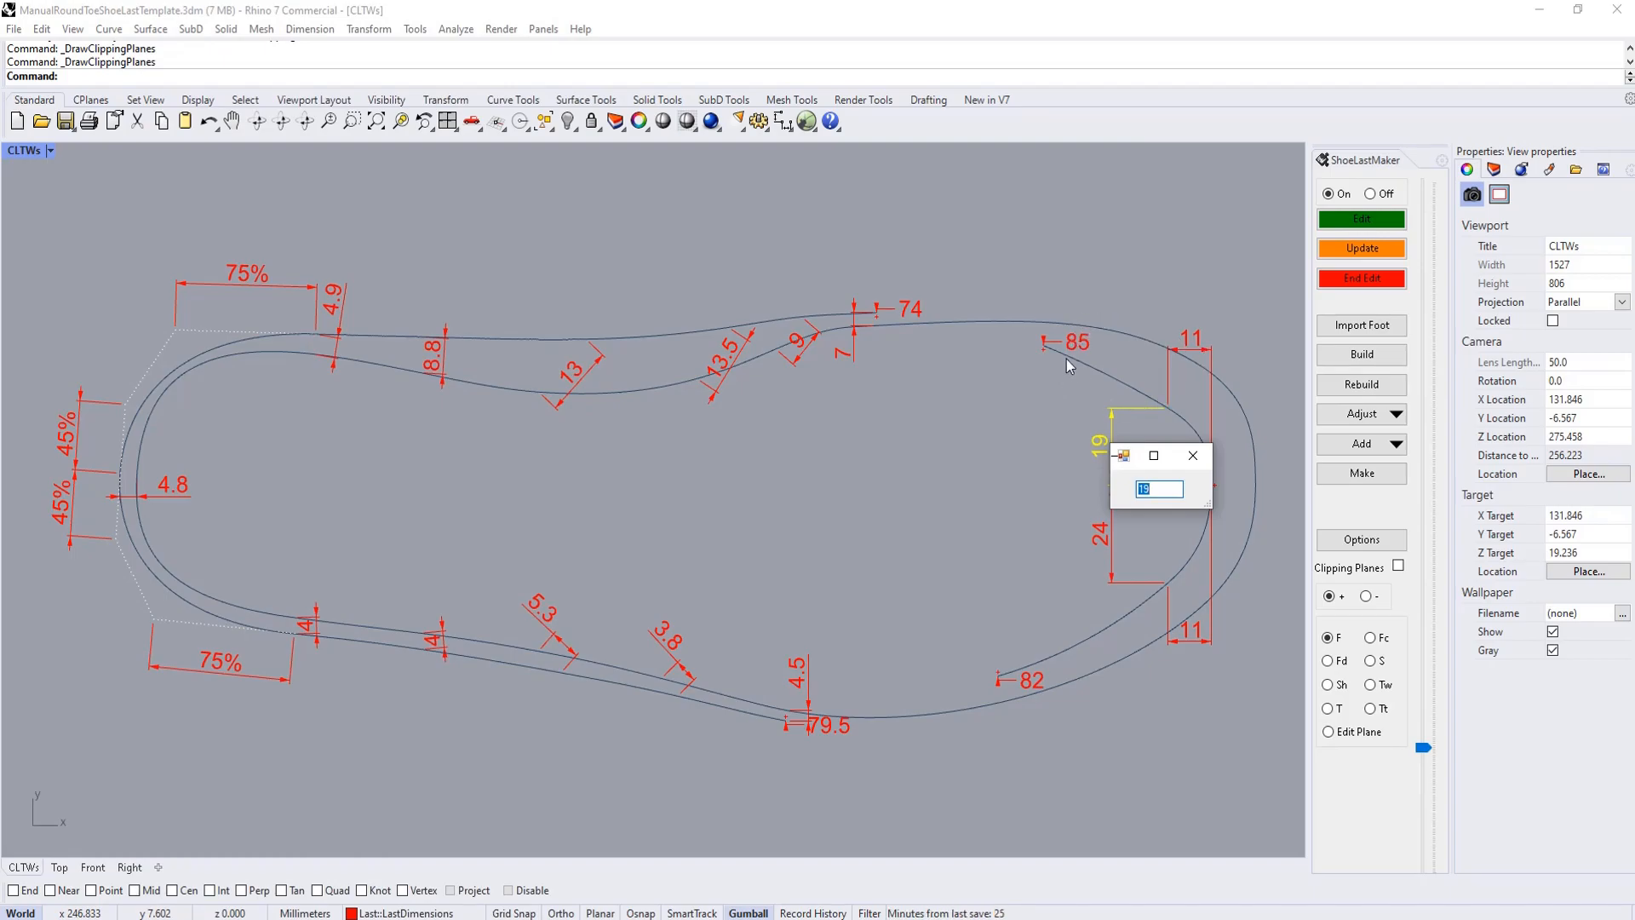
mouse_move(1155, 407)
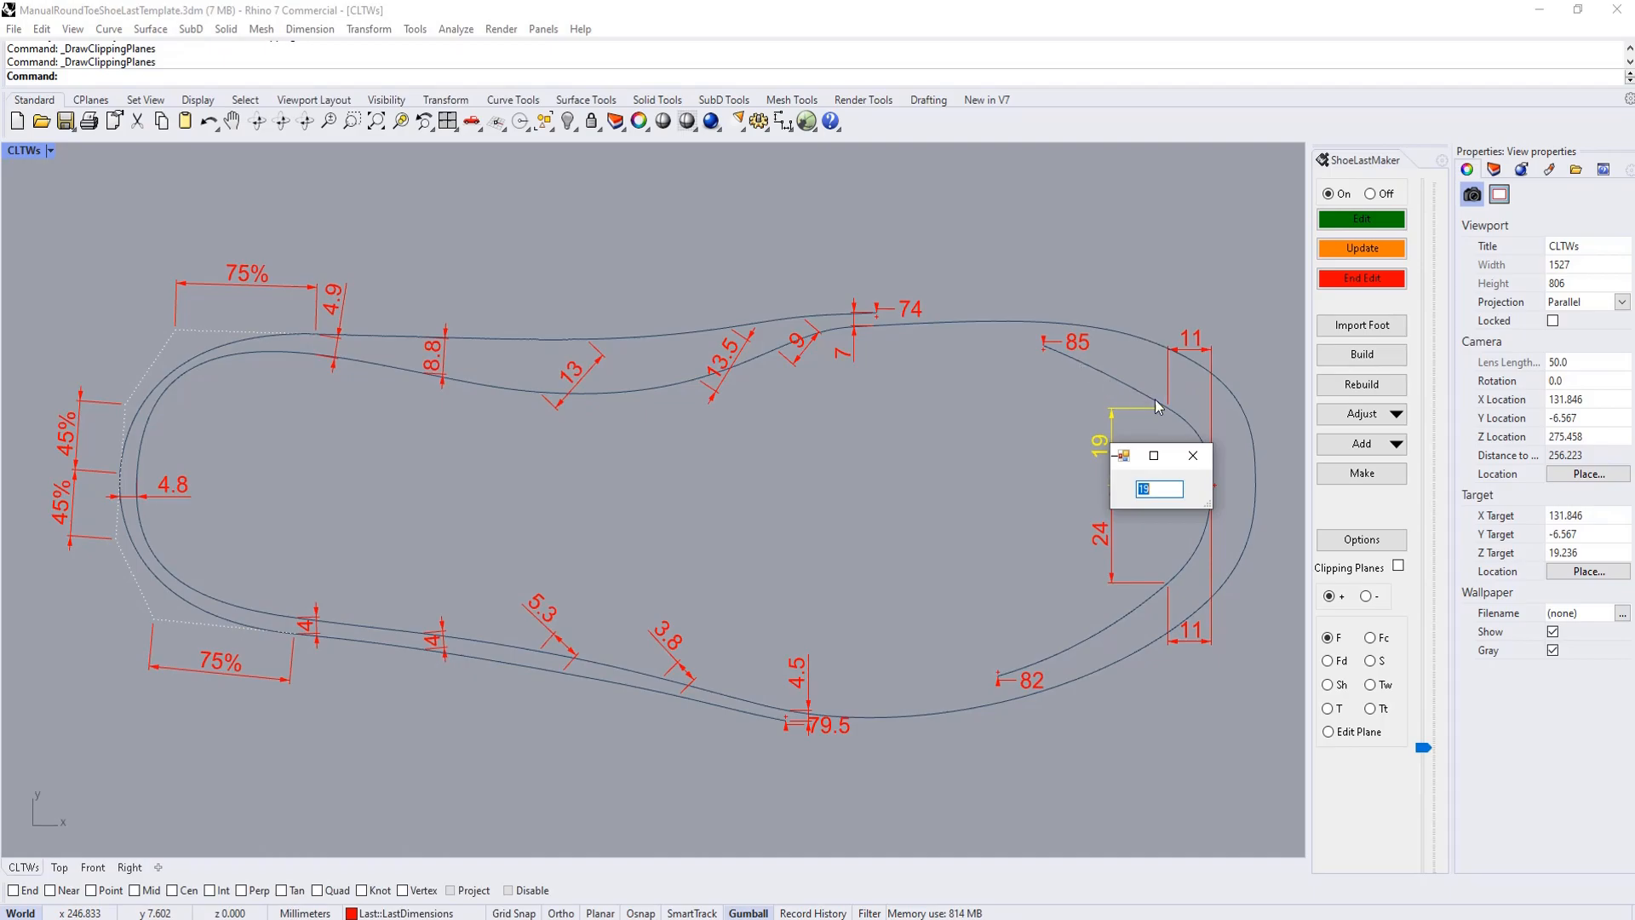
mouse_move(1156, 451)
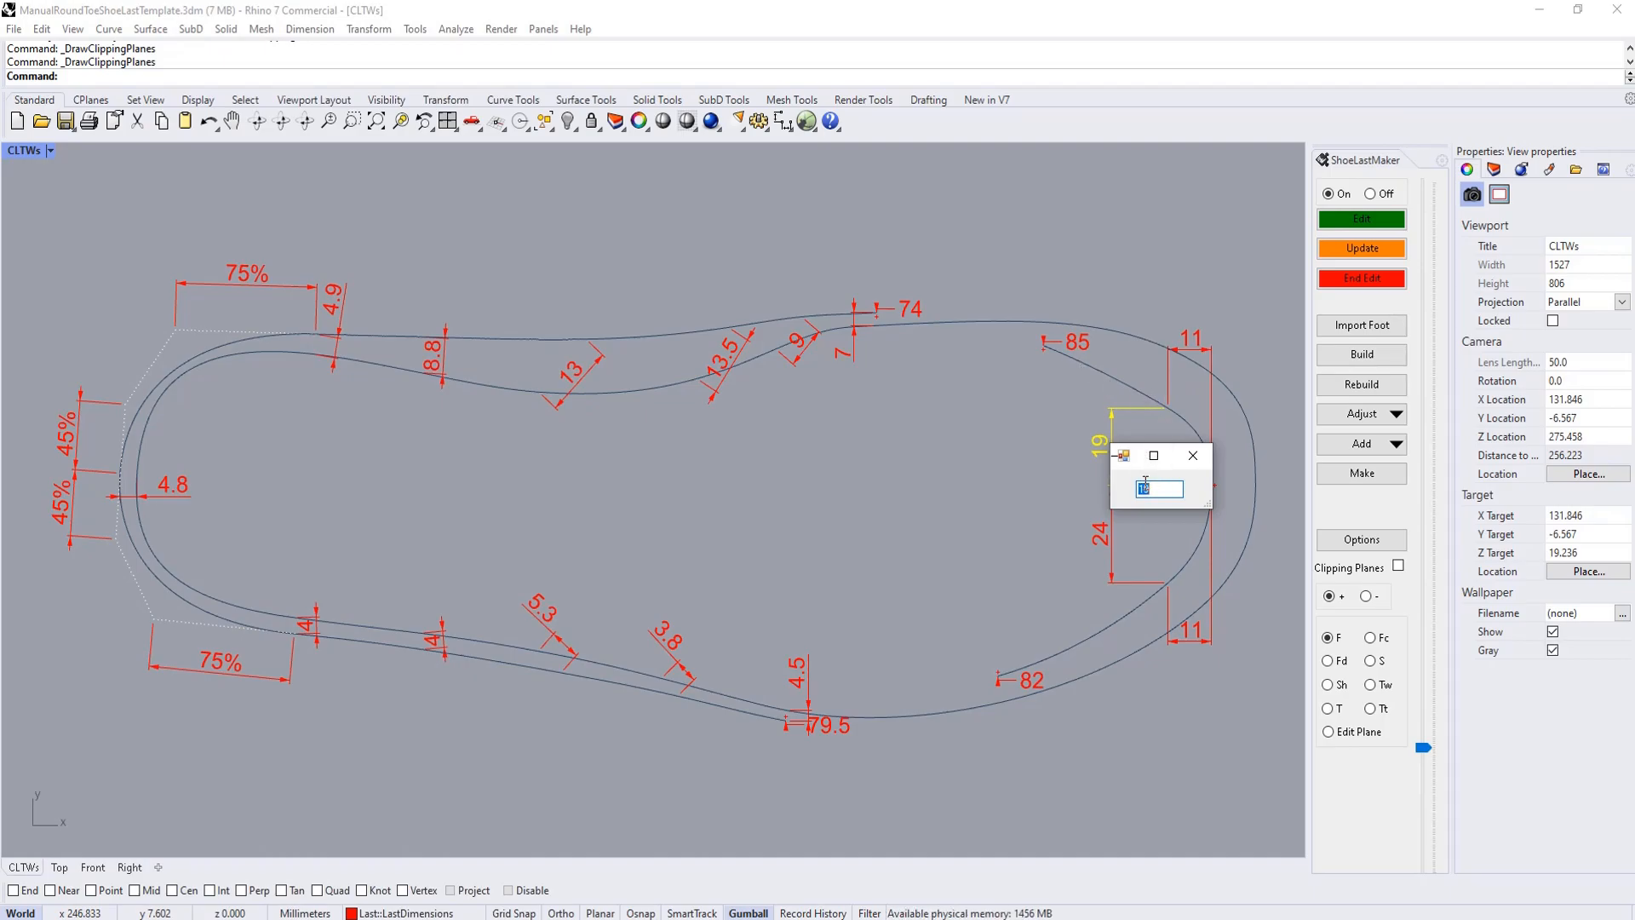
- Change the toe-wall dimension from 19 to 23 and end the top-view edit
text(24)
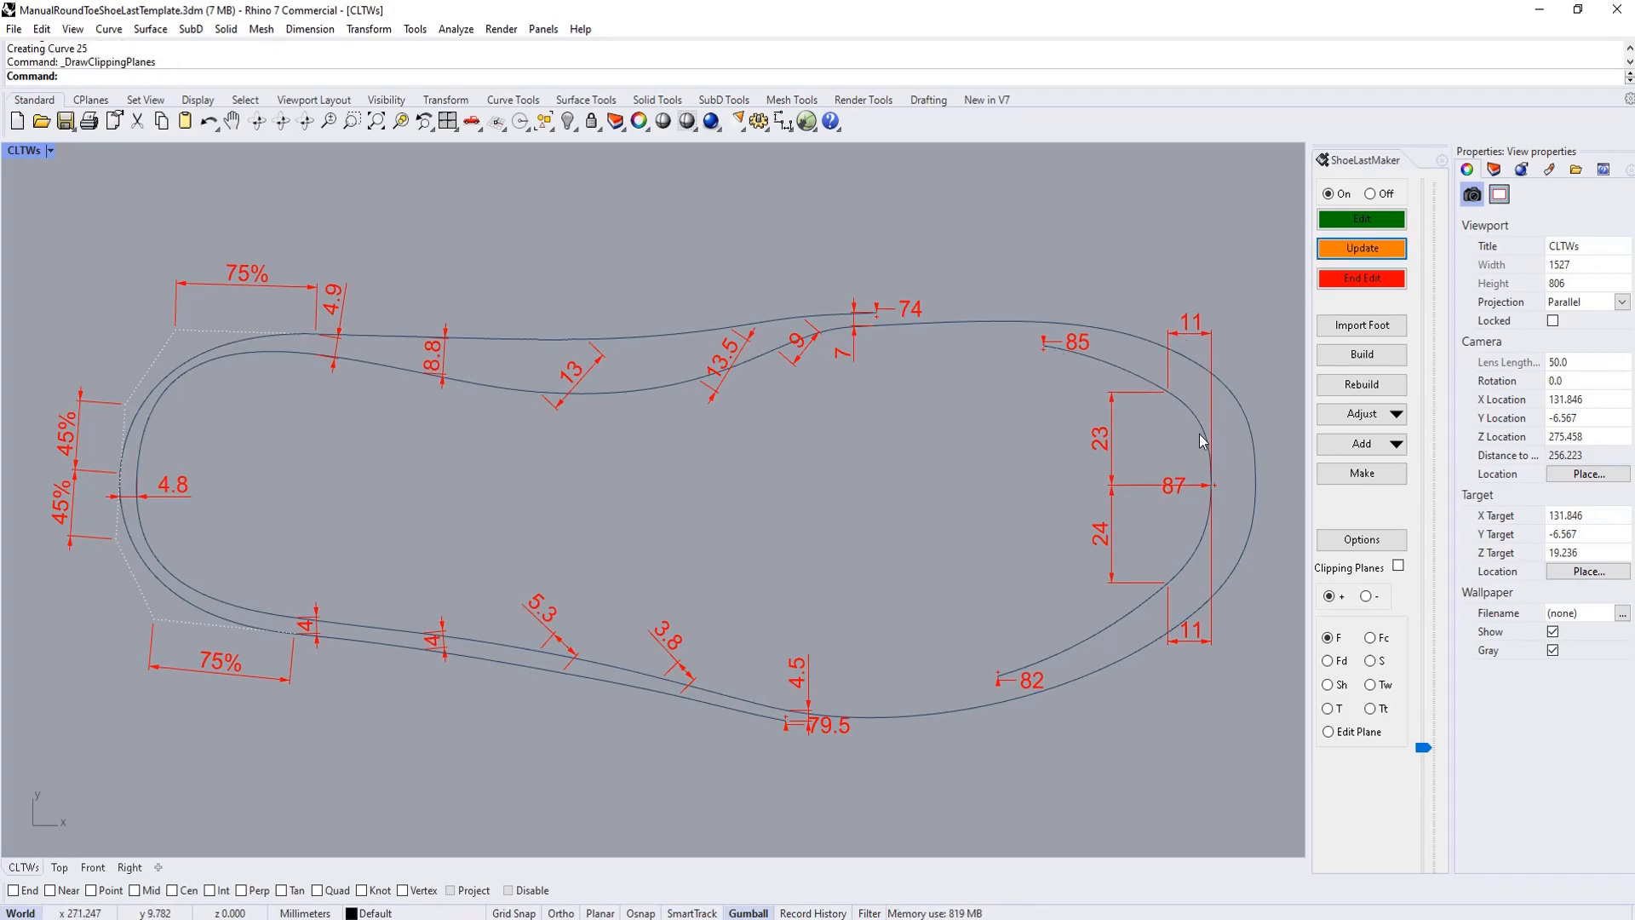
mouse_move(1171, 586)
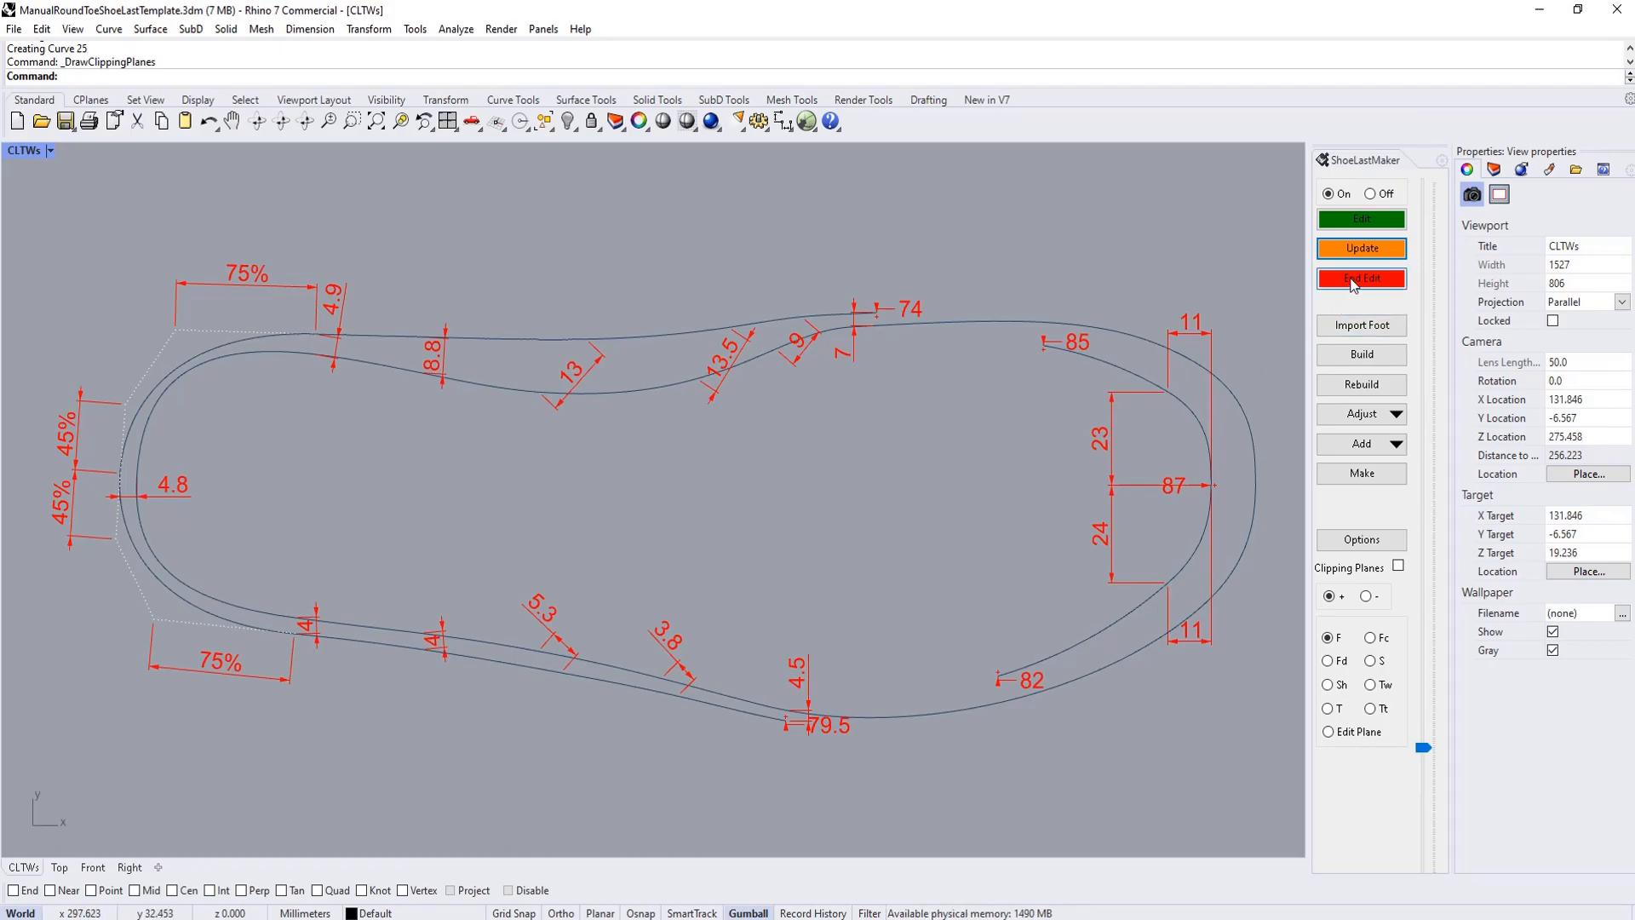
click(1360, 279)
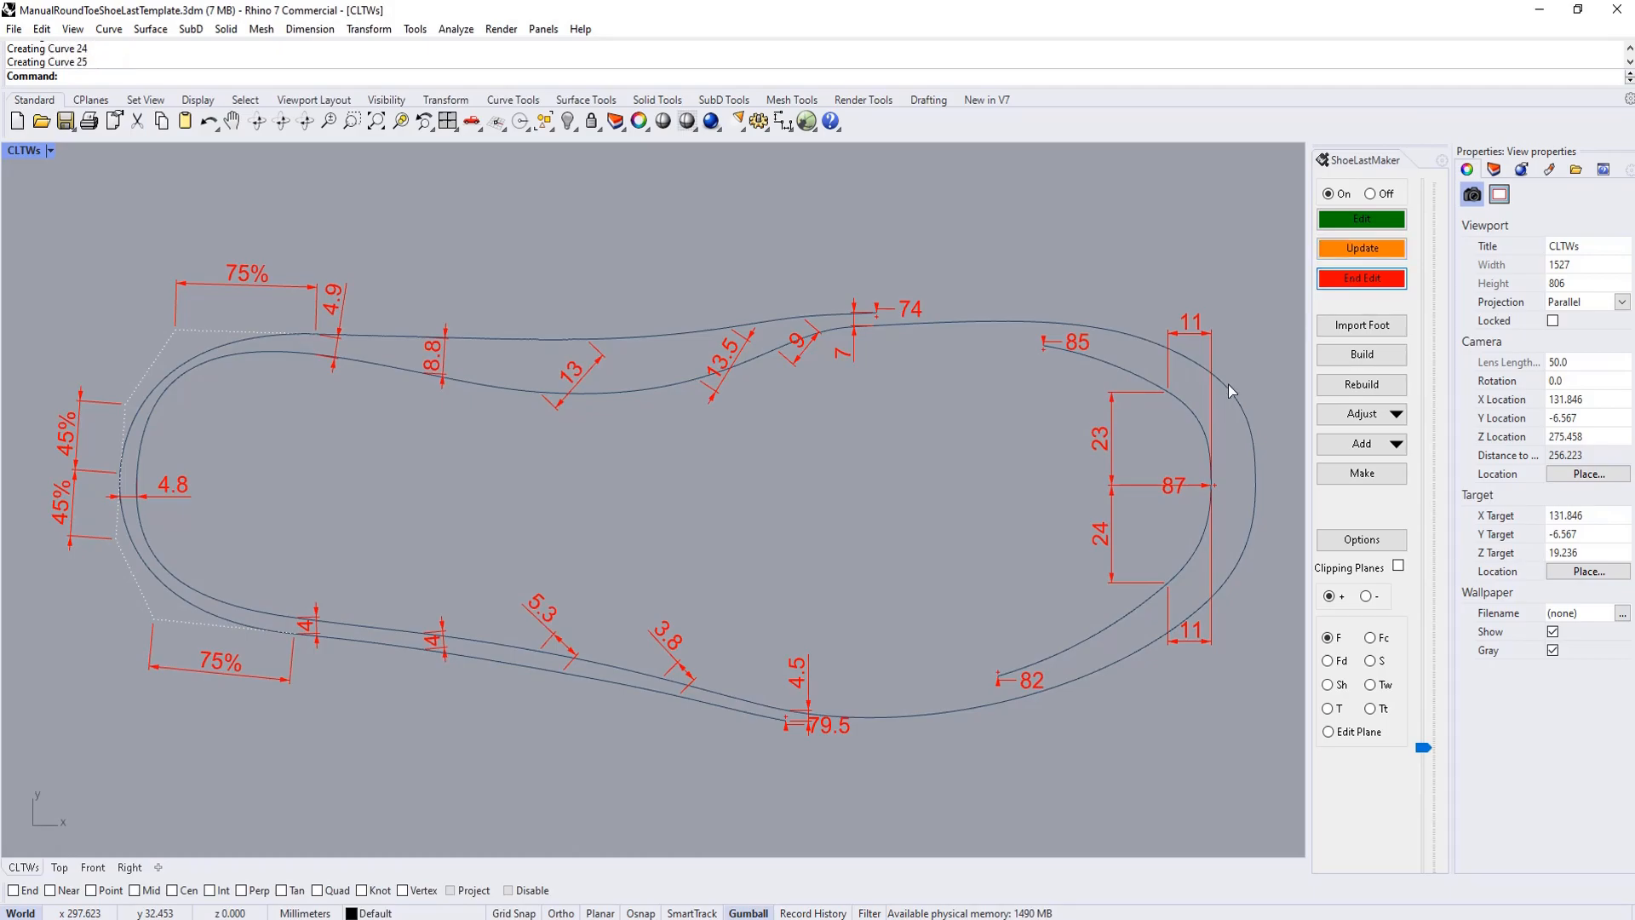
- Rebuild the solid shoe last with the 23 toe dimension, then re-enter Edit mode
click(1361, 353)
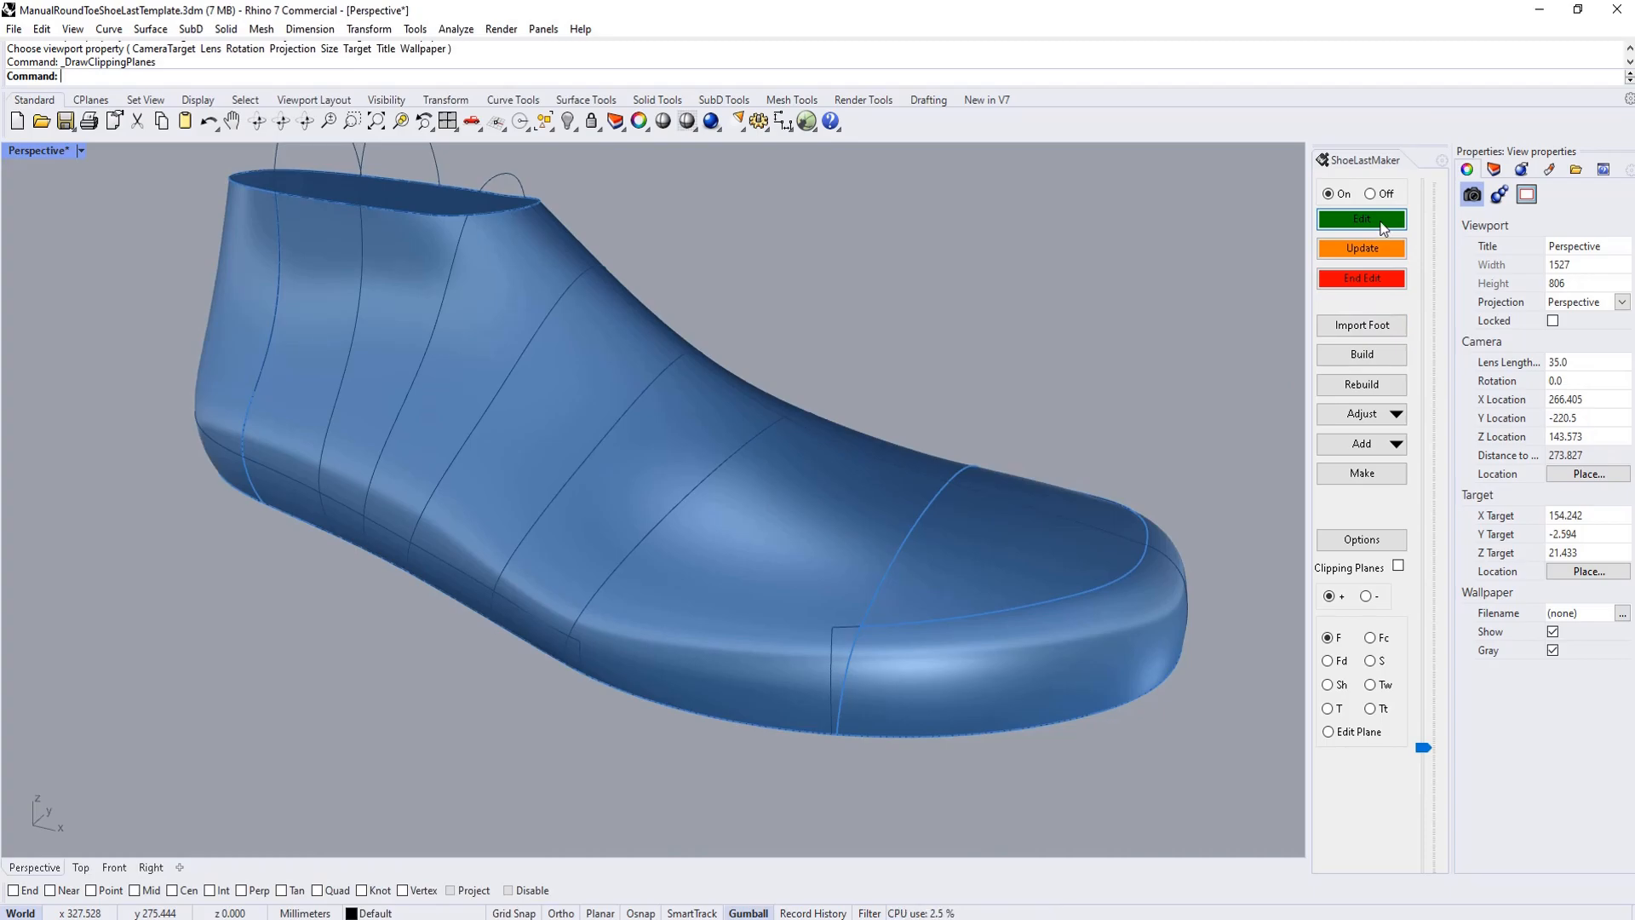
click(1360, 219)
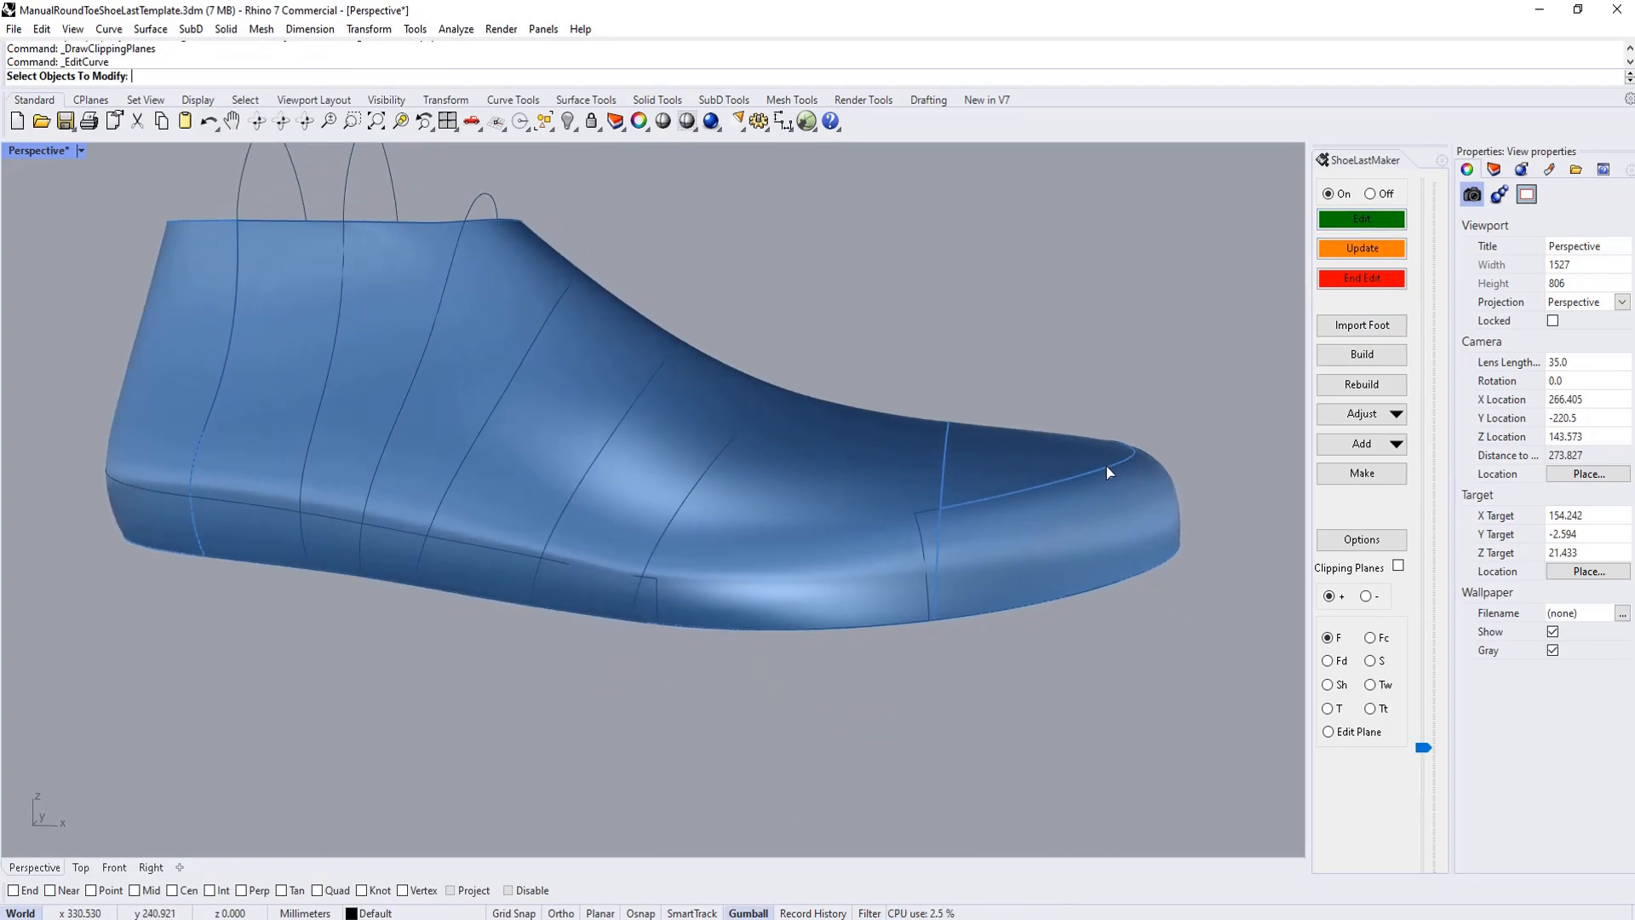
- Pick the toe top curve to show the CLTWl side view with 10° angle and 20.2 height
click(1123, 453)
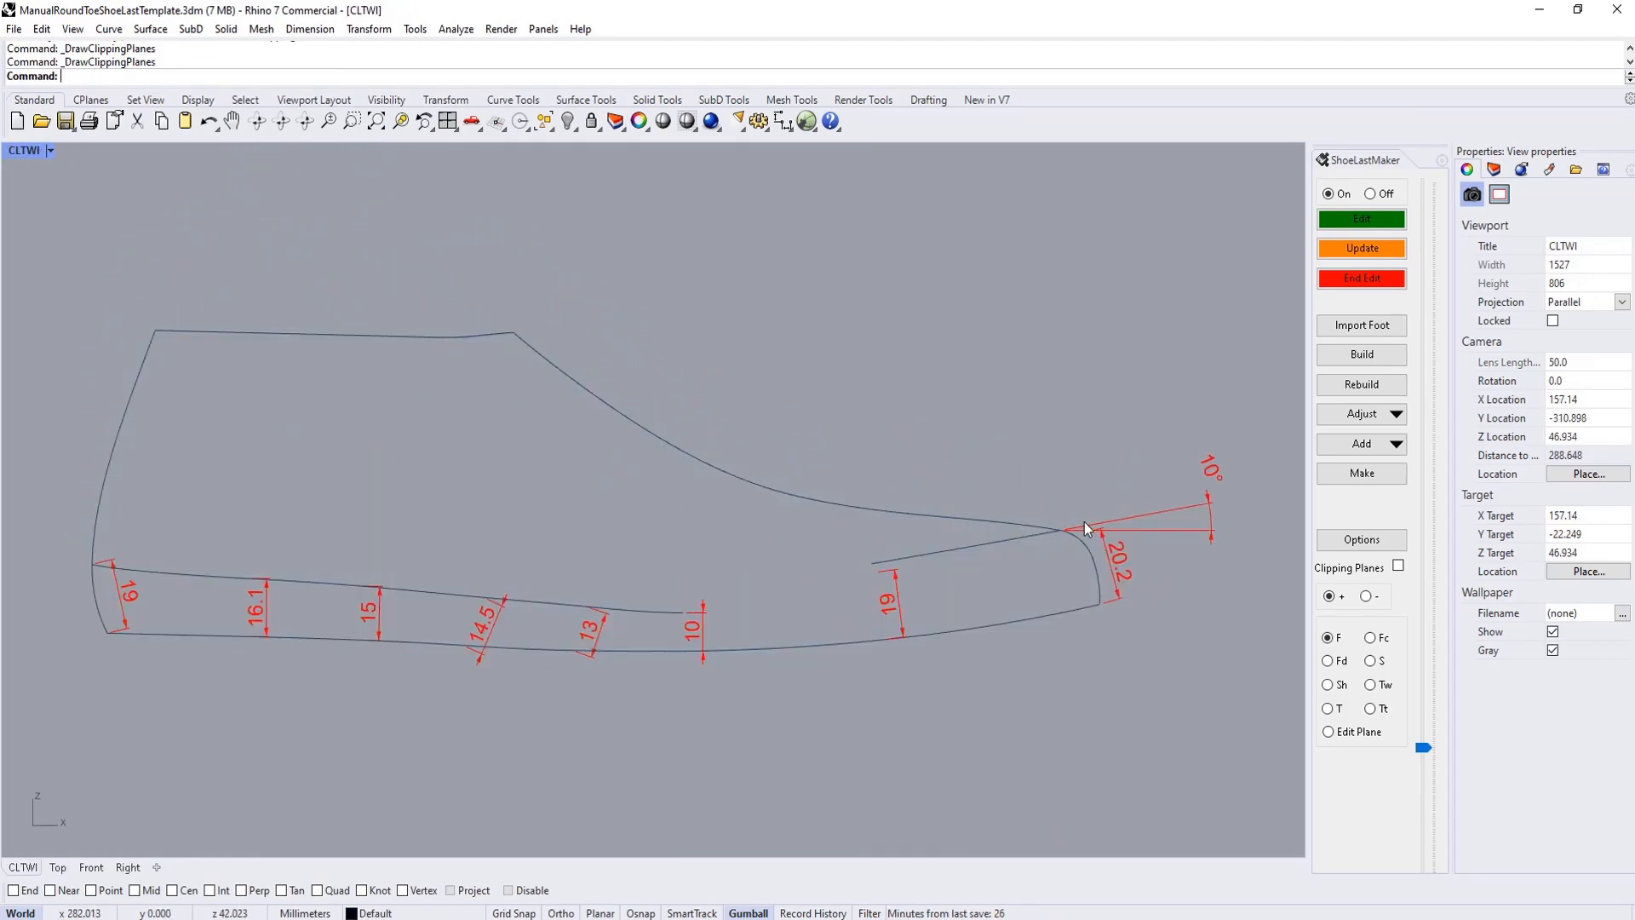
mouse_move(912, 610)
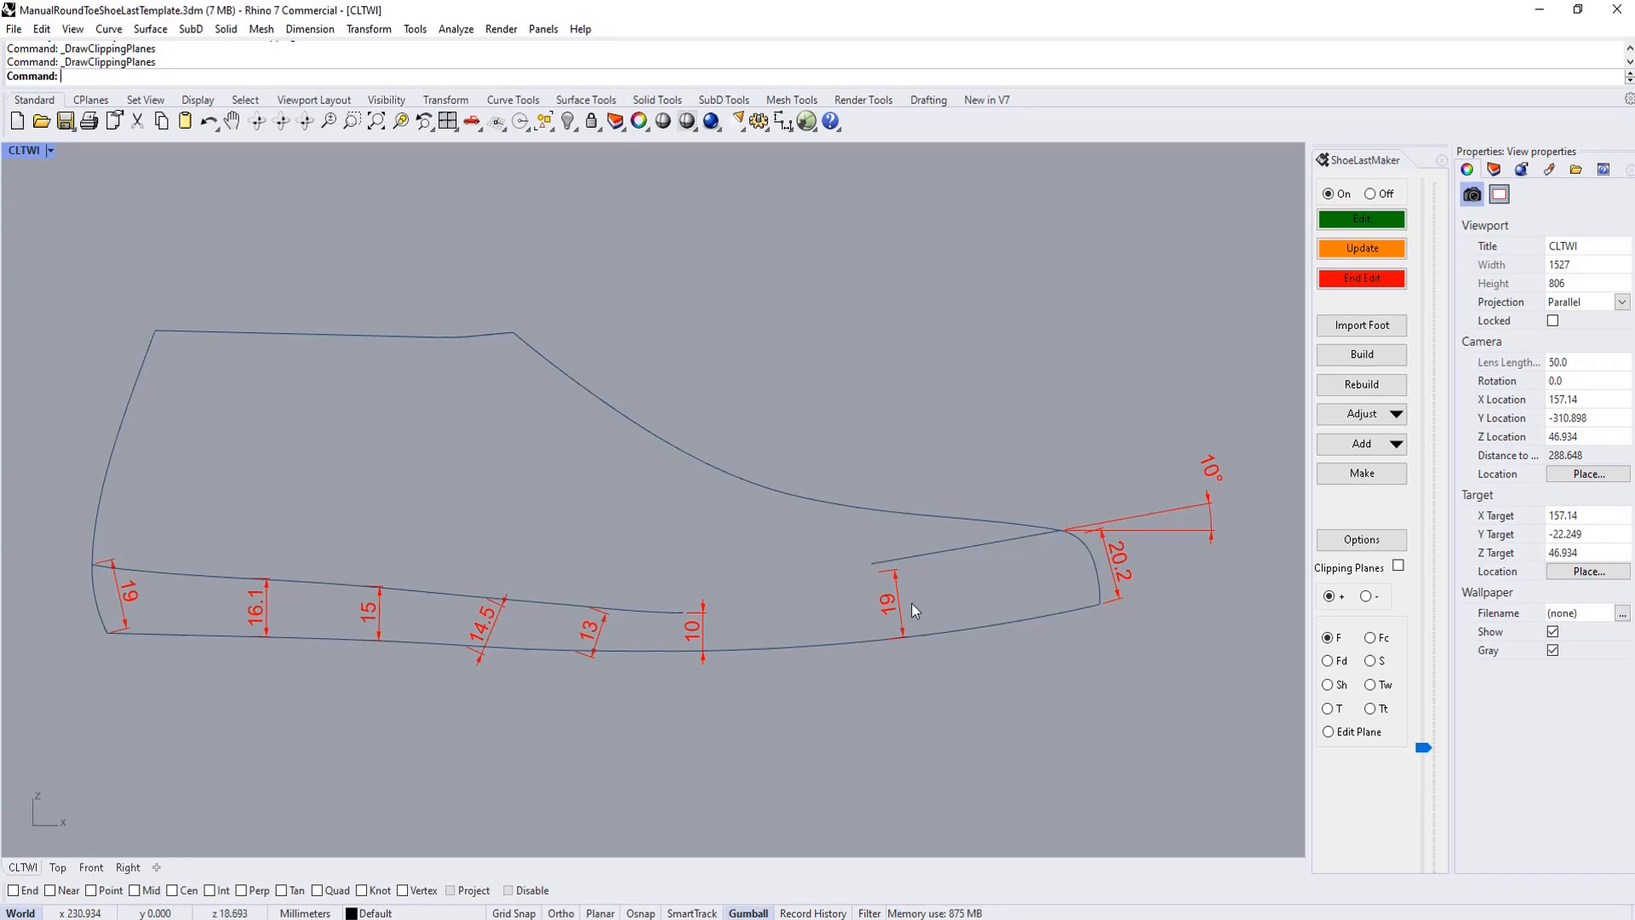
mouse_move(881, 576)
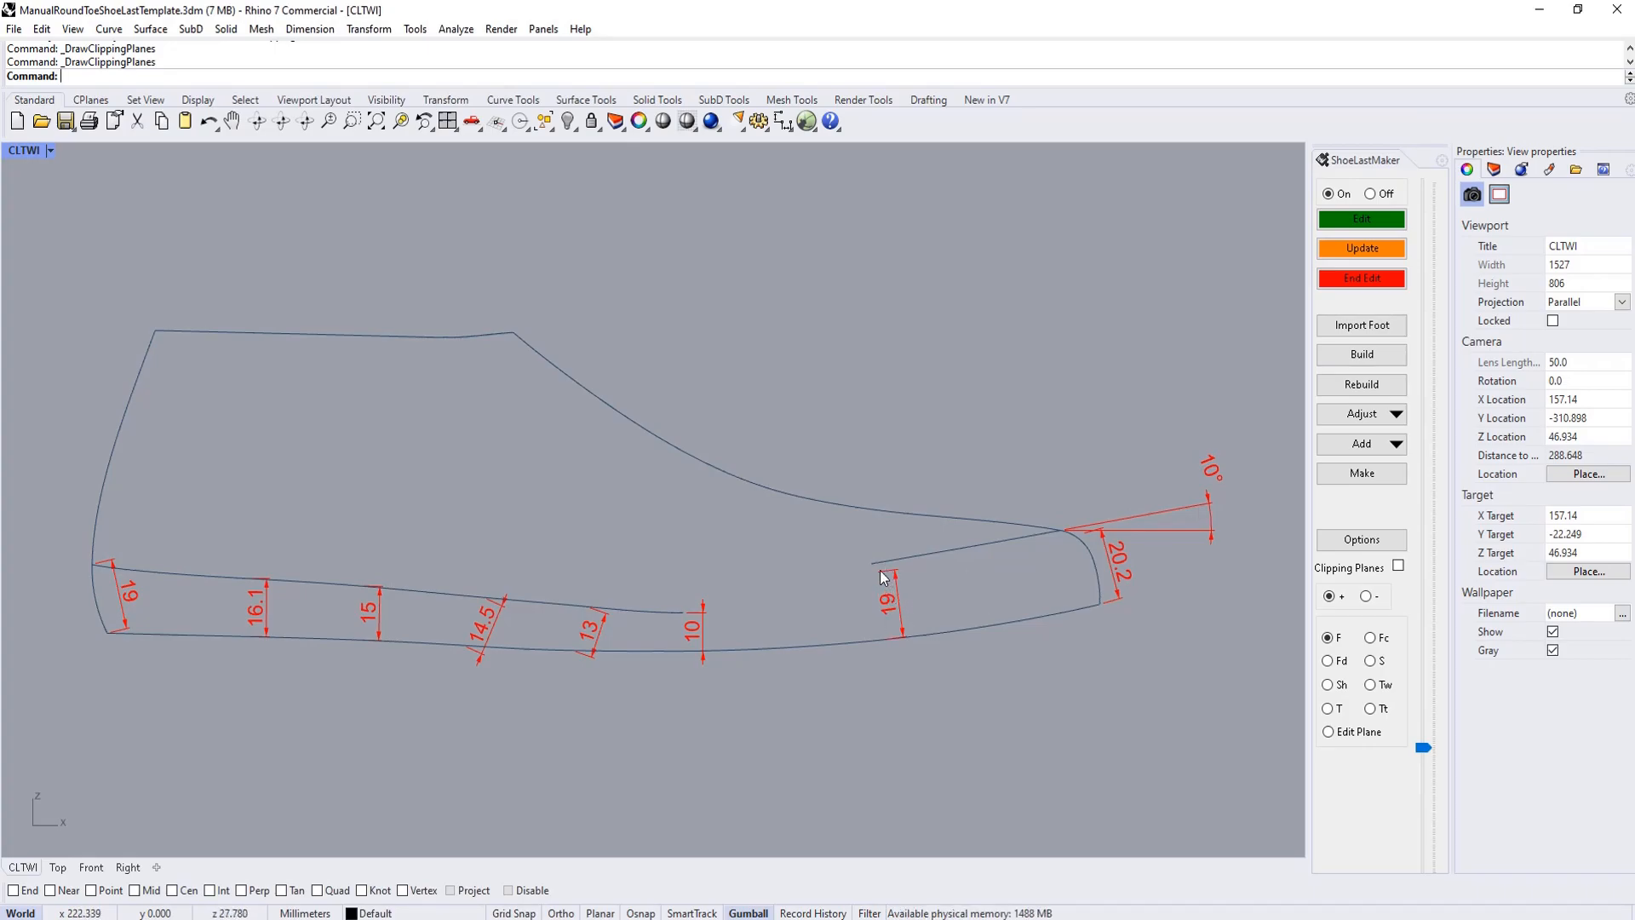
mouse_move(1103, 537)
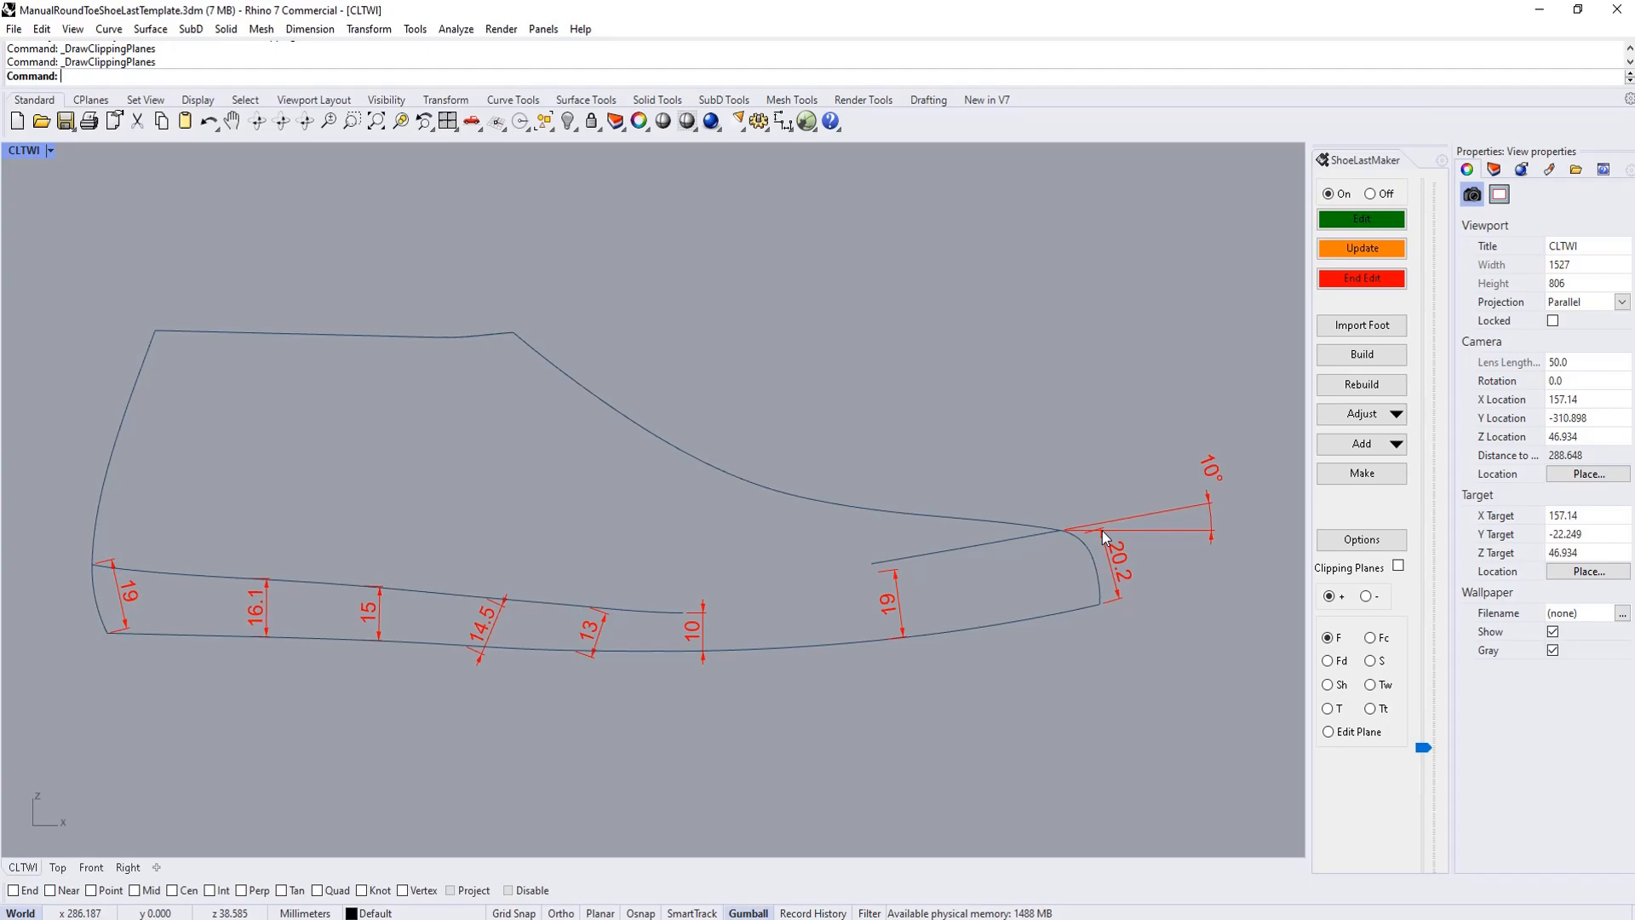
mouse_move(1213, 475)
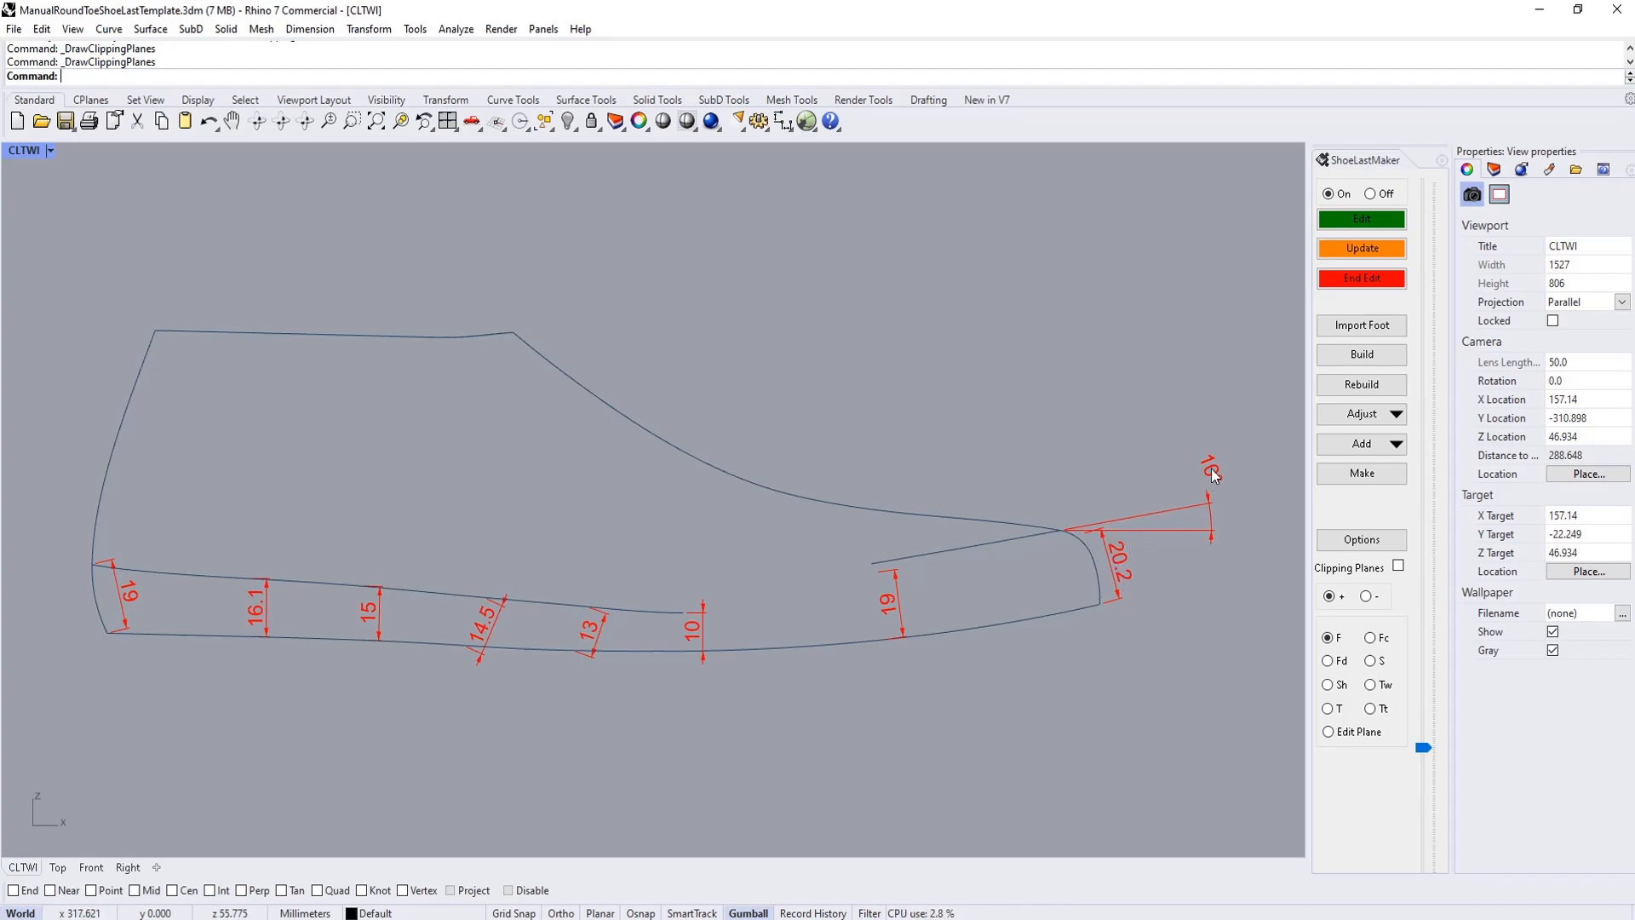
mouse_move(1040, 540)
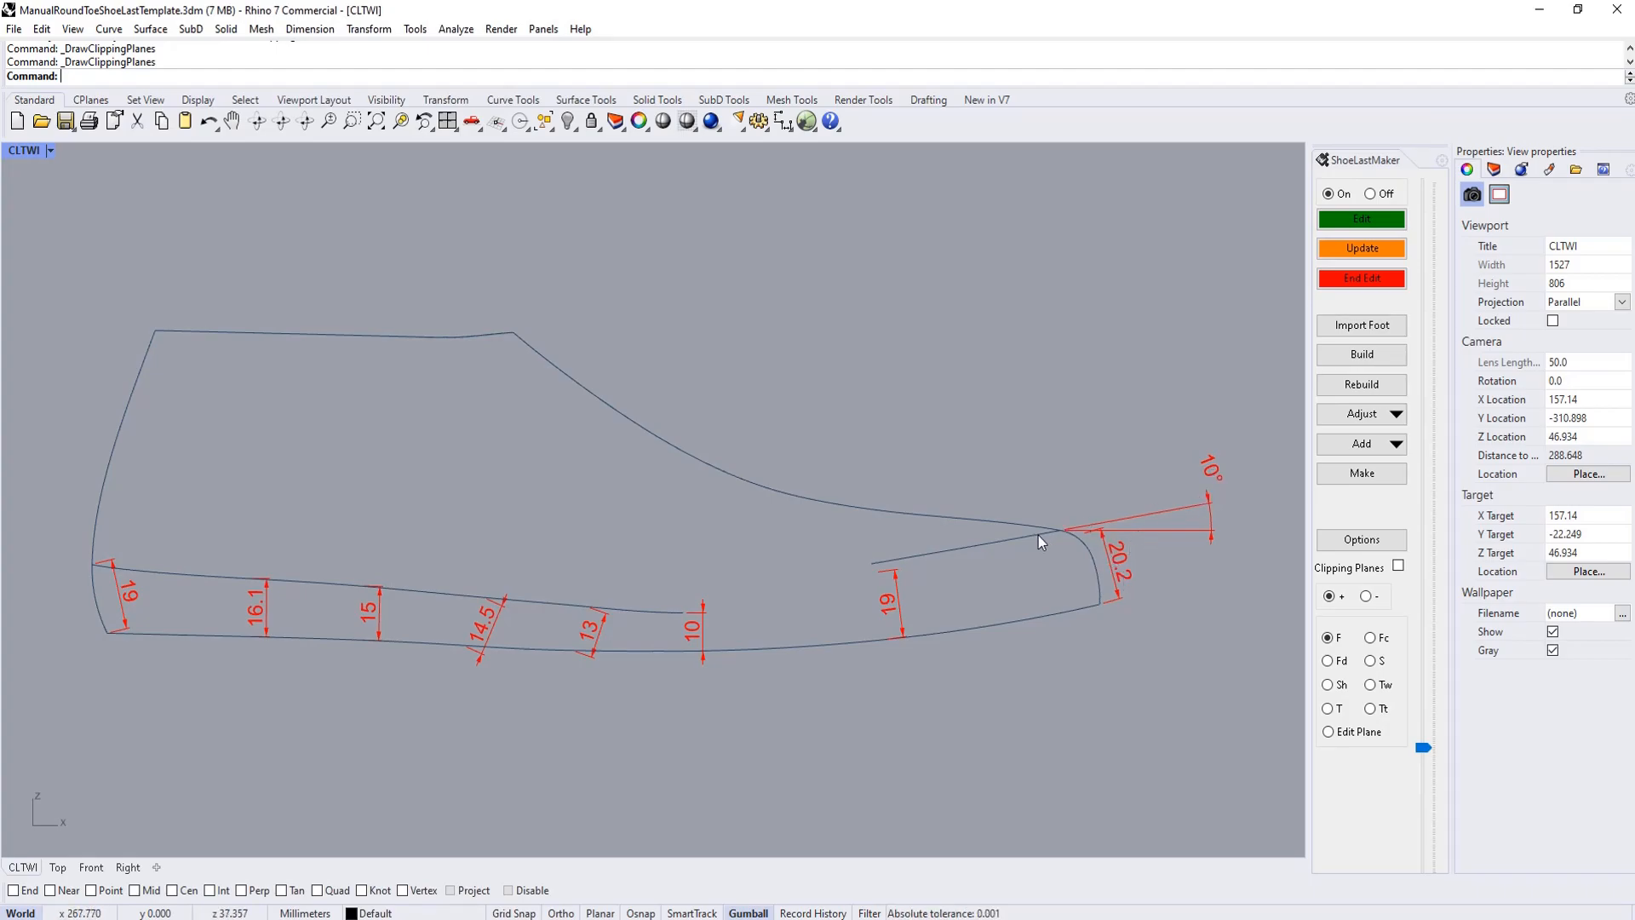
double_click(1209, 469)
text(14)
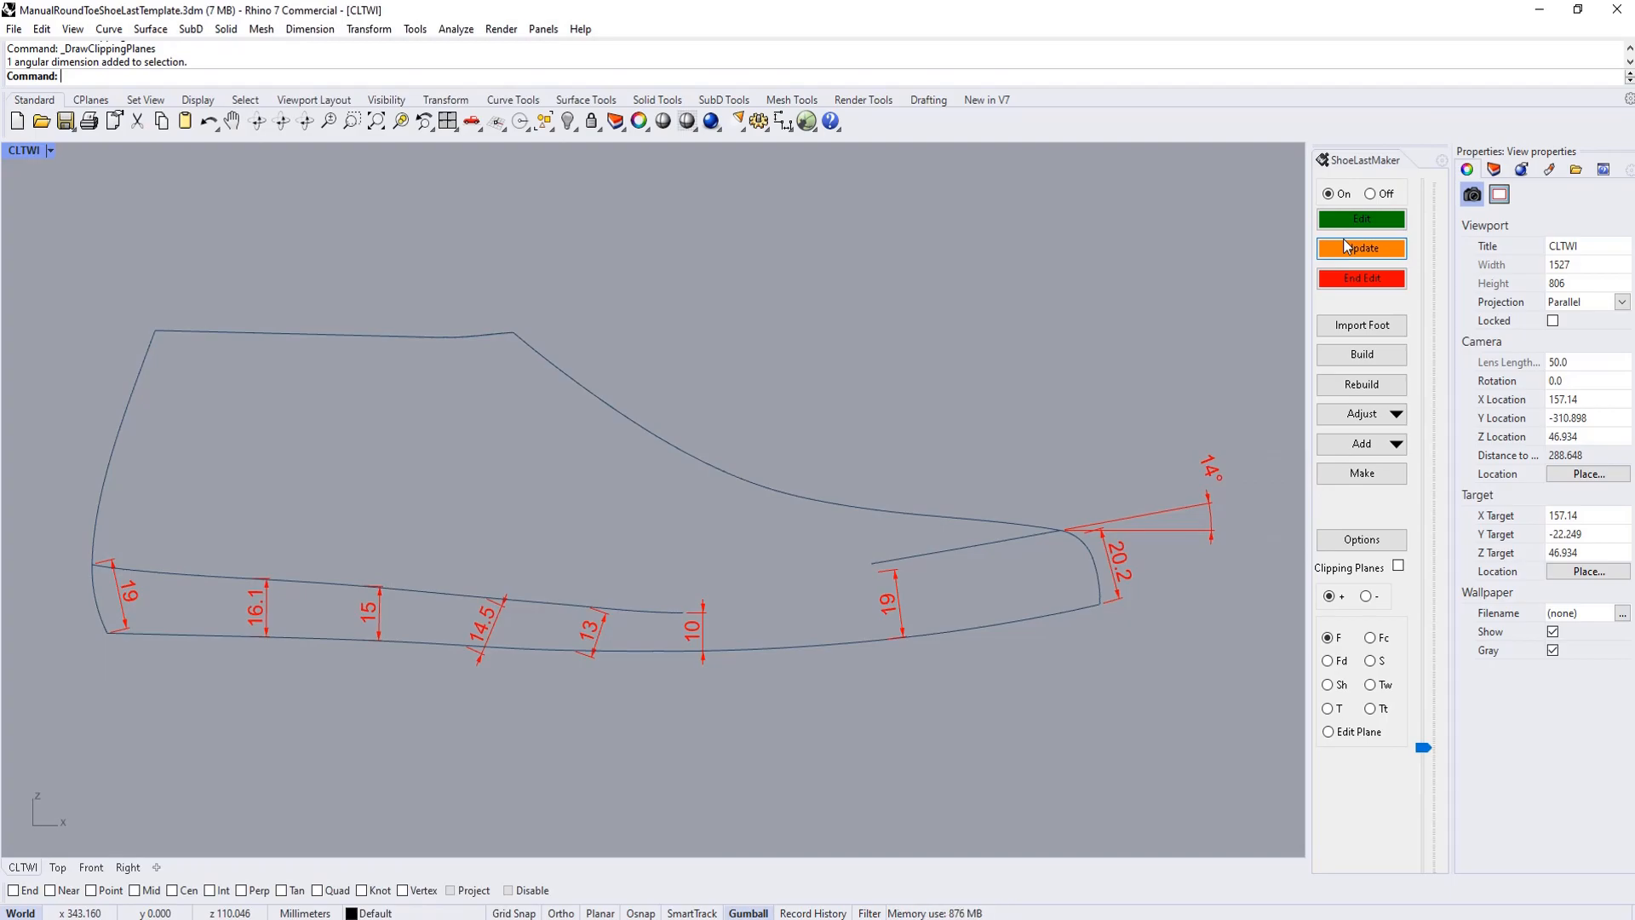
click(1361, 248)
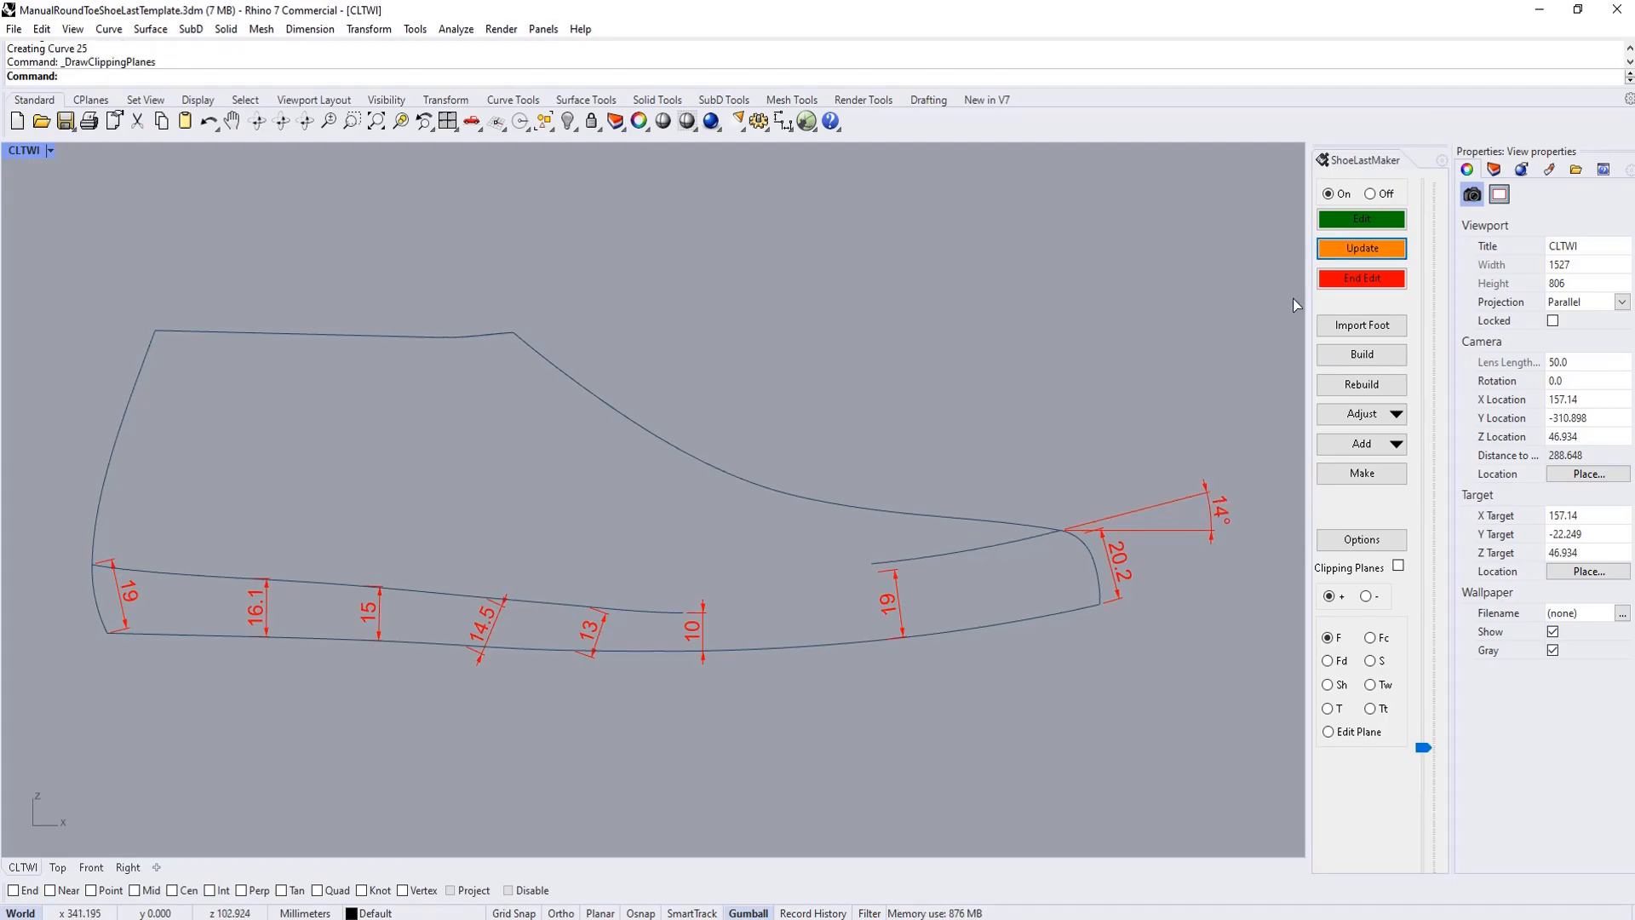
mouse_move(935, 567)
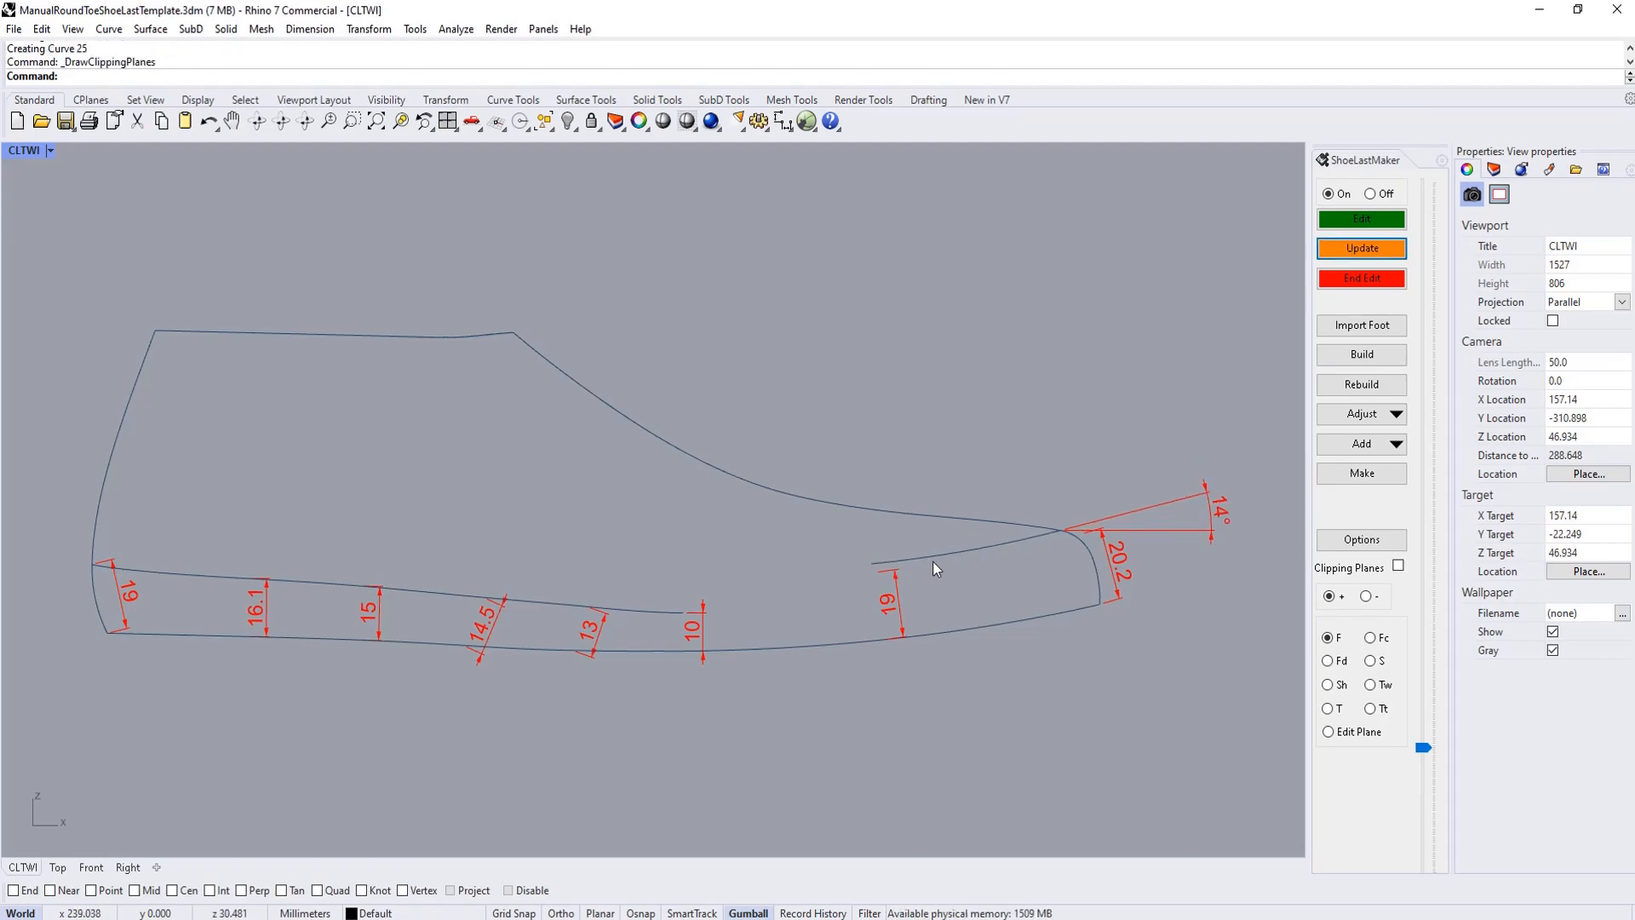
mouse_move(1186, 529)
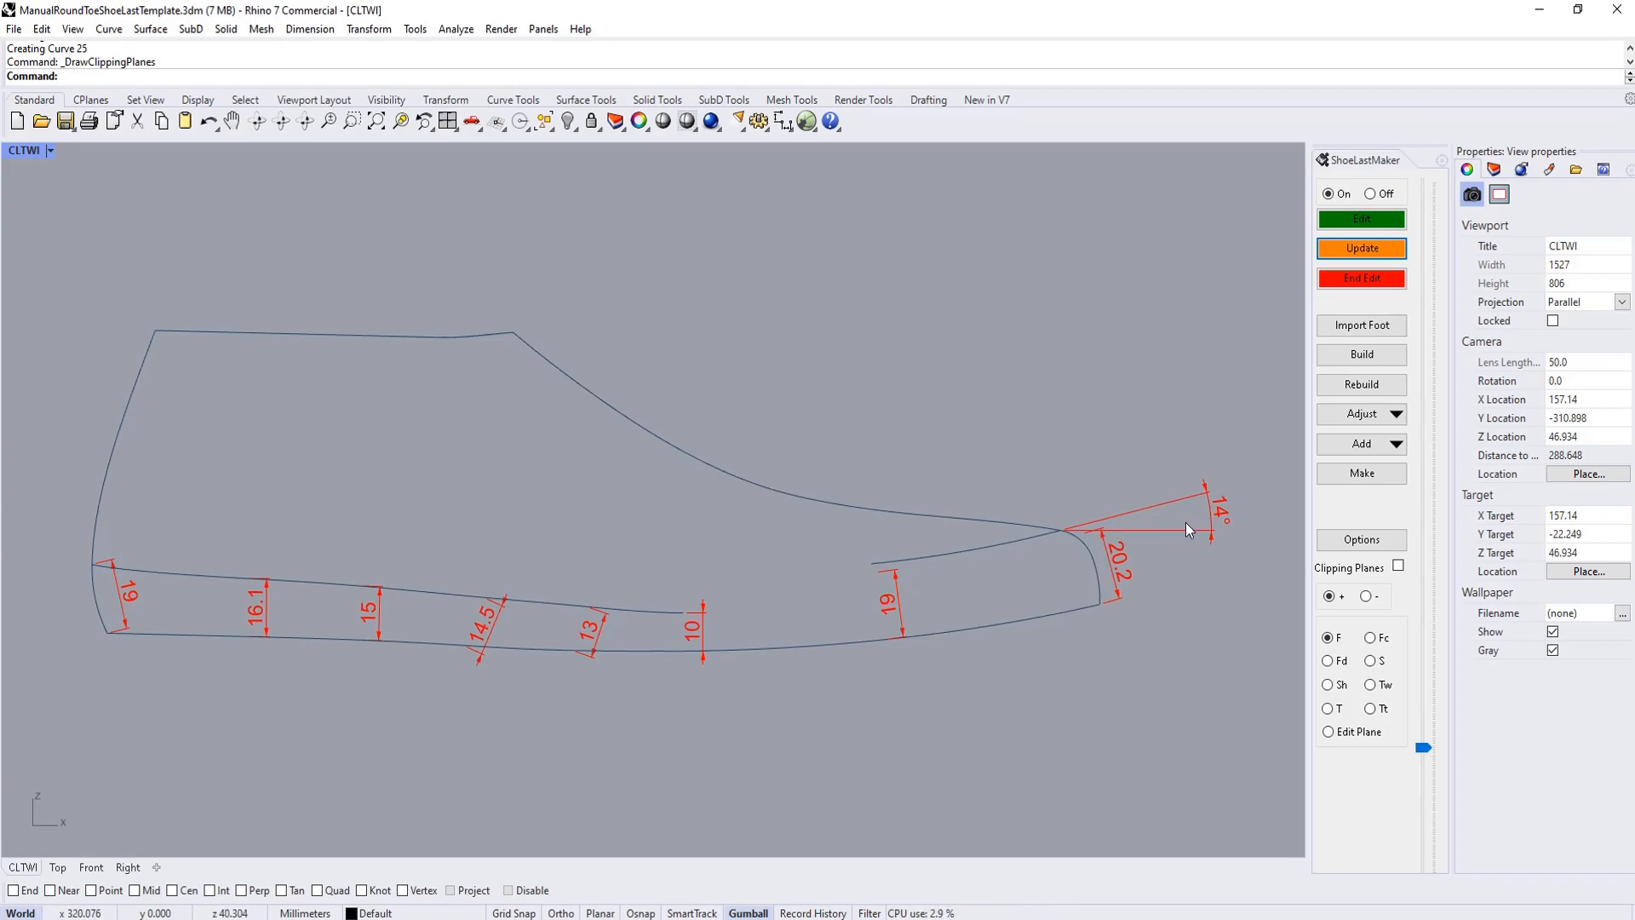
click(1216, 514)
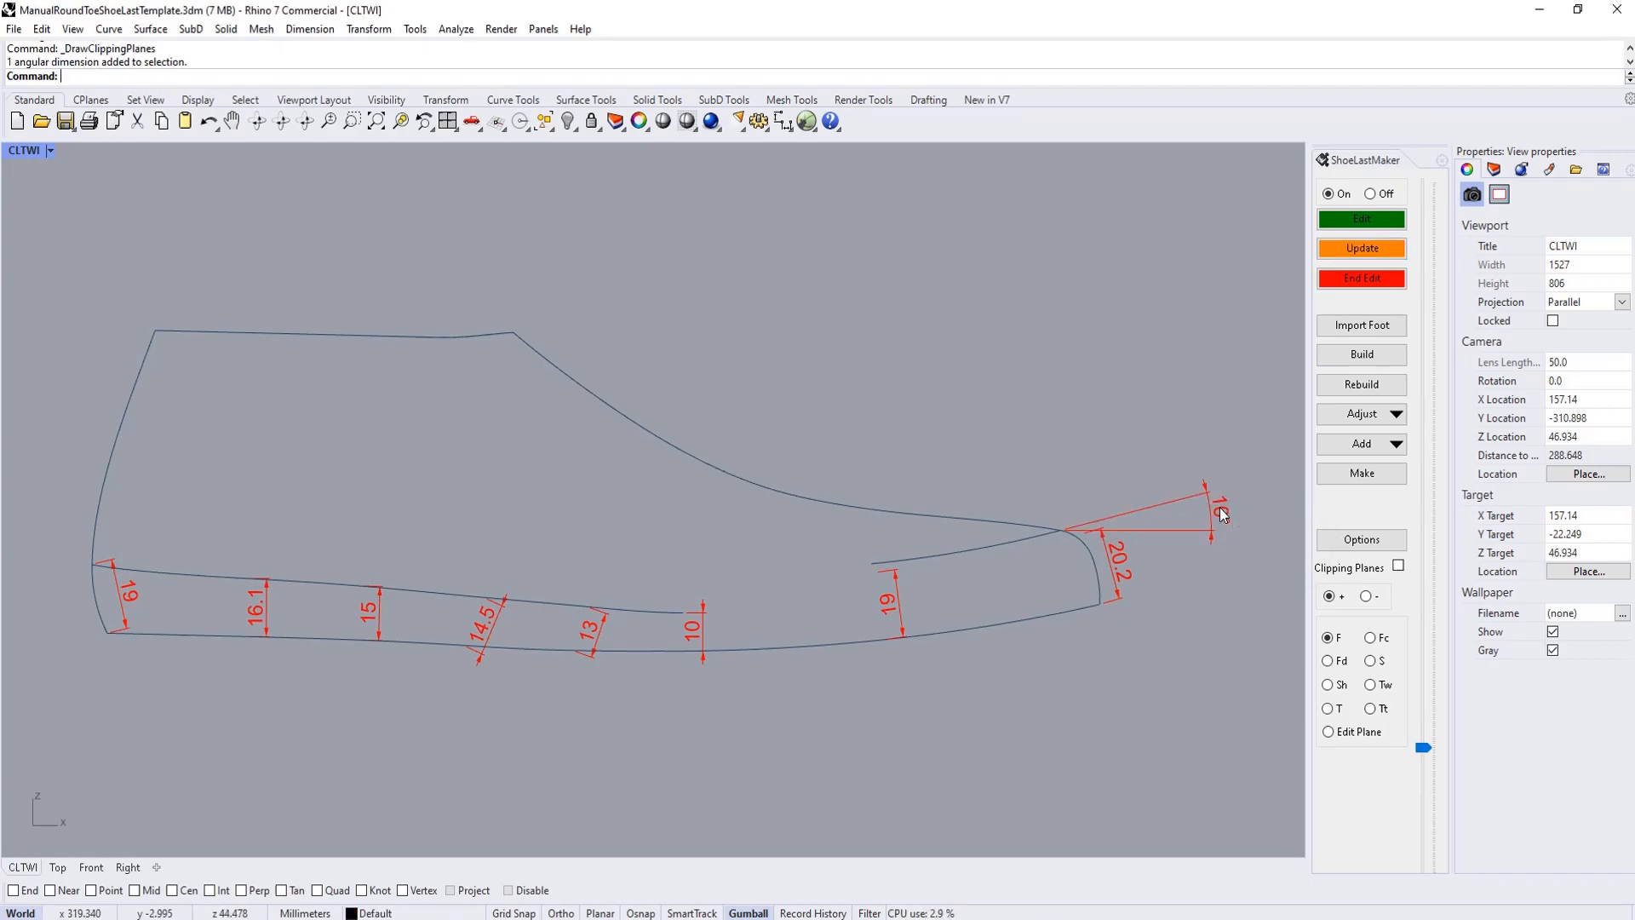
click(1361, 247)
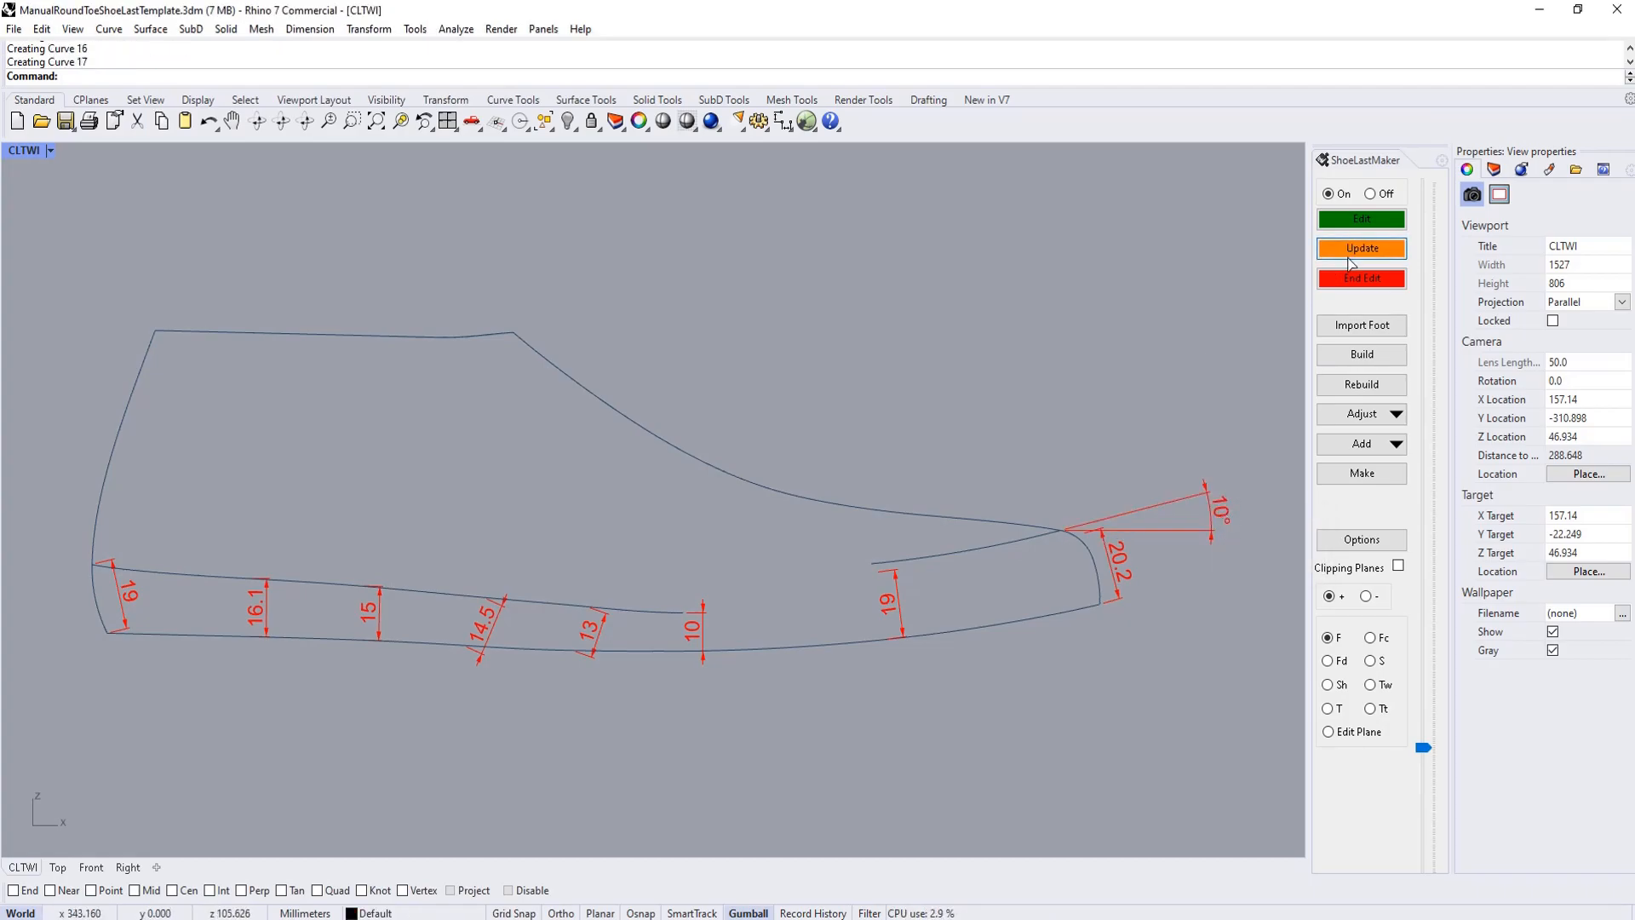
click(1360, 247)
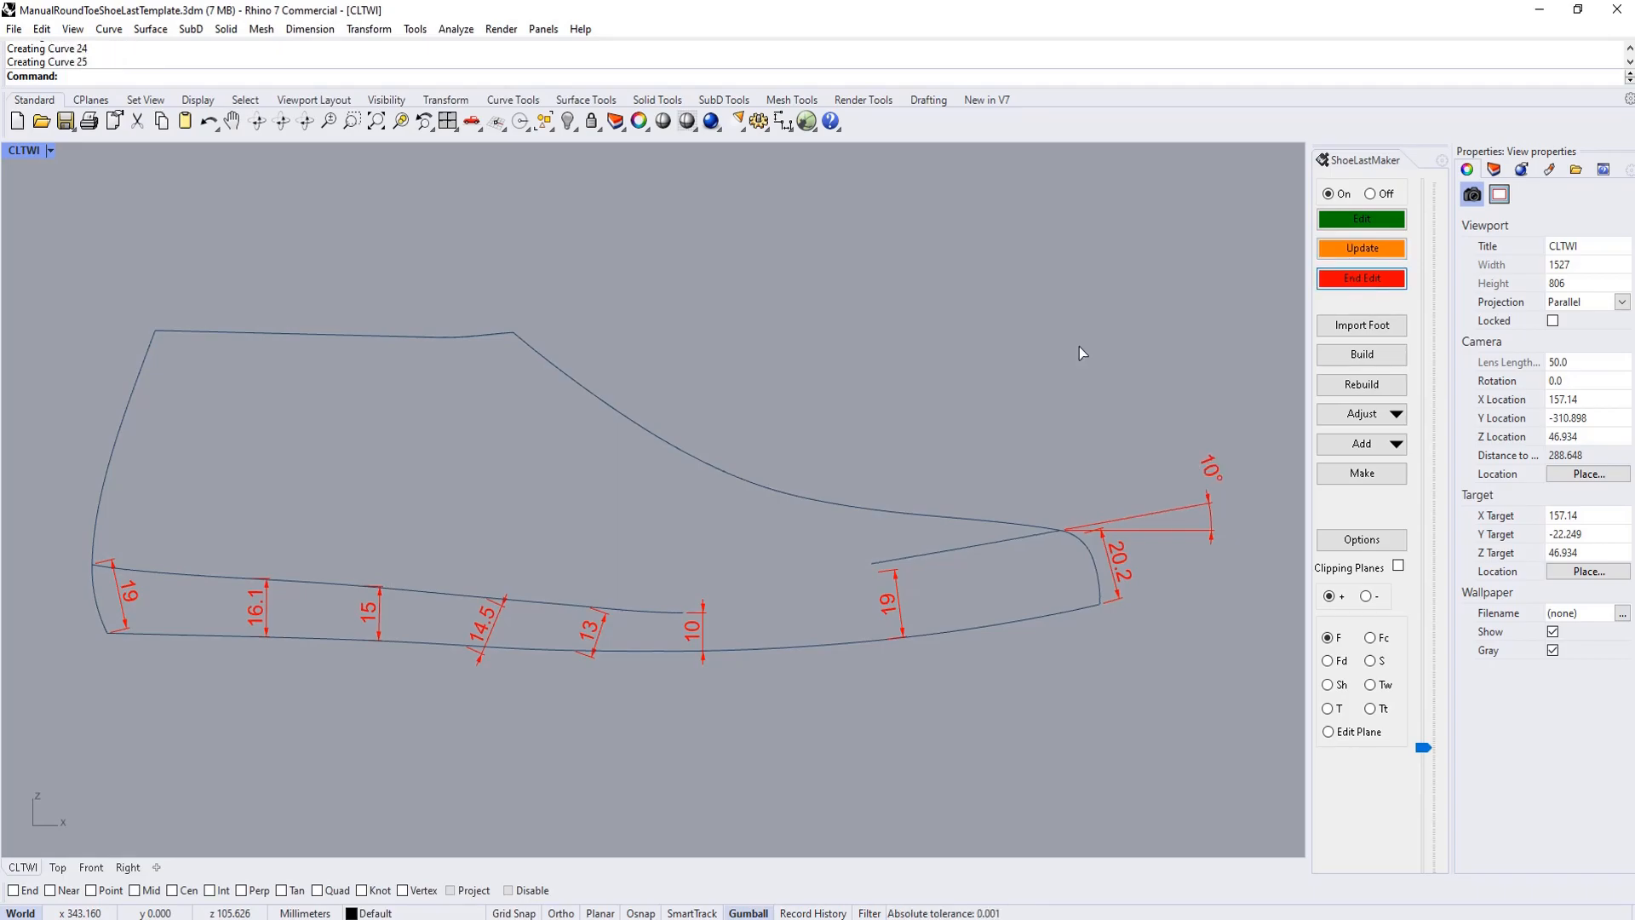
mouse_move(1069, 361)
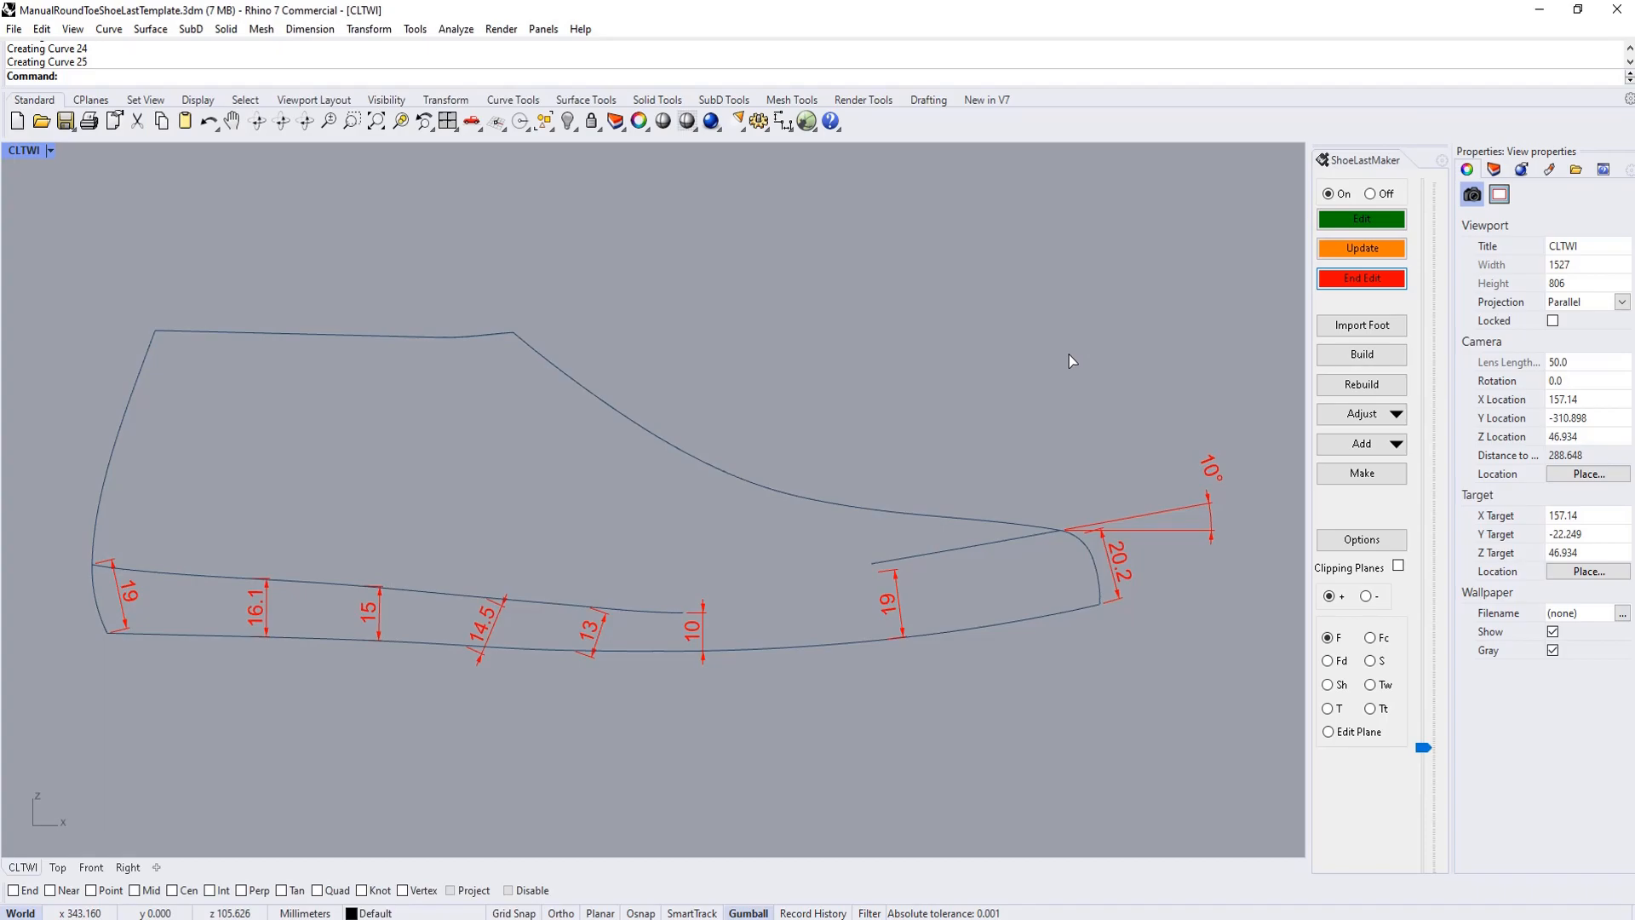
- Switch to the CLTWm view and end editing to rebuild the last with its 10° toe
click(1361, 353)
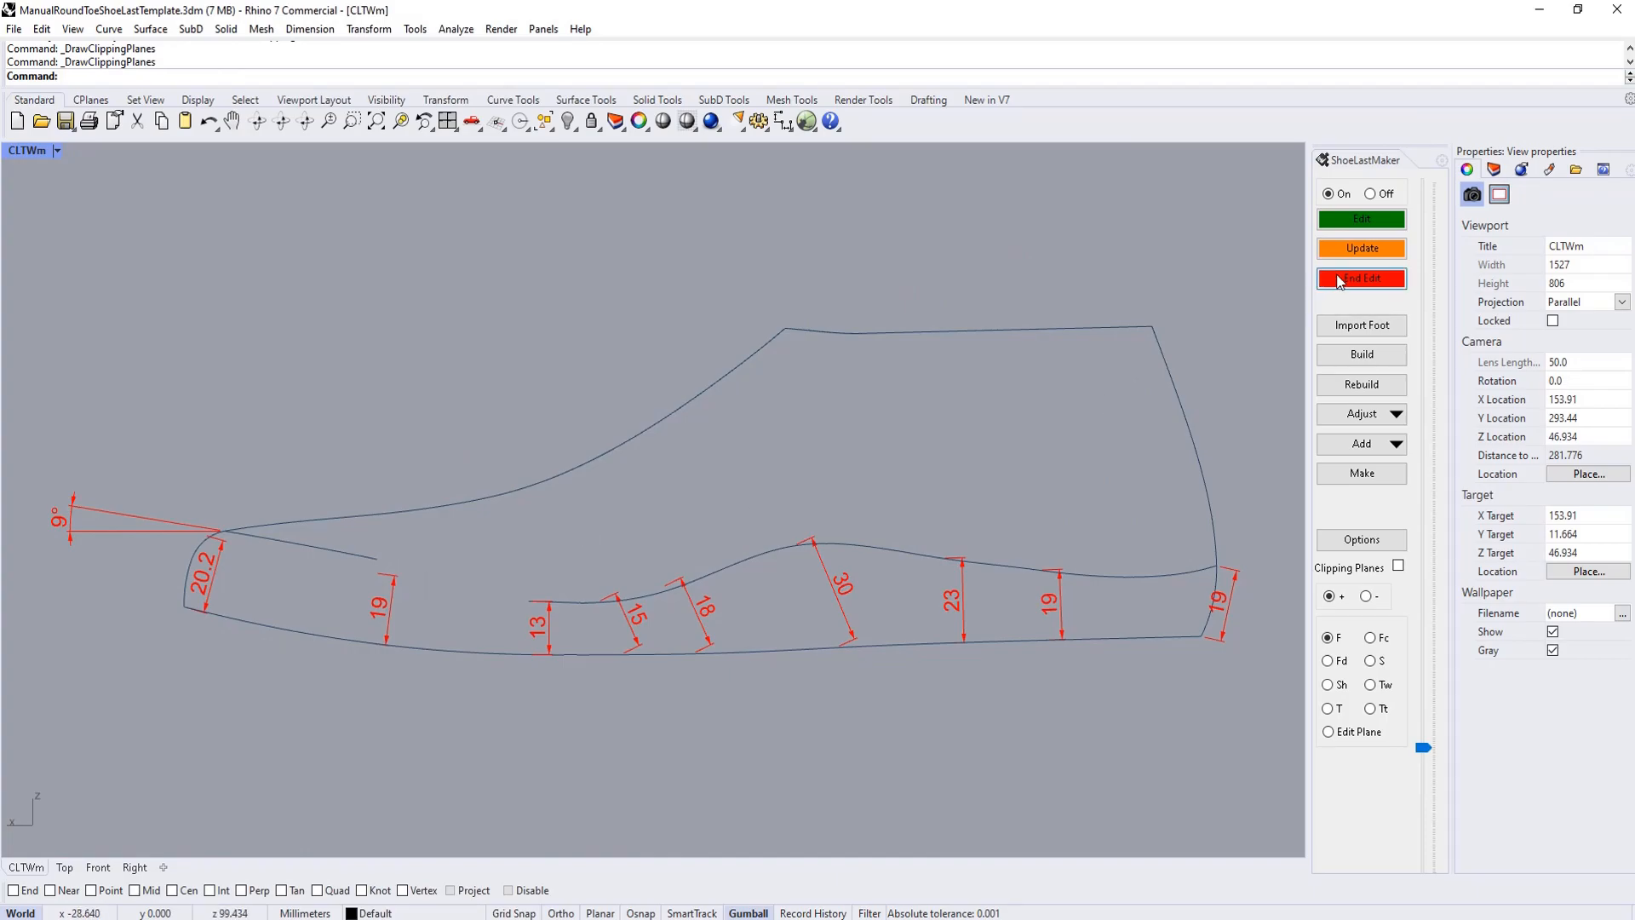
click(1361, 279)
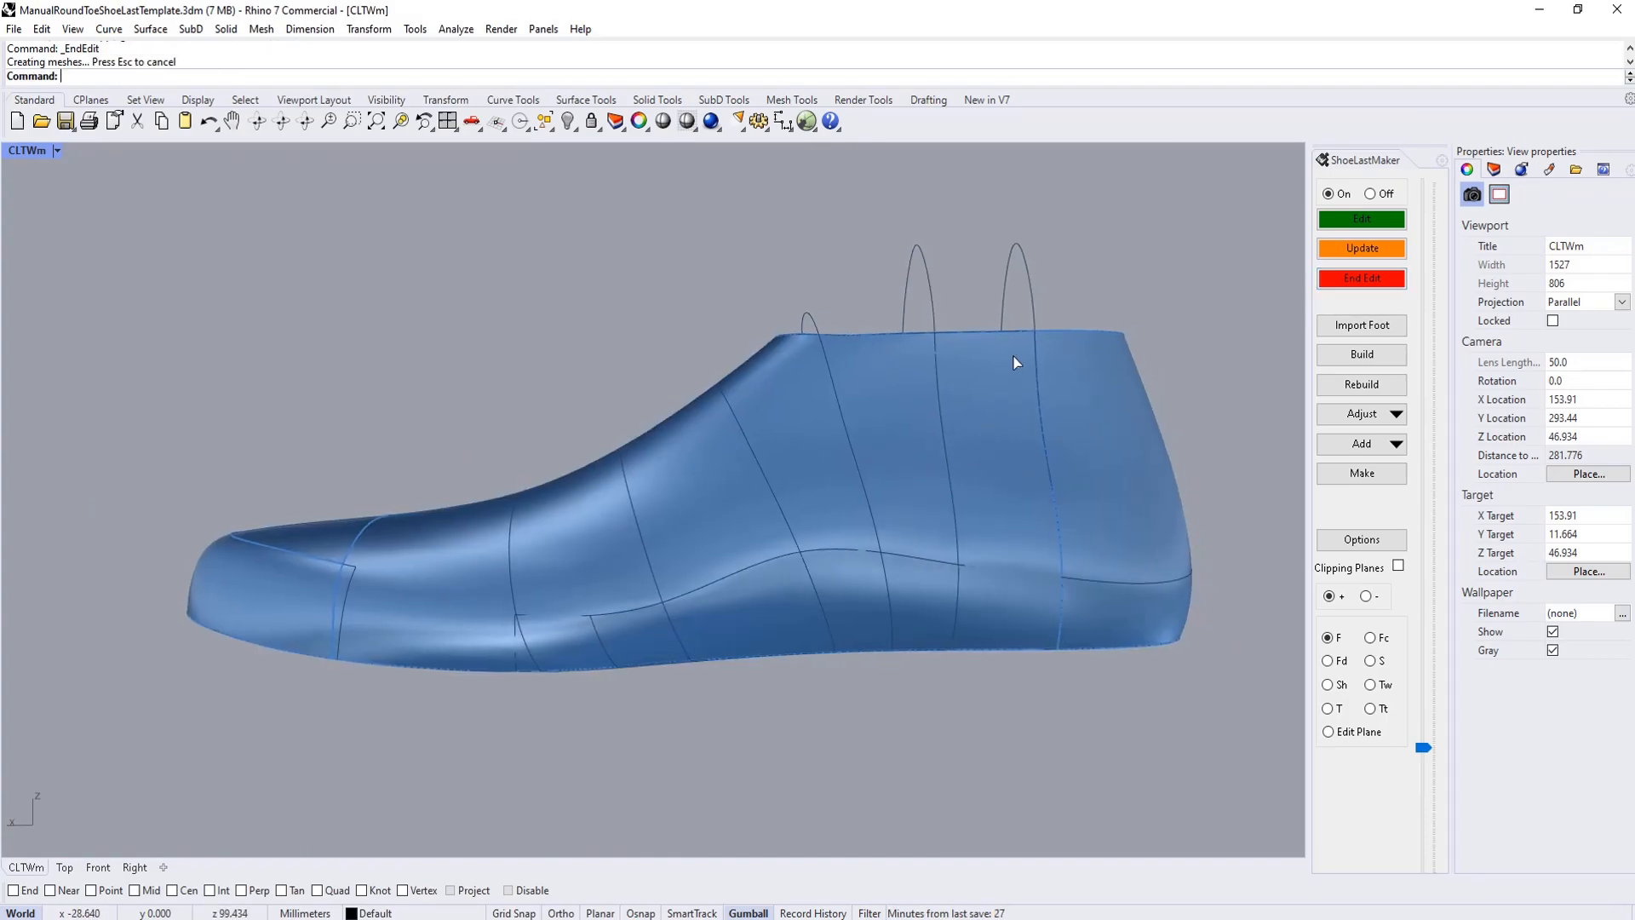